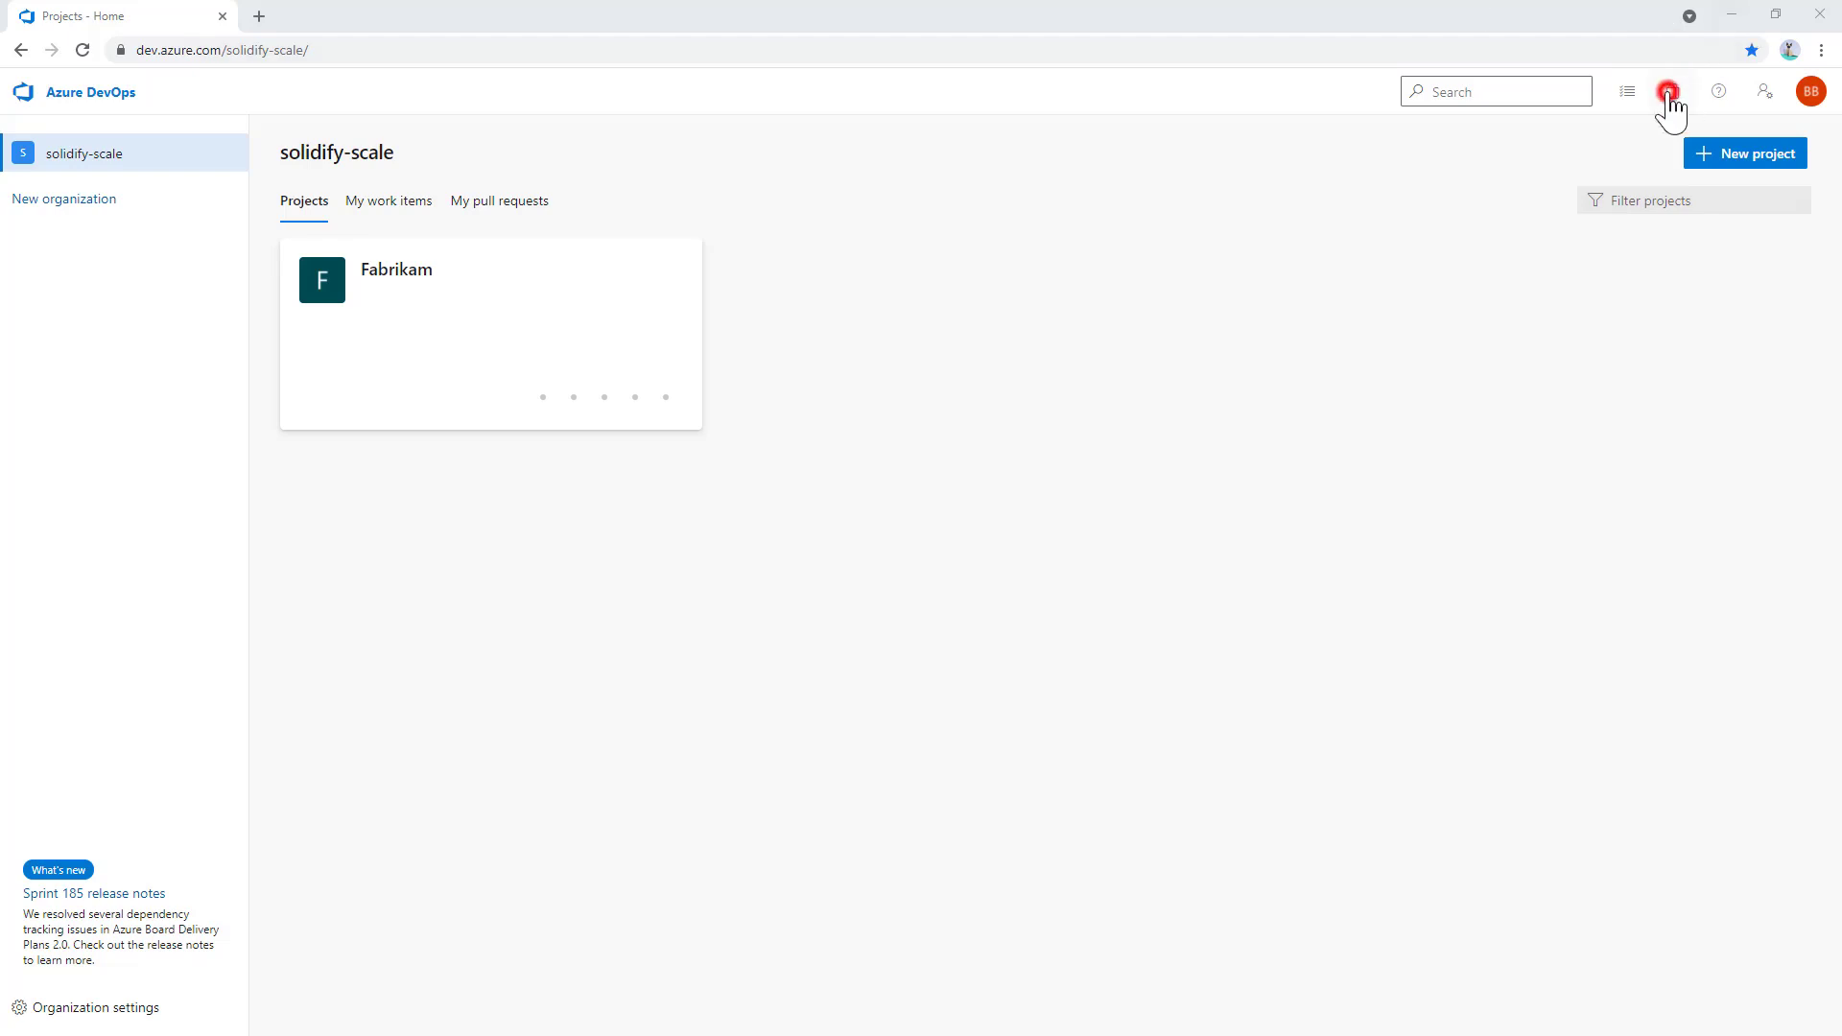
left_click(1669, 92)
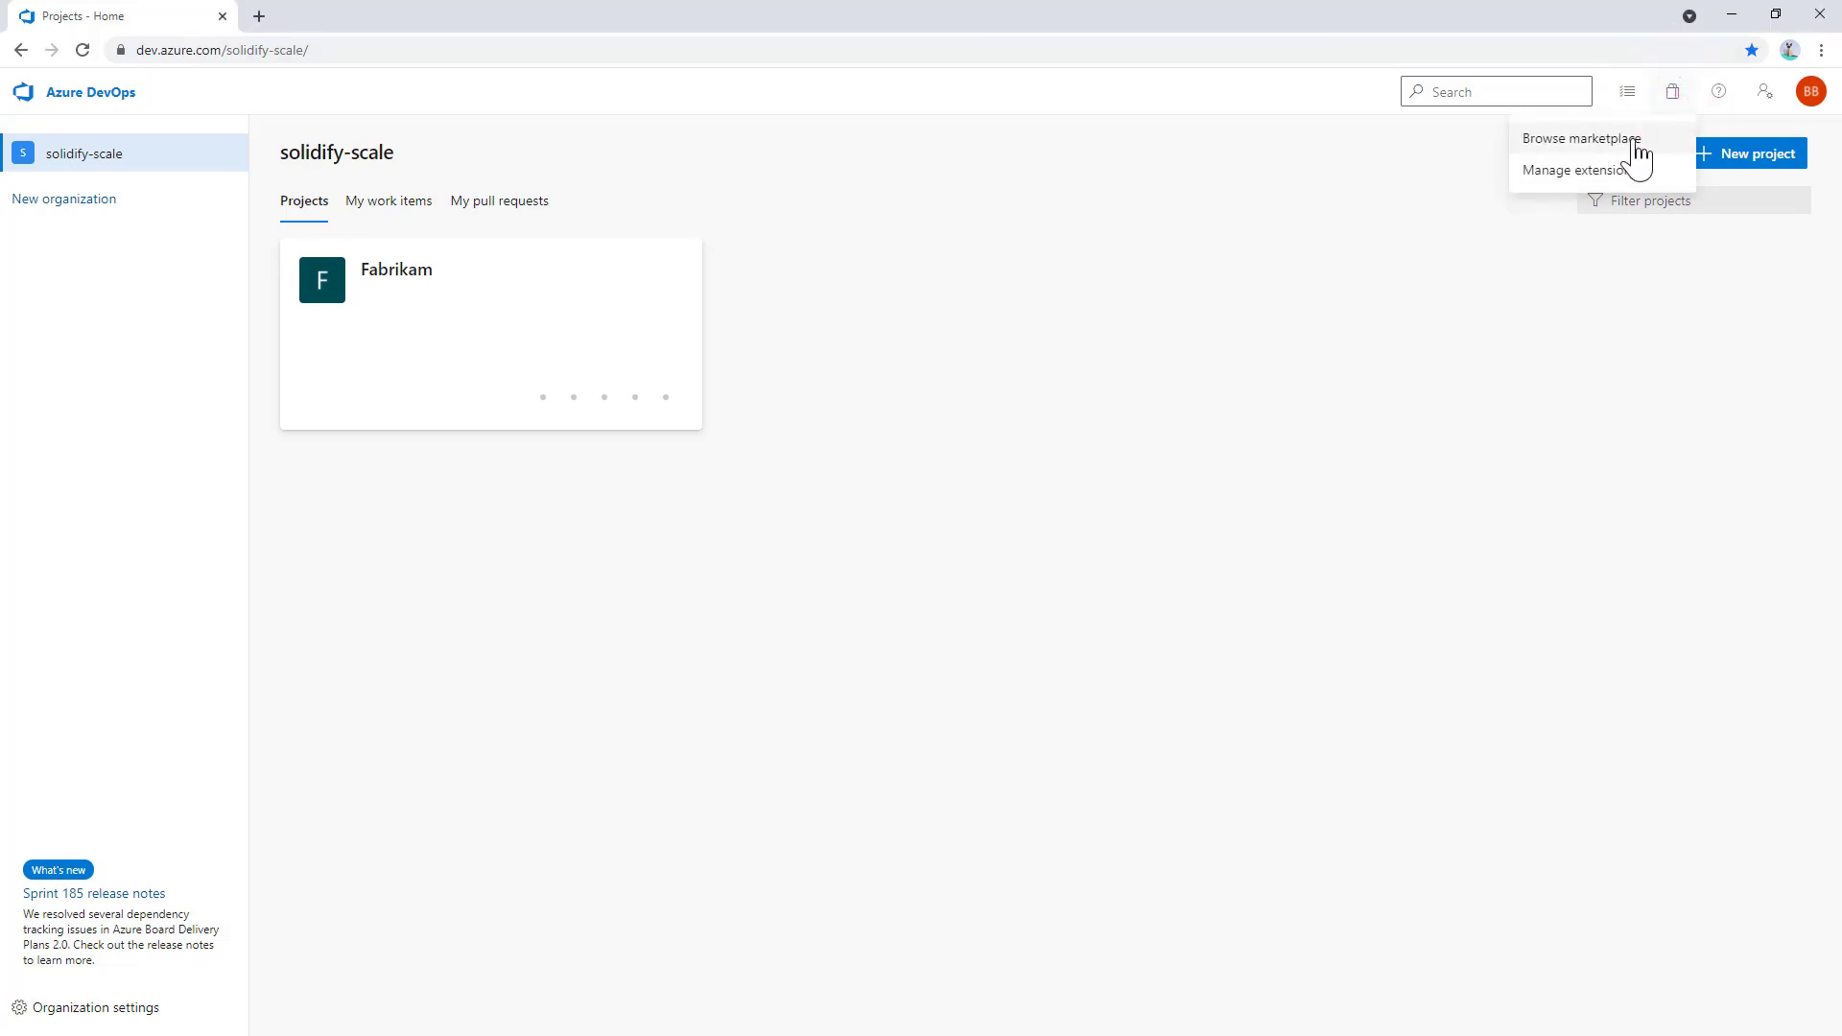
left_click(1581, 137)
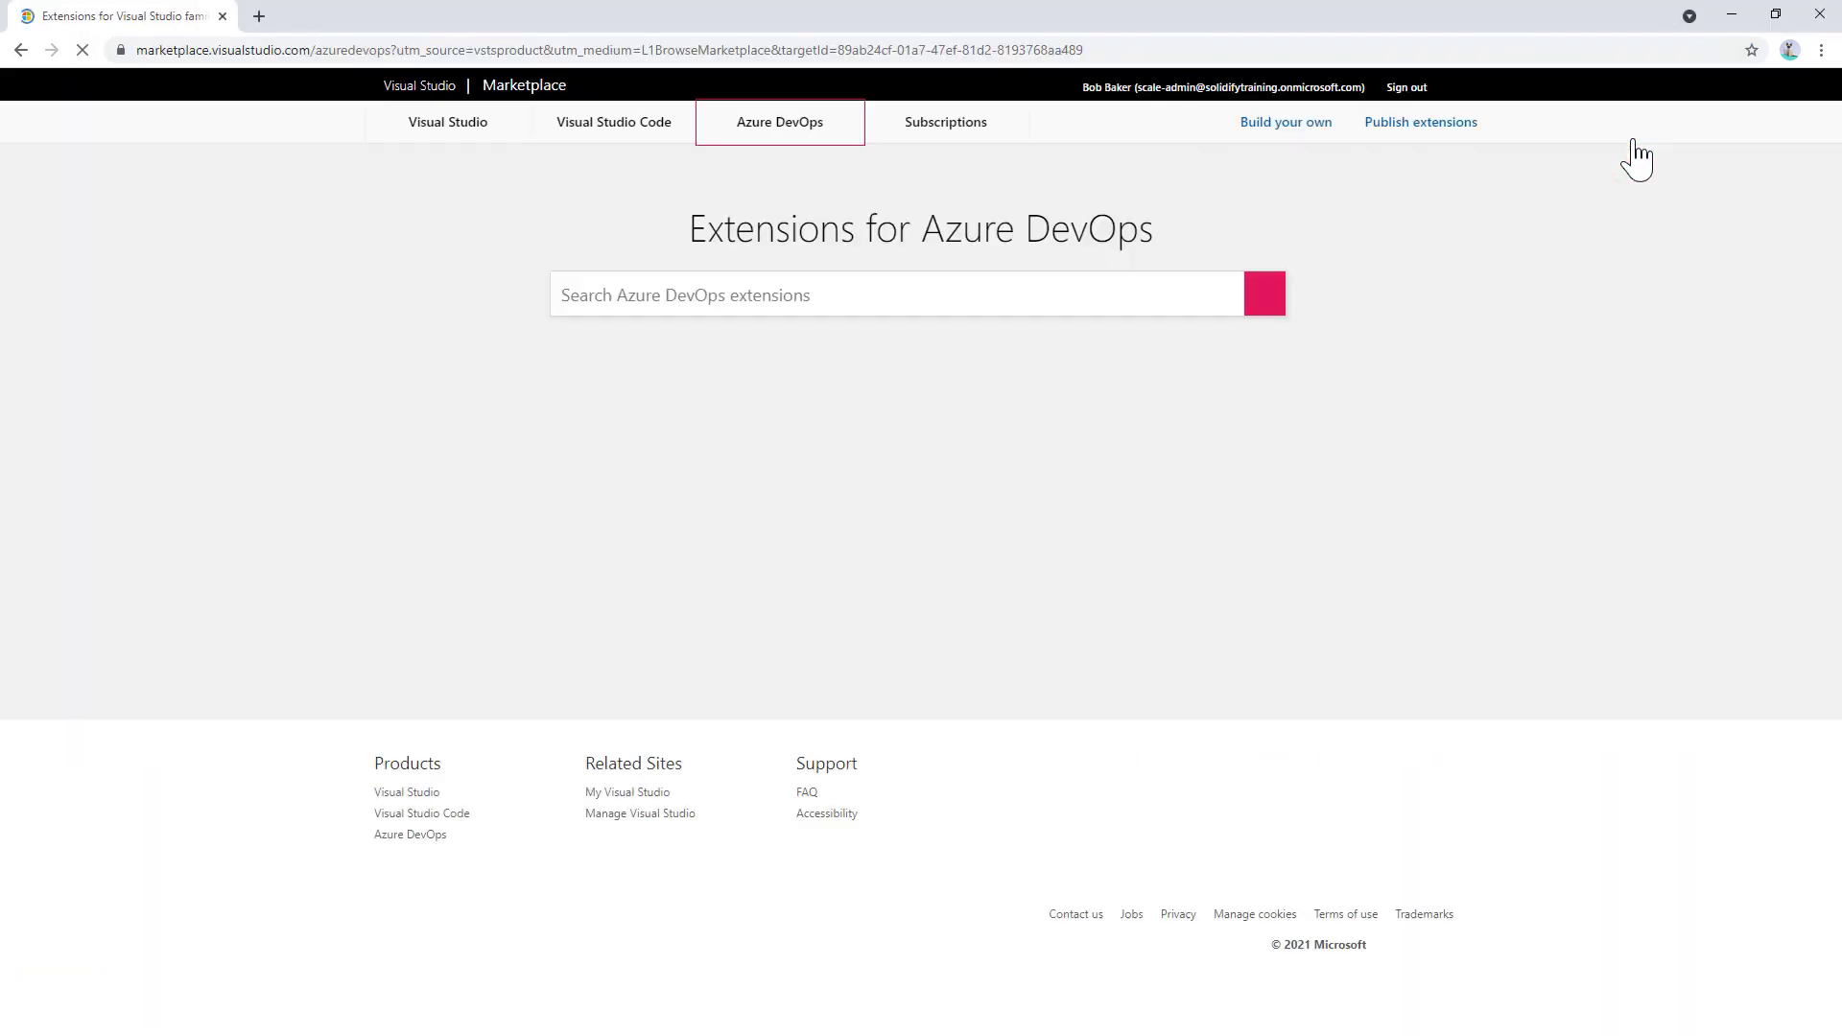
type("scale")
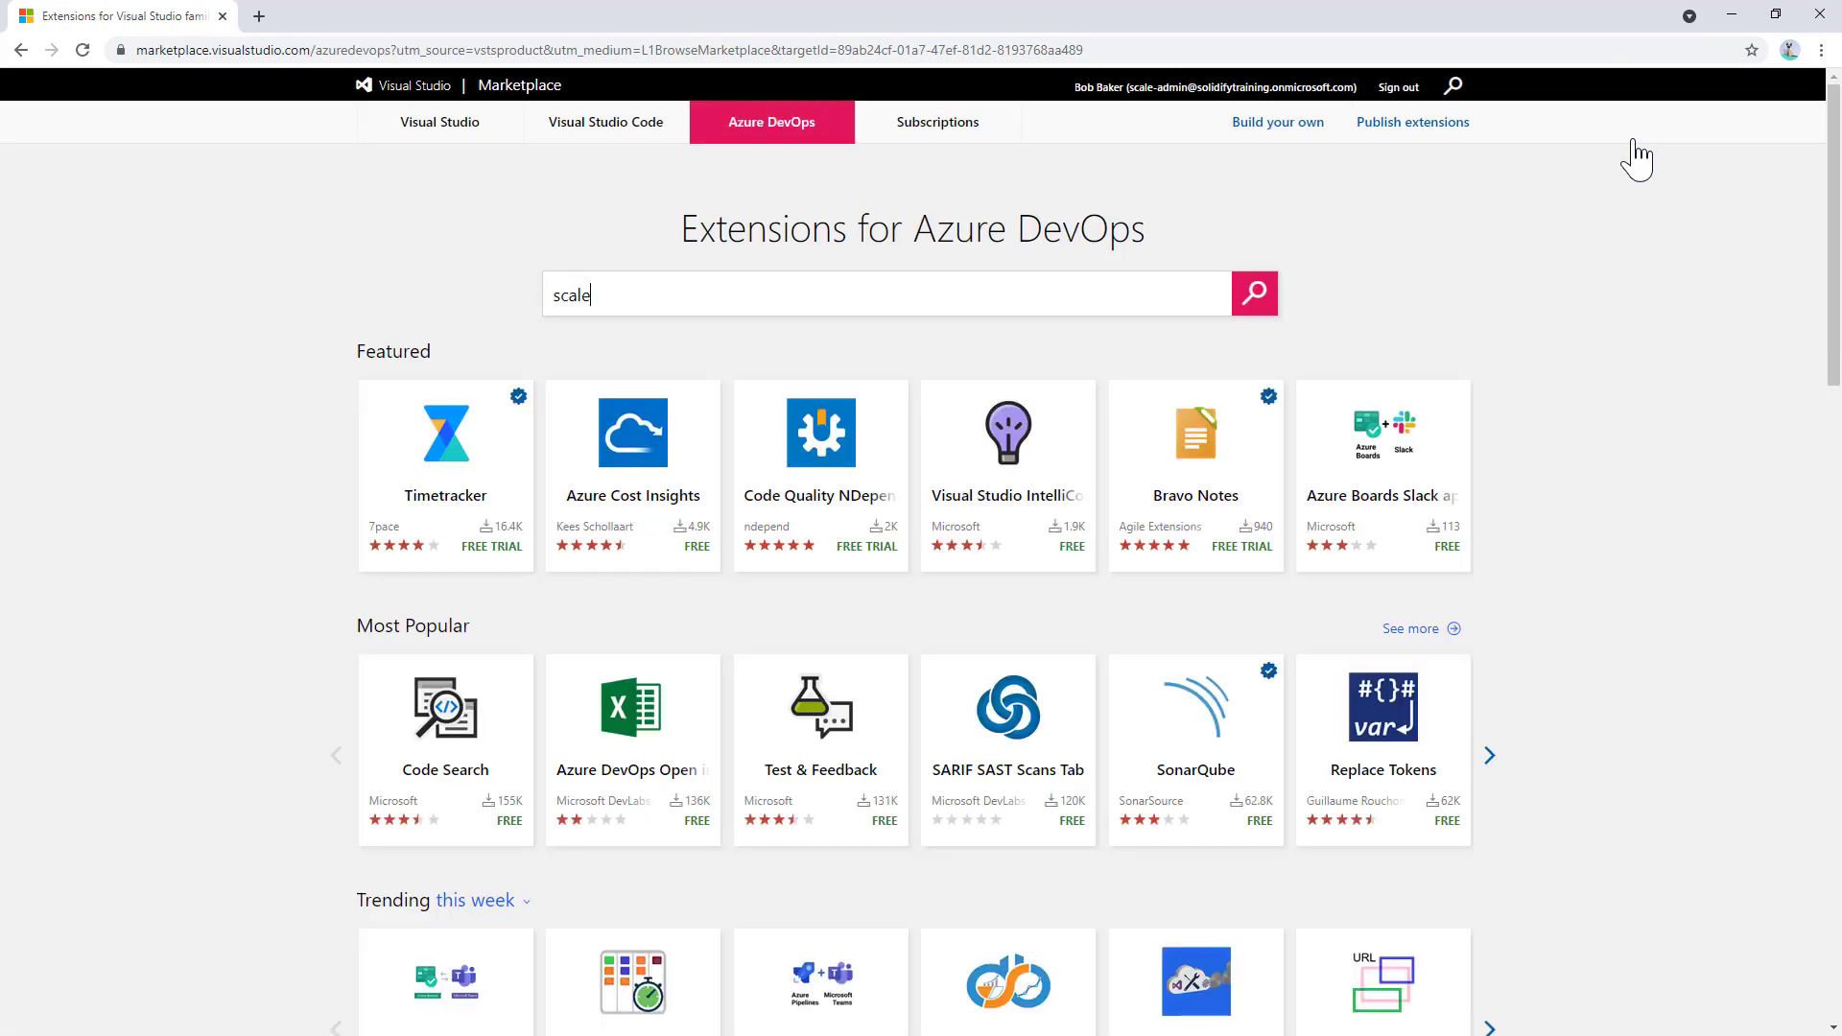
left_click(1252, 294)
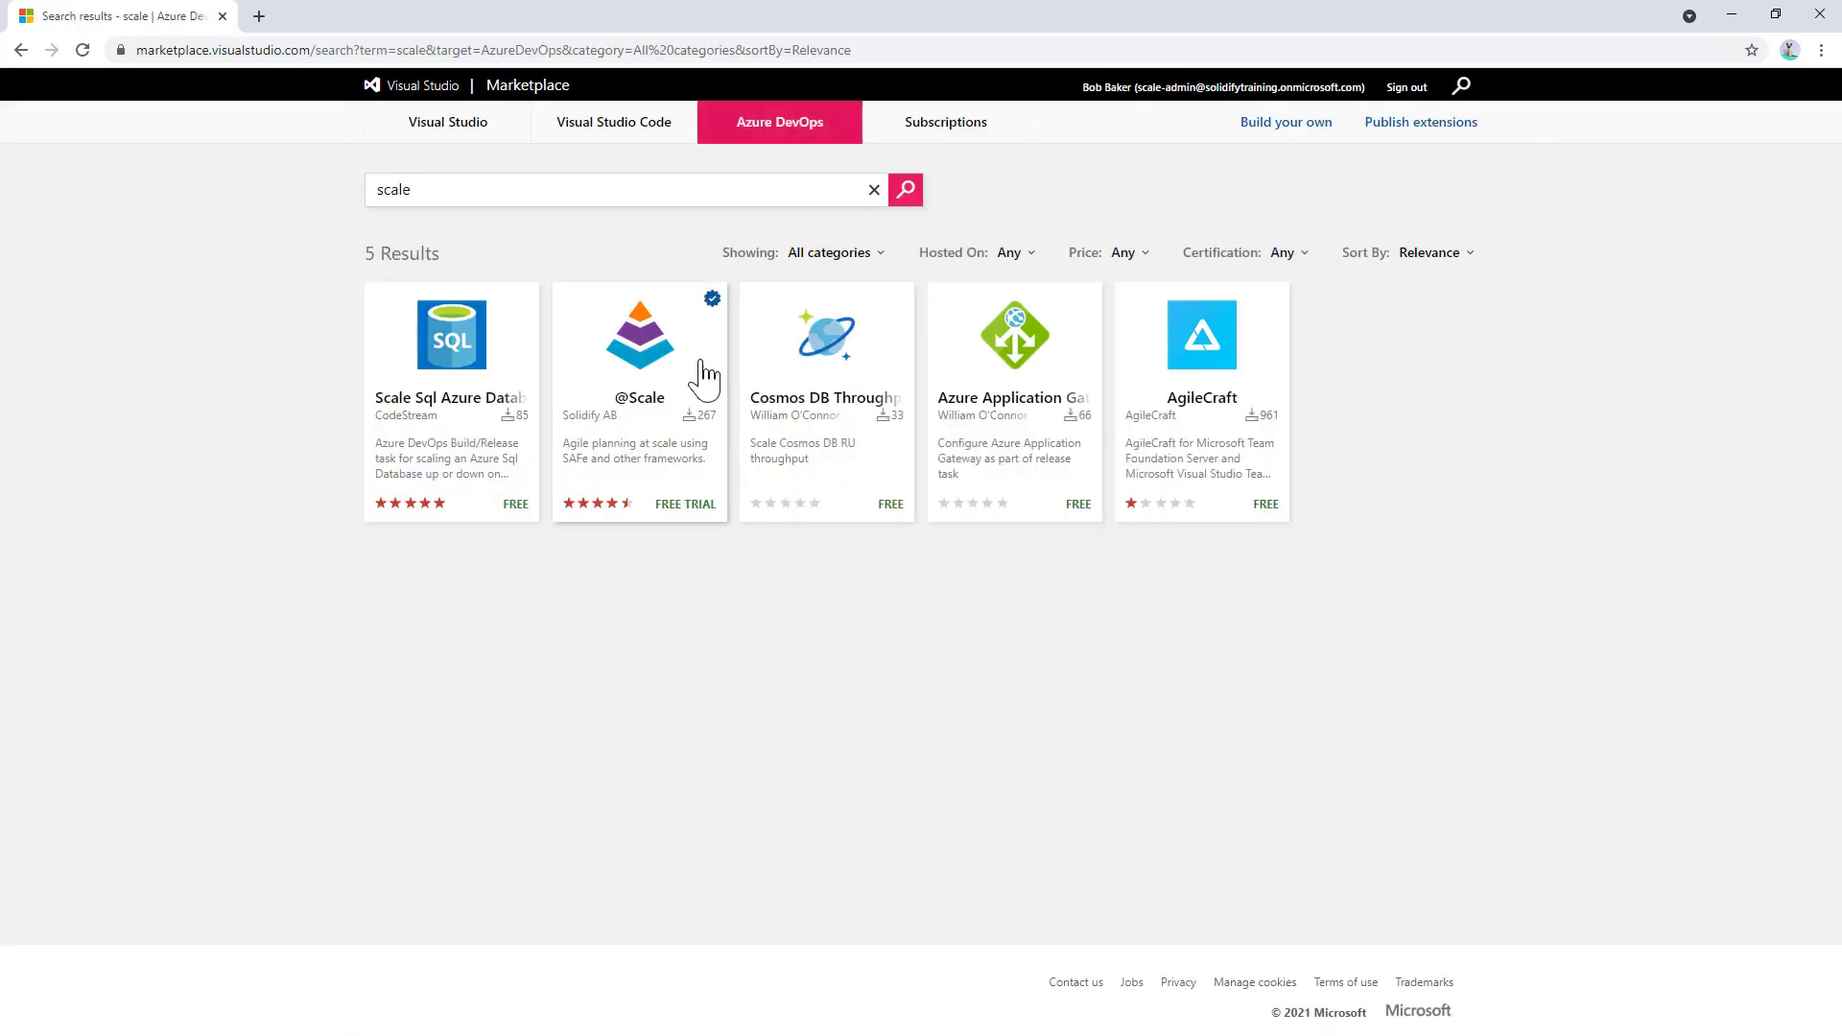
left_click(639, 335)
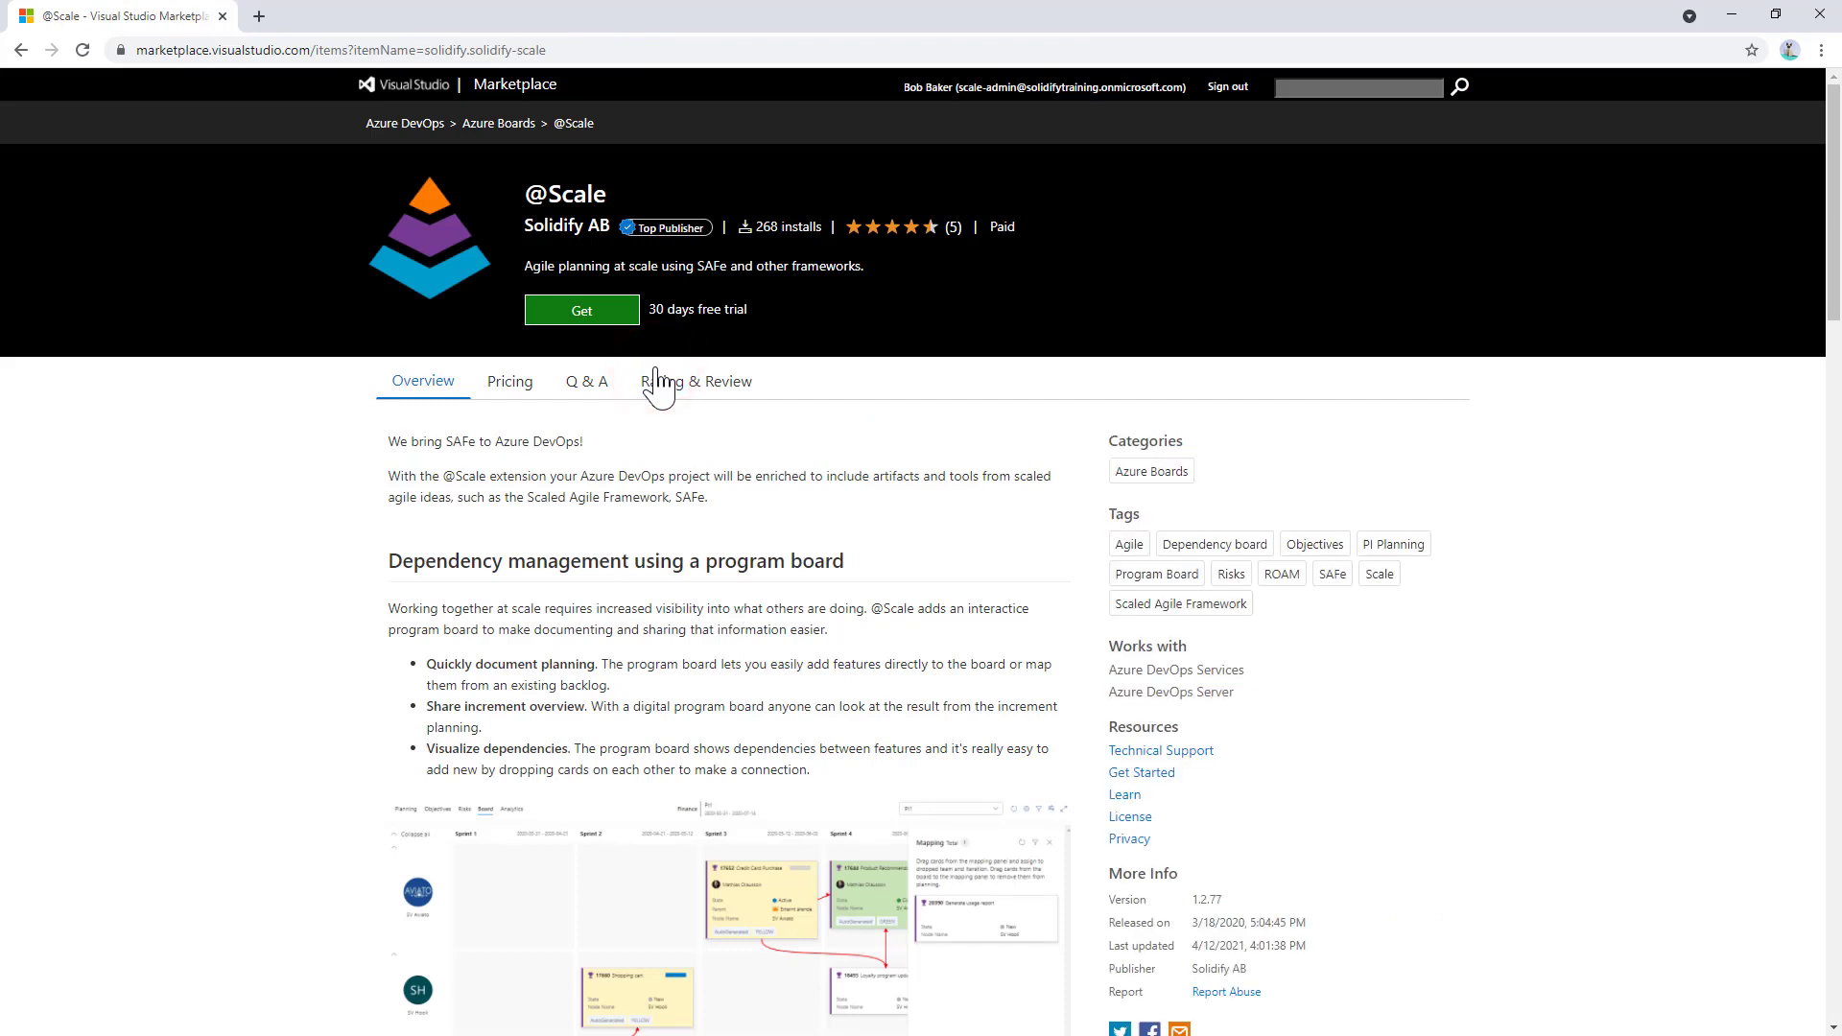
left_click(581, 309)
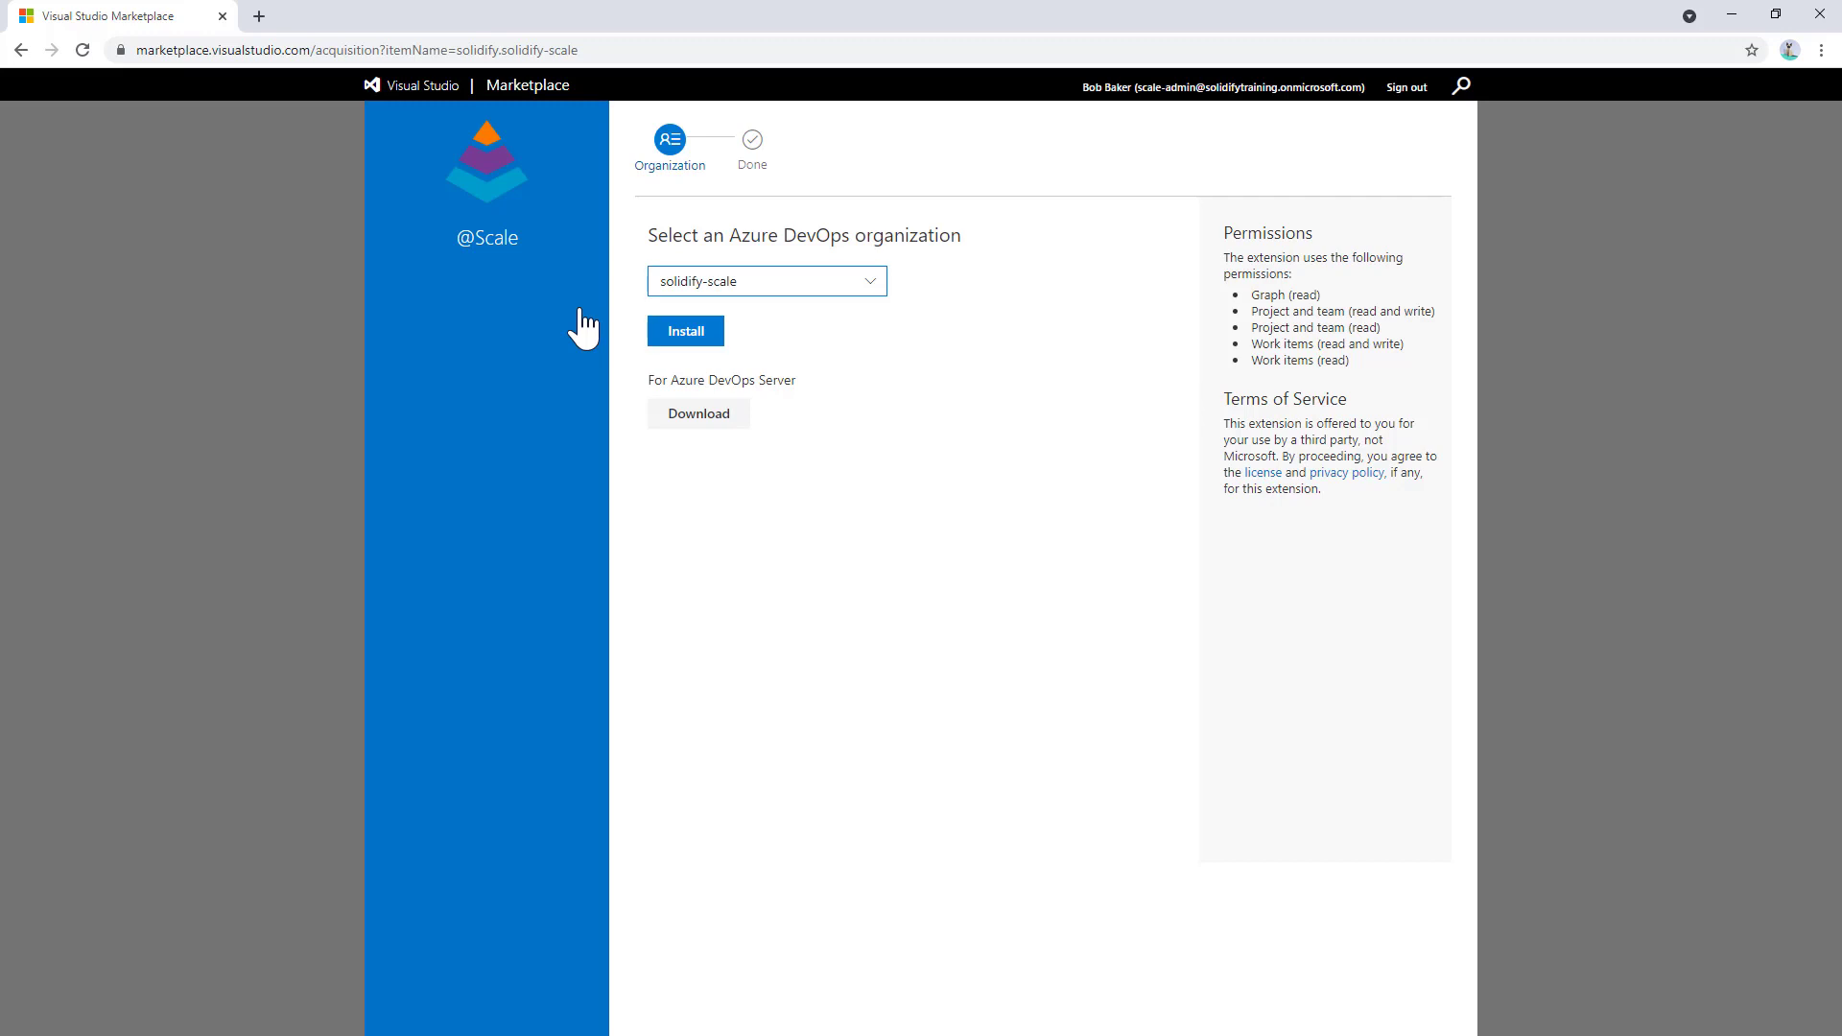
left_click(684, 330)
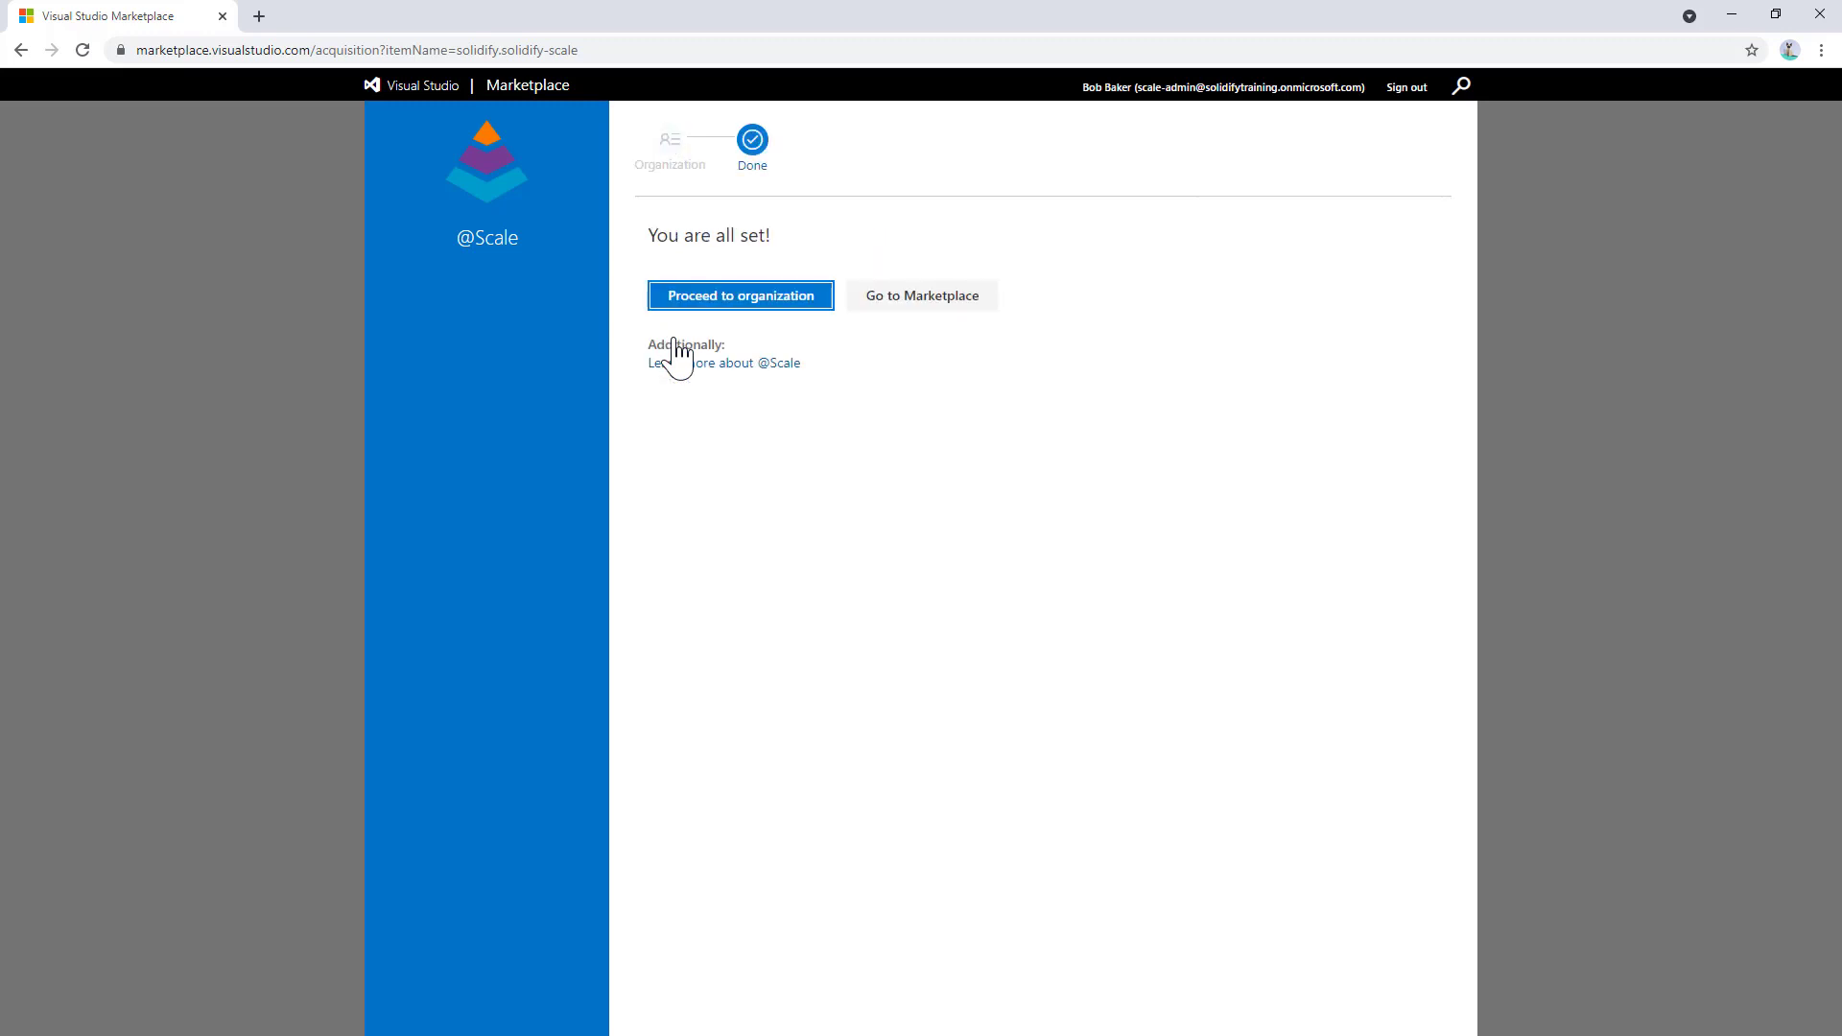
mouse_move(726, 337)
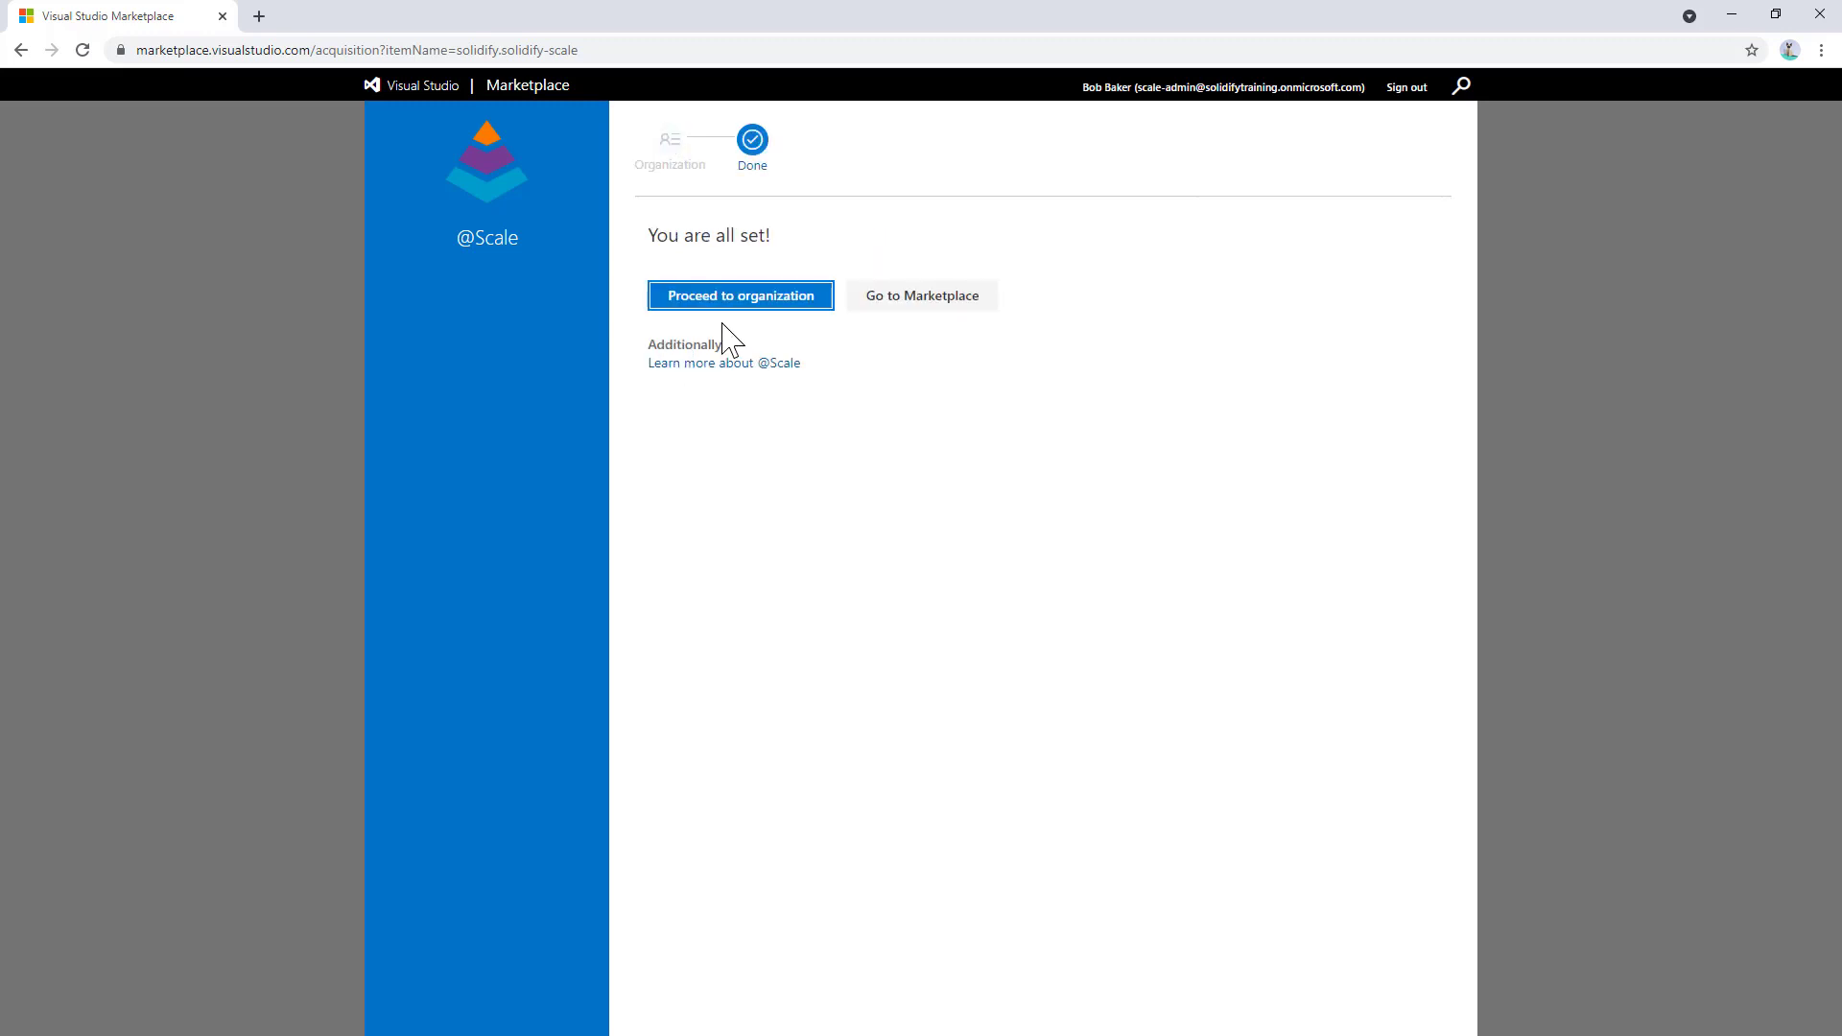
left_click(739, 295)
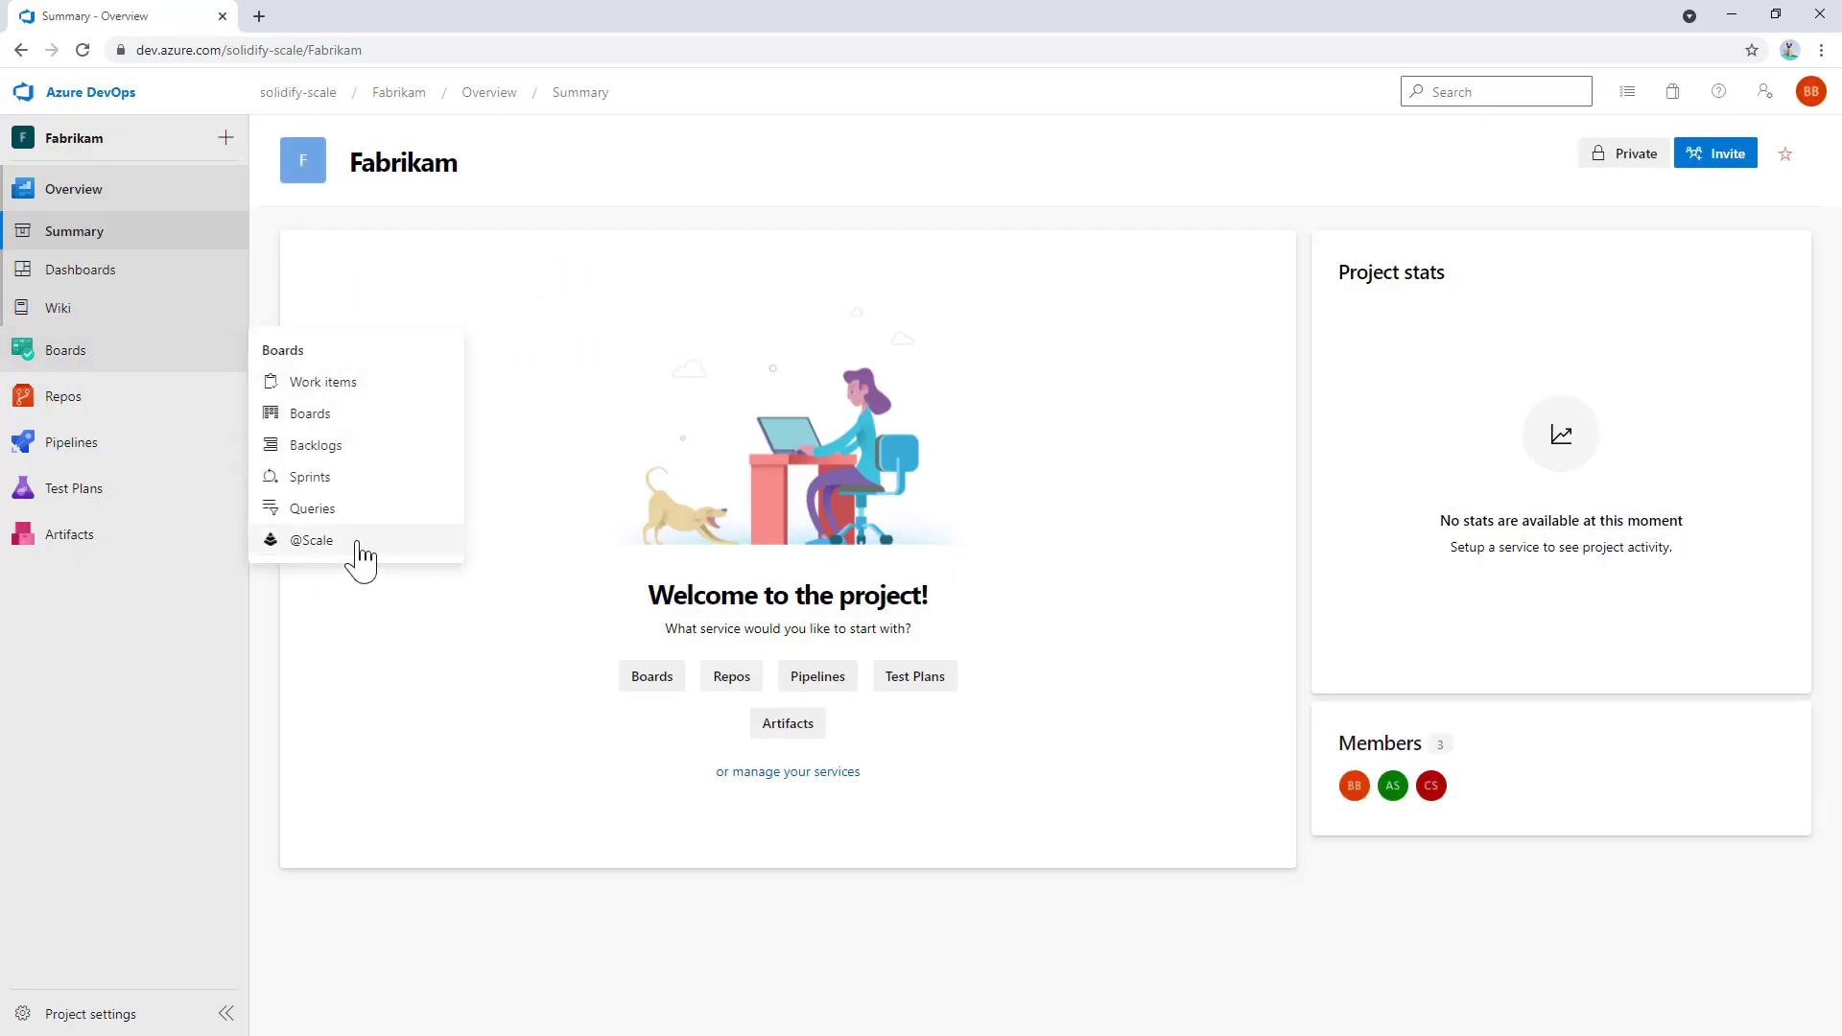
left_click(313, 539)
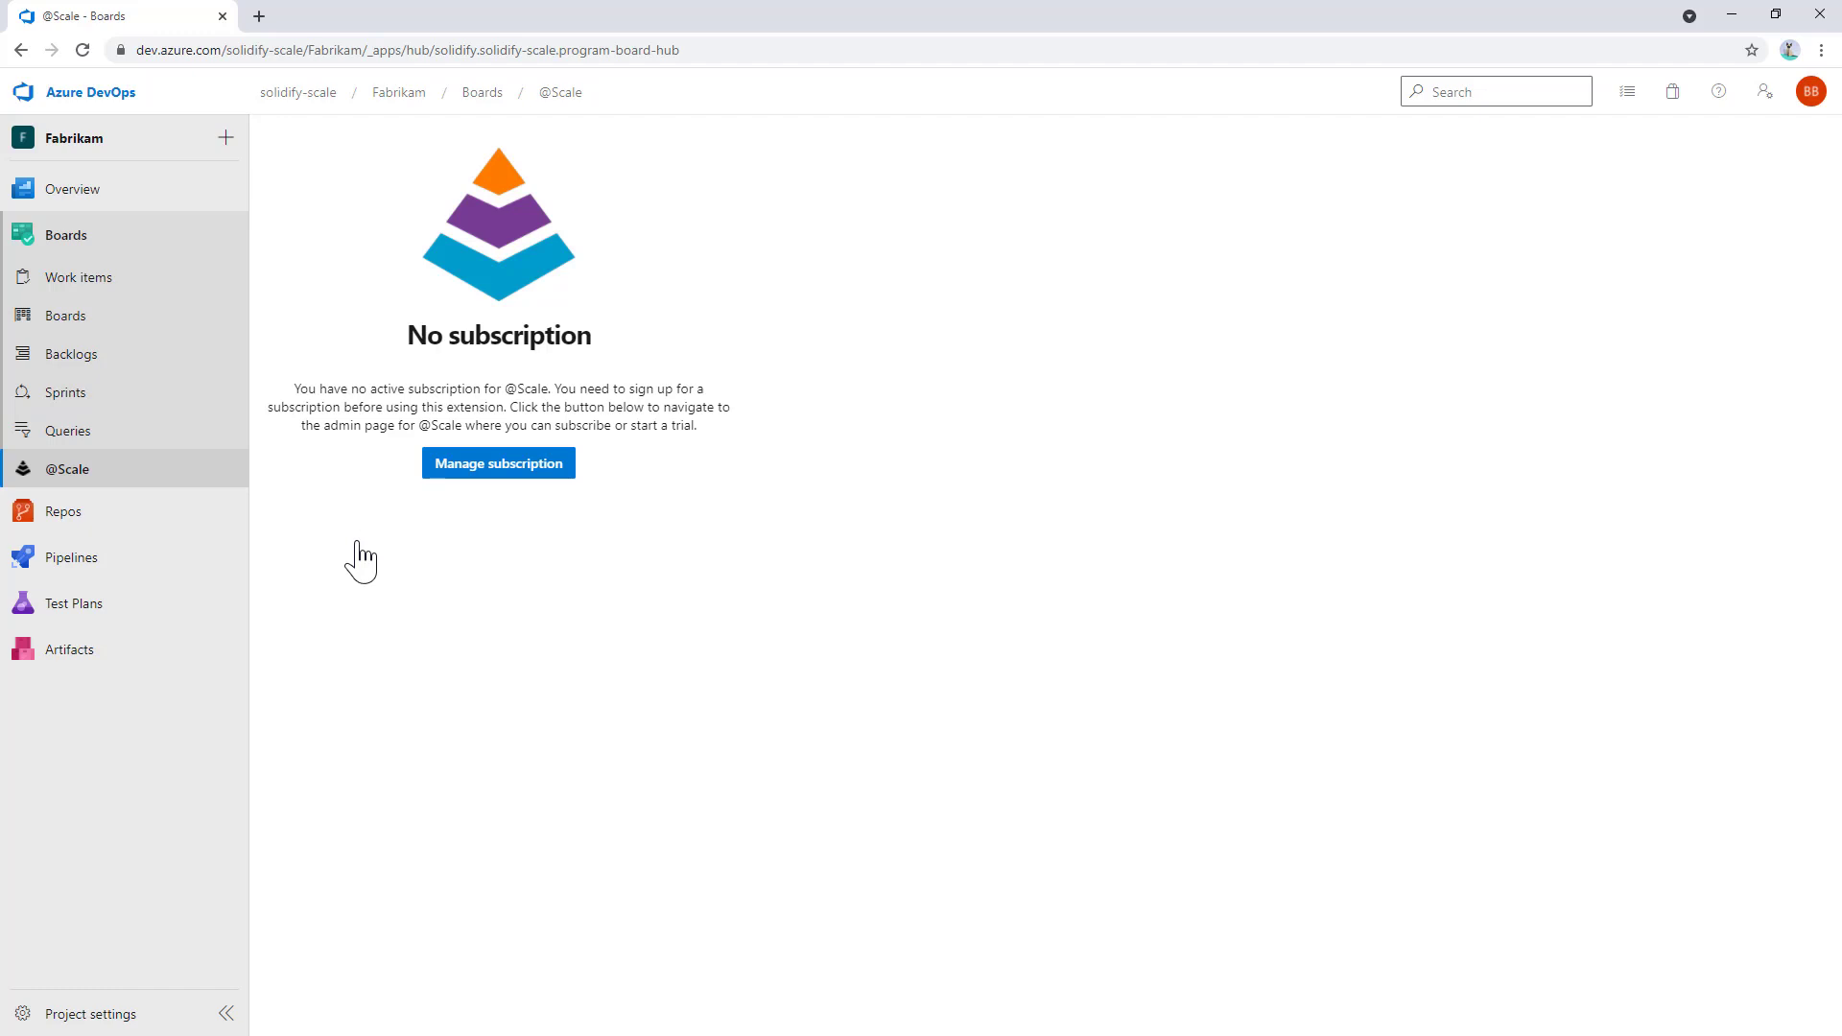
left_click(497, 461)
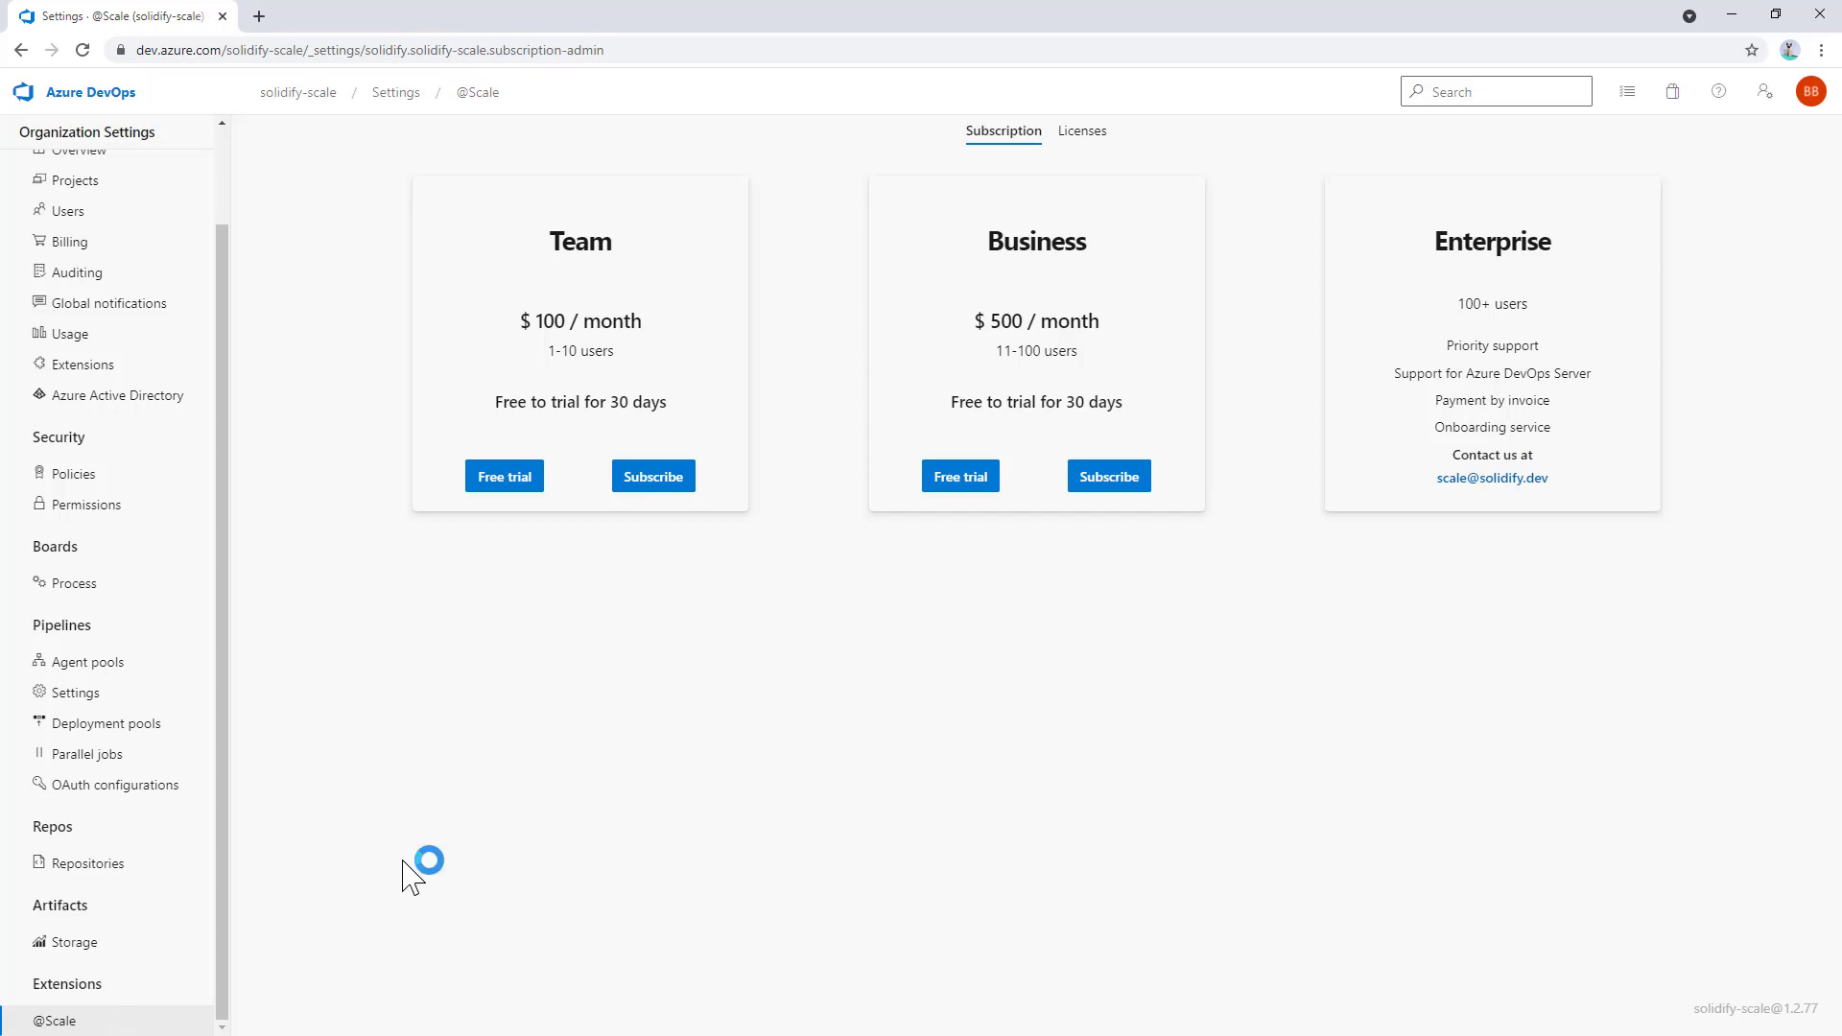
mouse_move(487, 800)
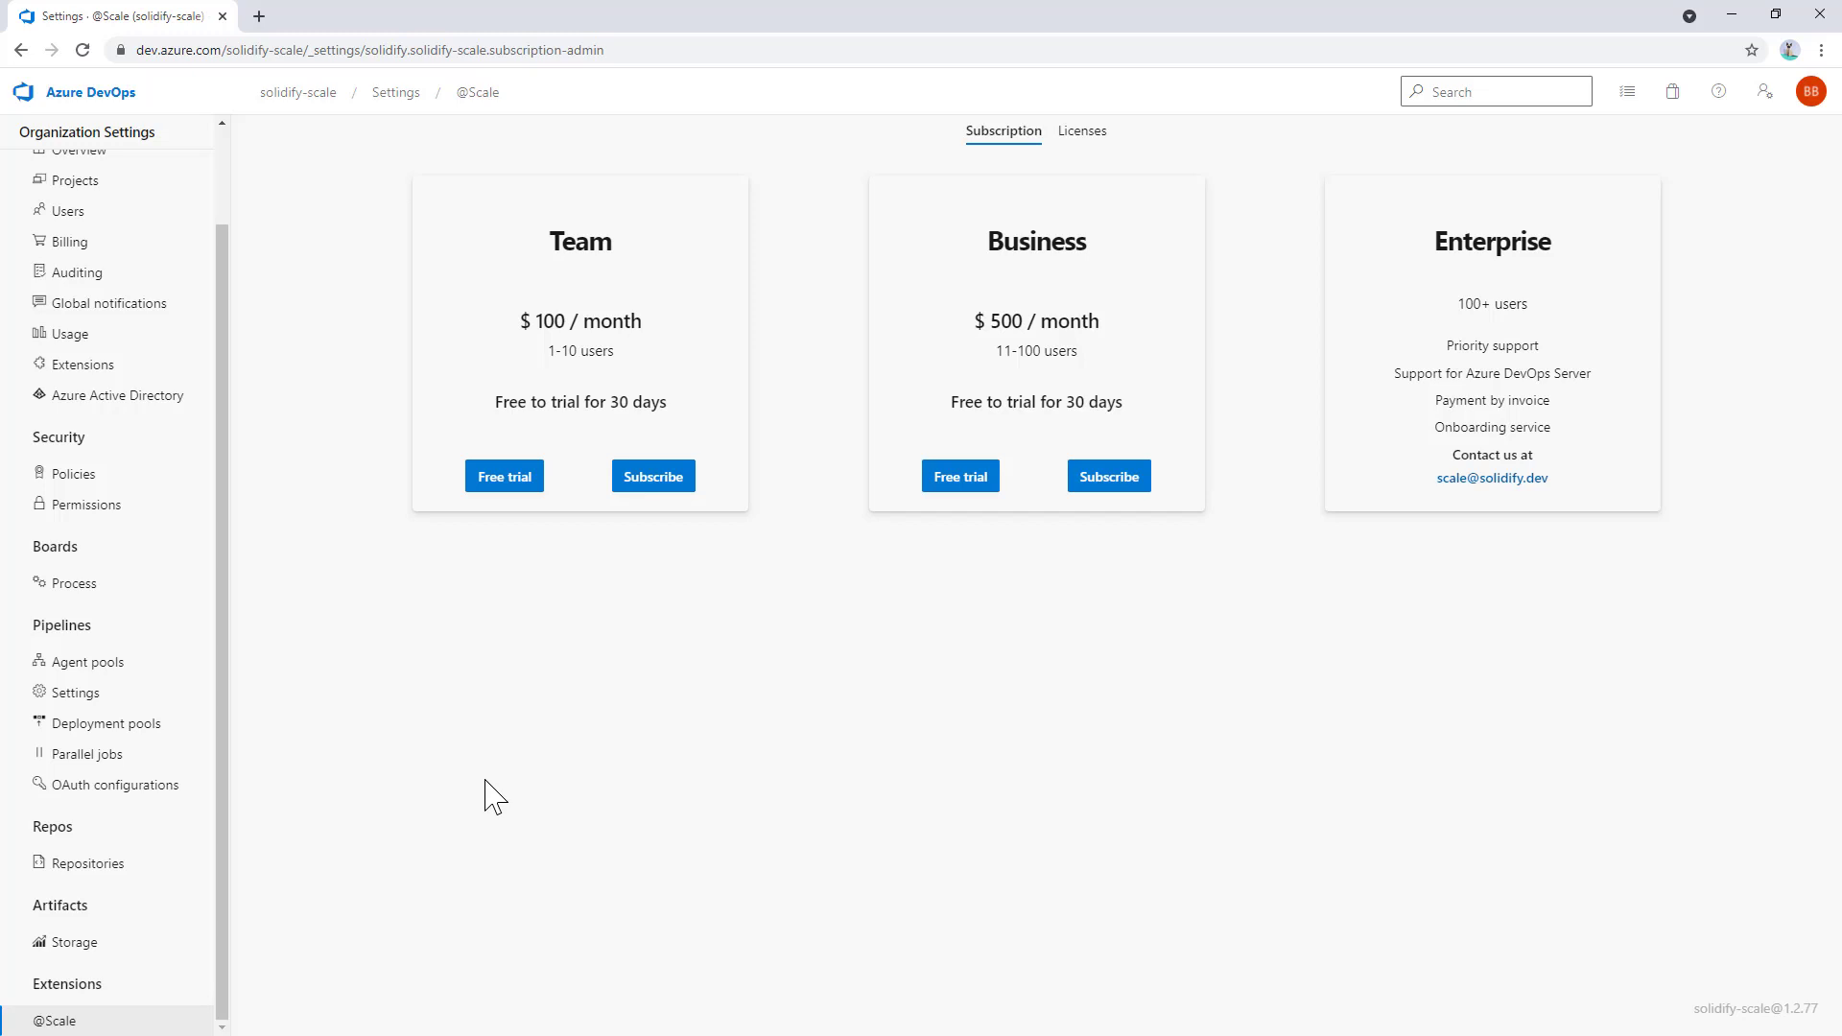
mouse_move(686, 787)
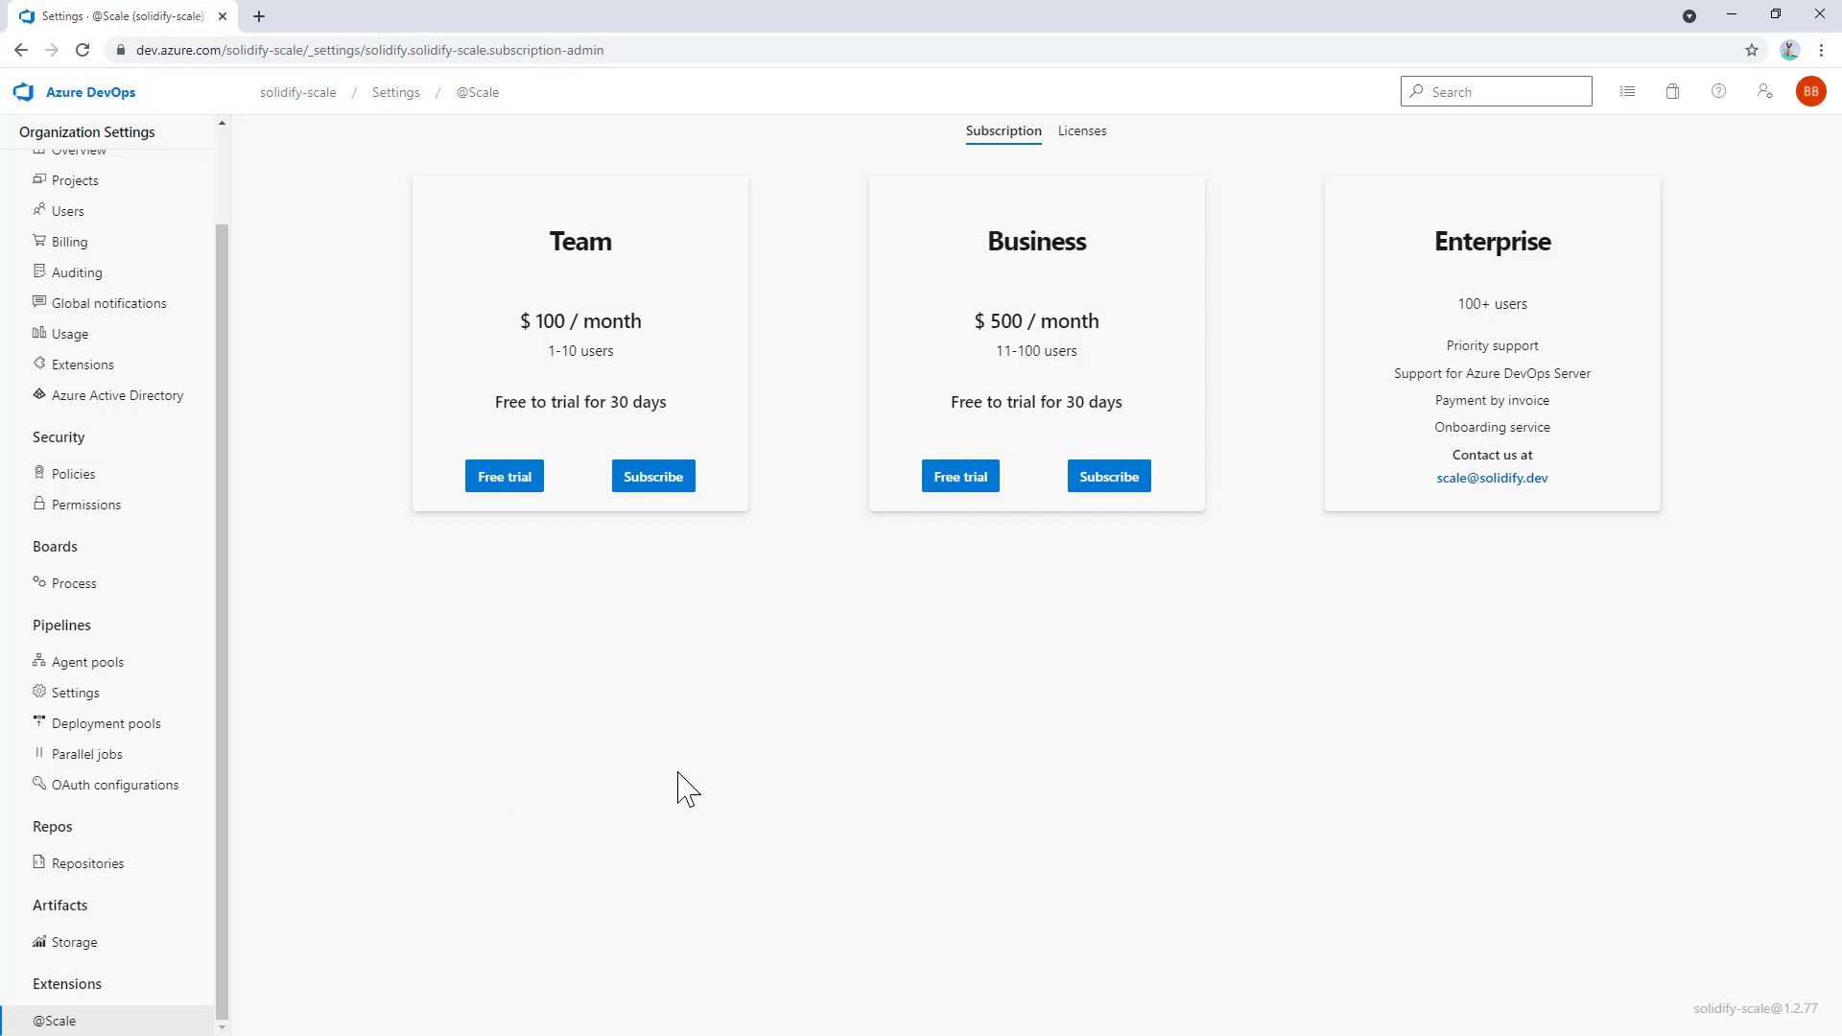
mouse_move(946, 420)
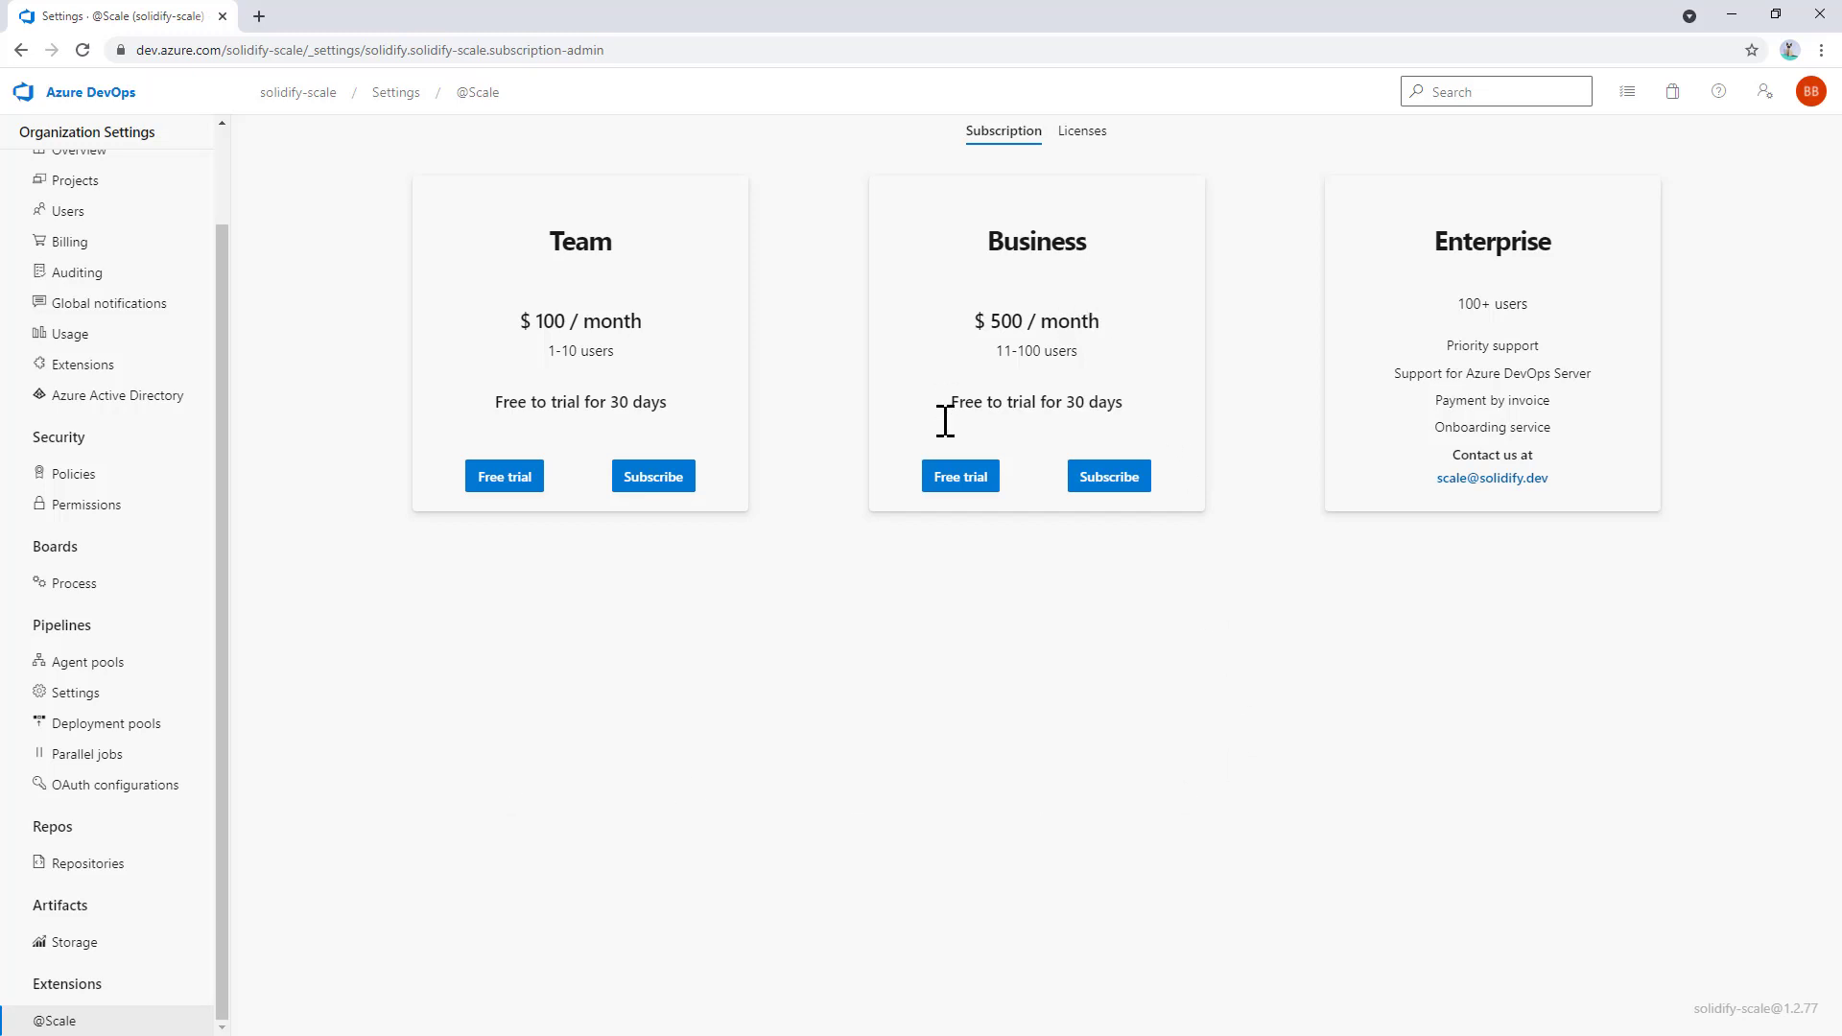
left_click(959, 476)
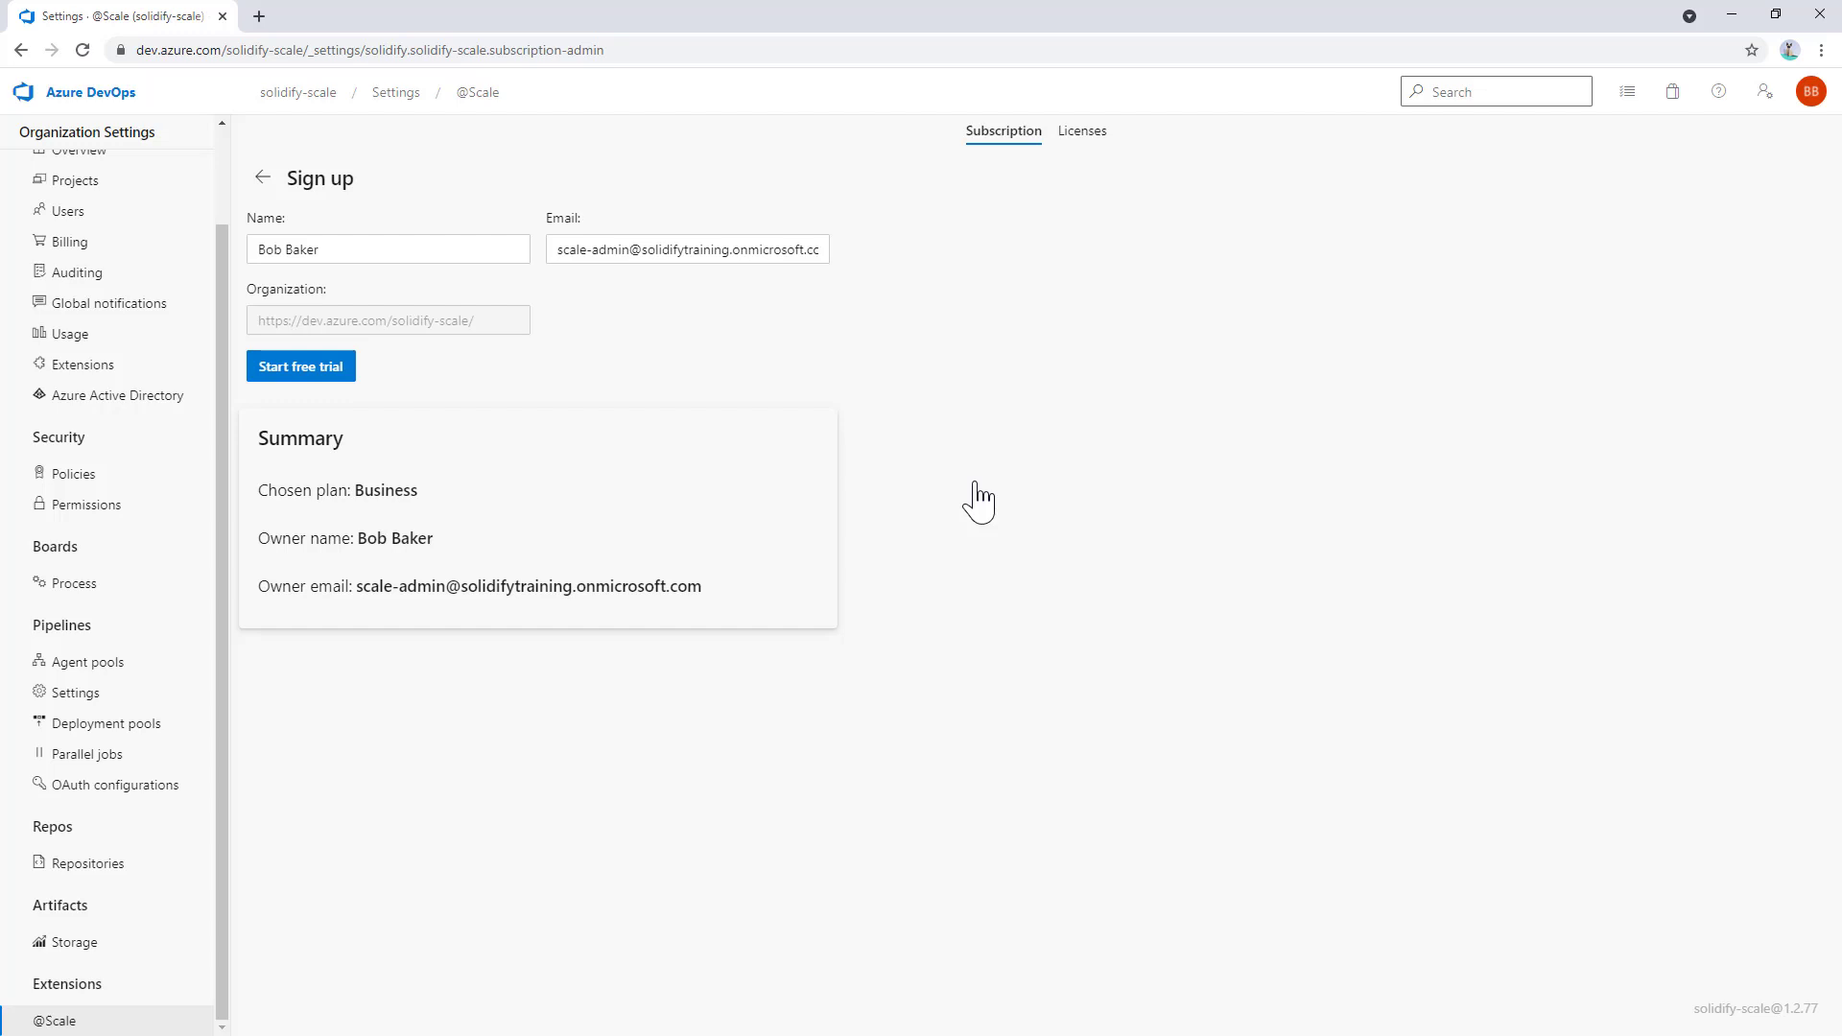
mouse_move(437, 358)
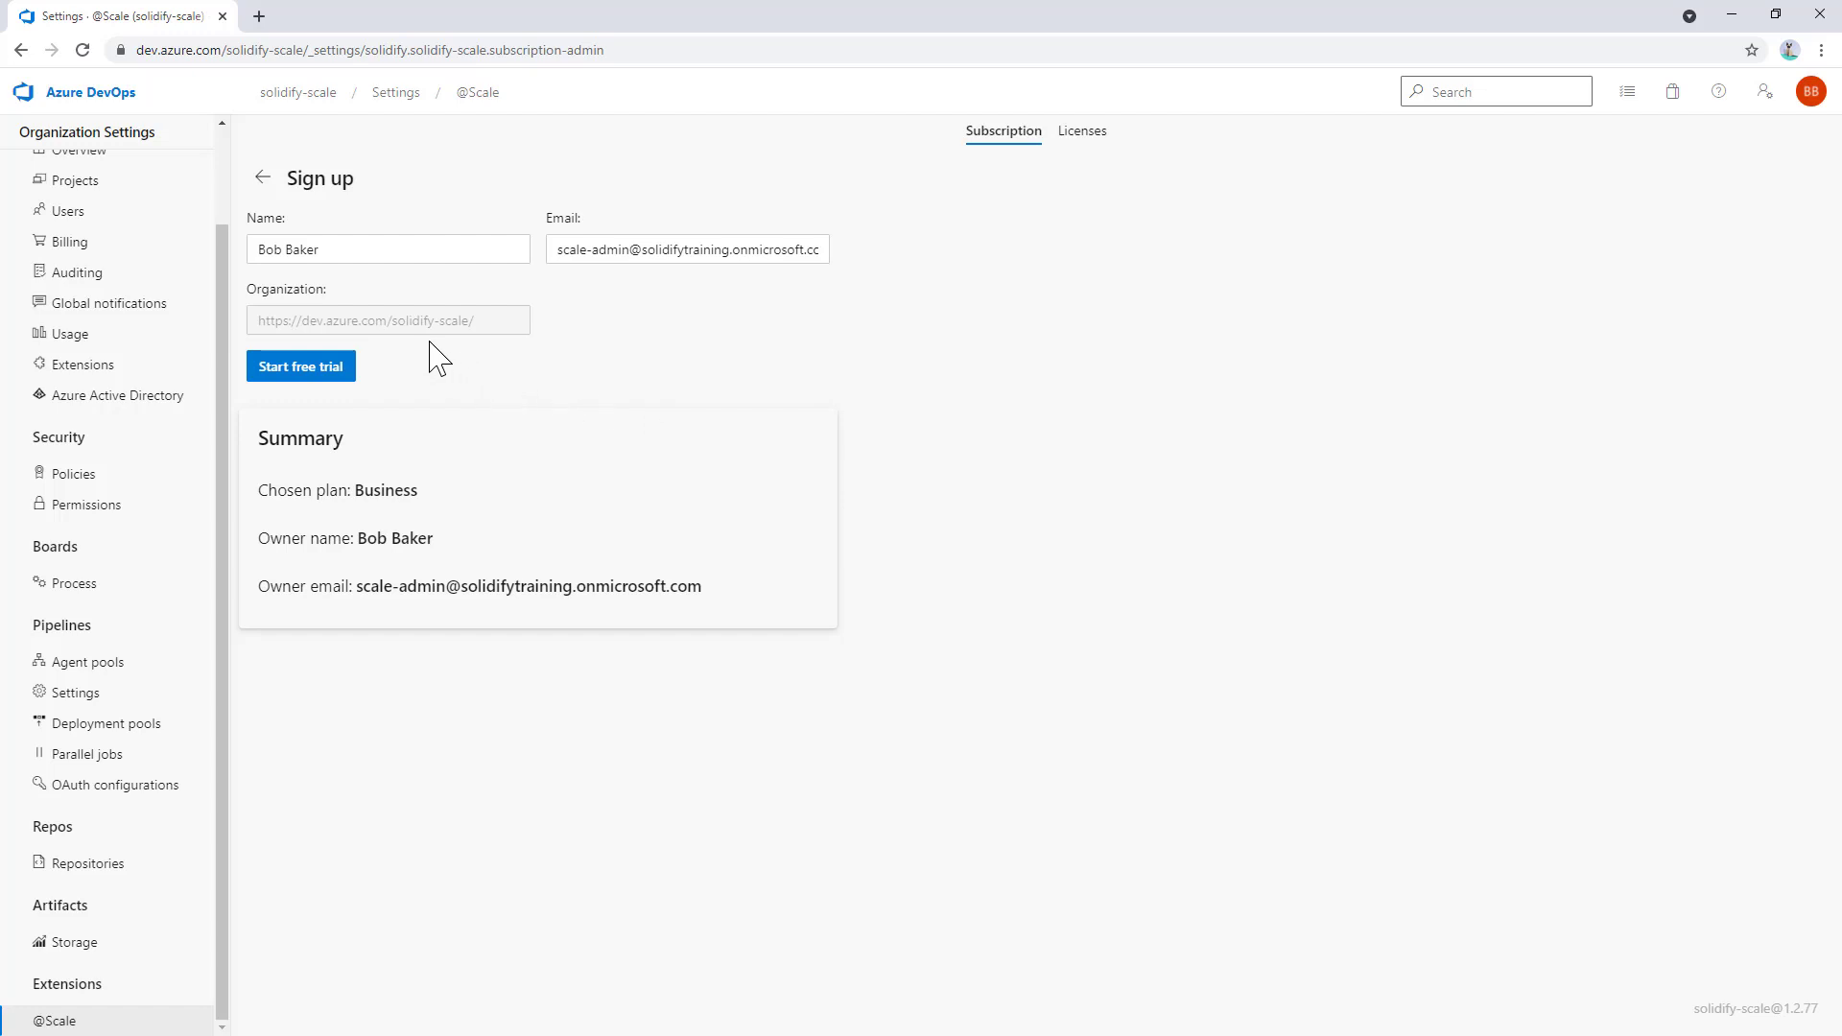
Start the Business plan free trial from the sign-up summary.
left_click(299, 365)
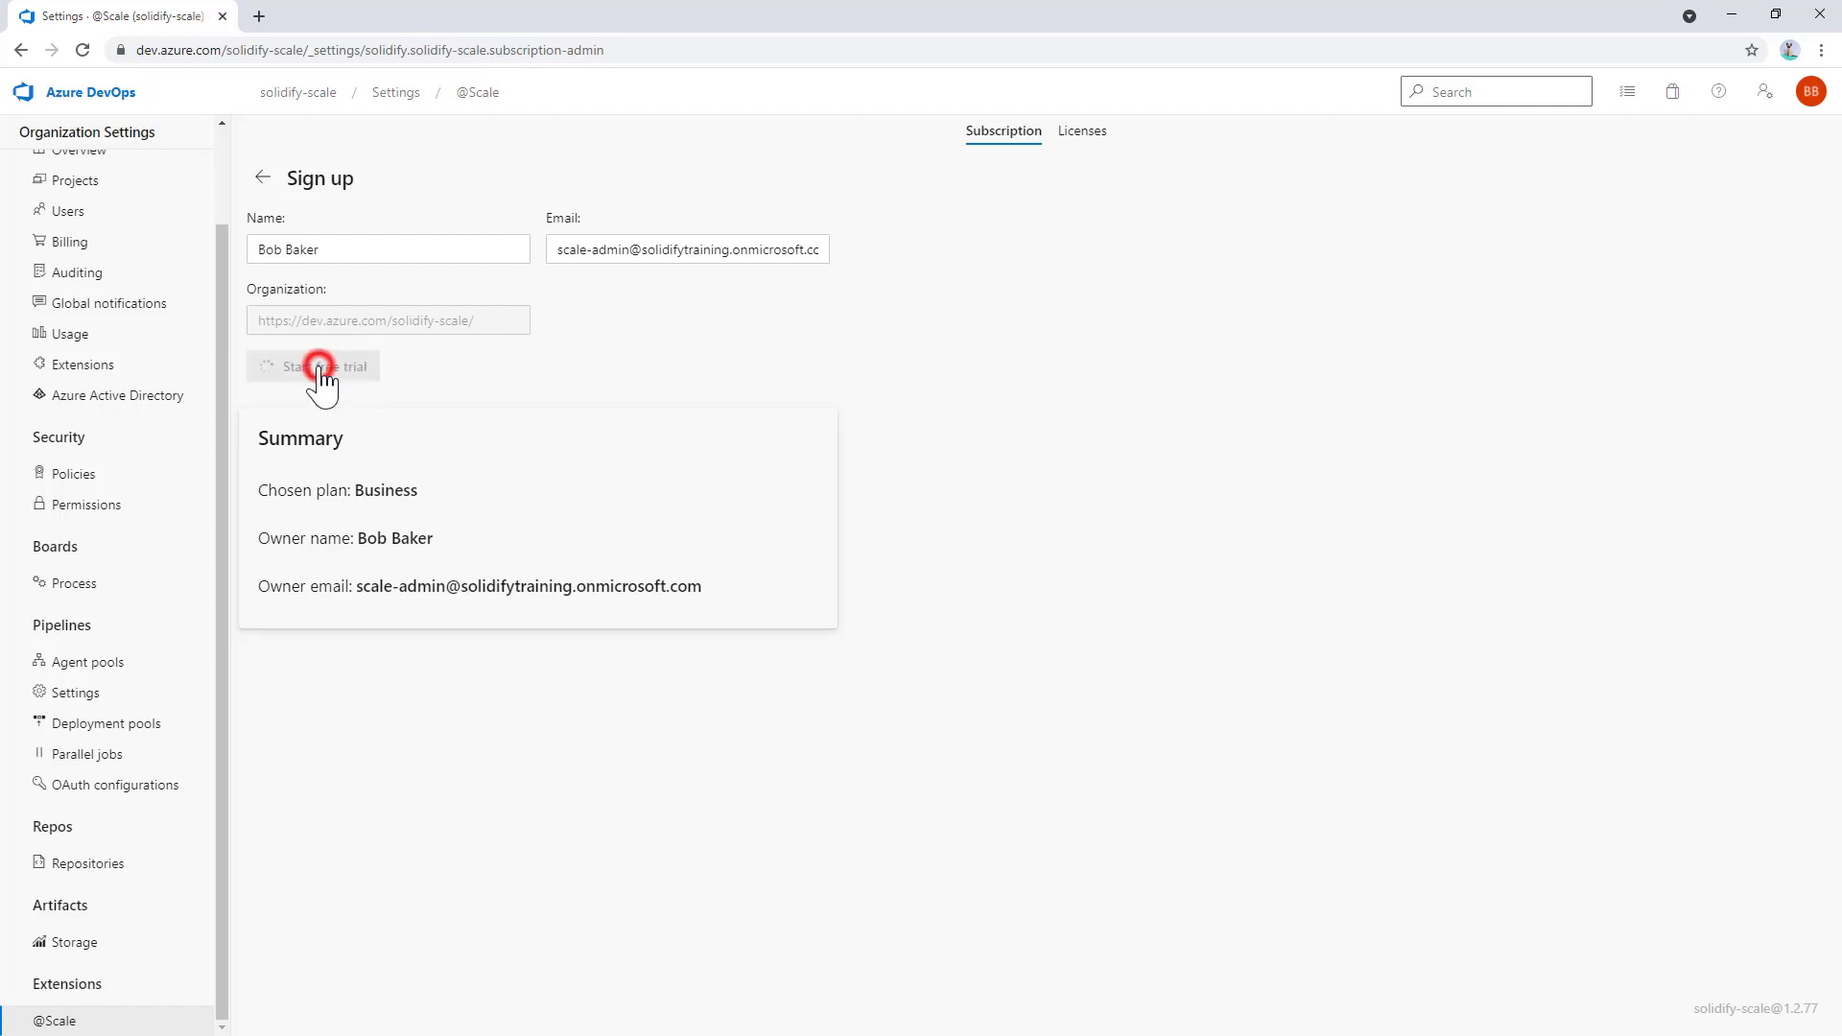
left_click(312, 365)
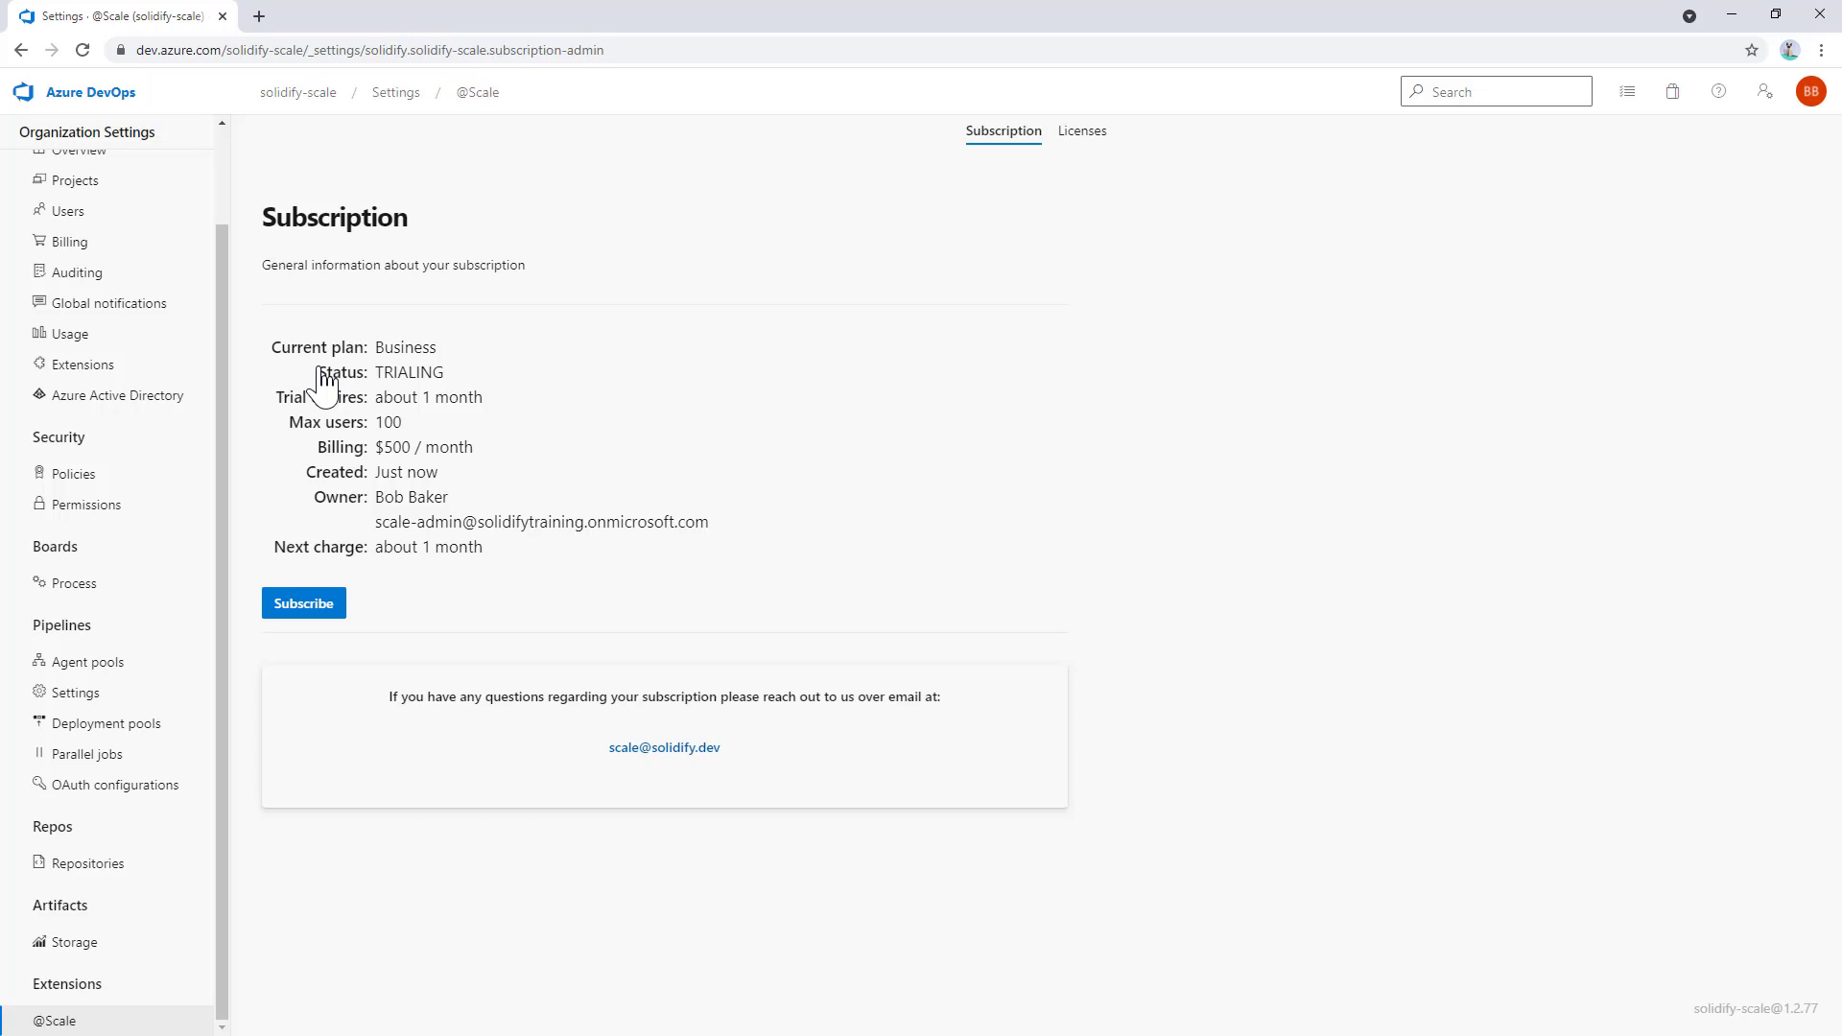
mouse_move(940, 194)
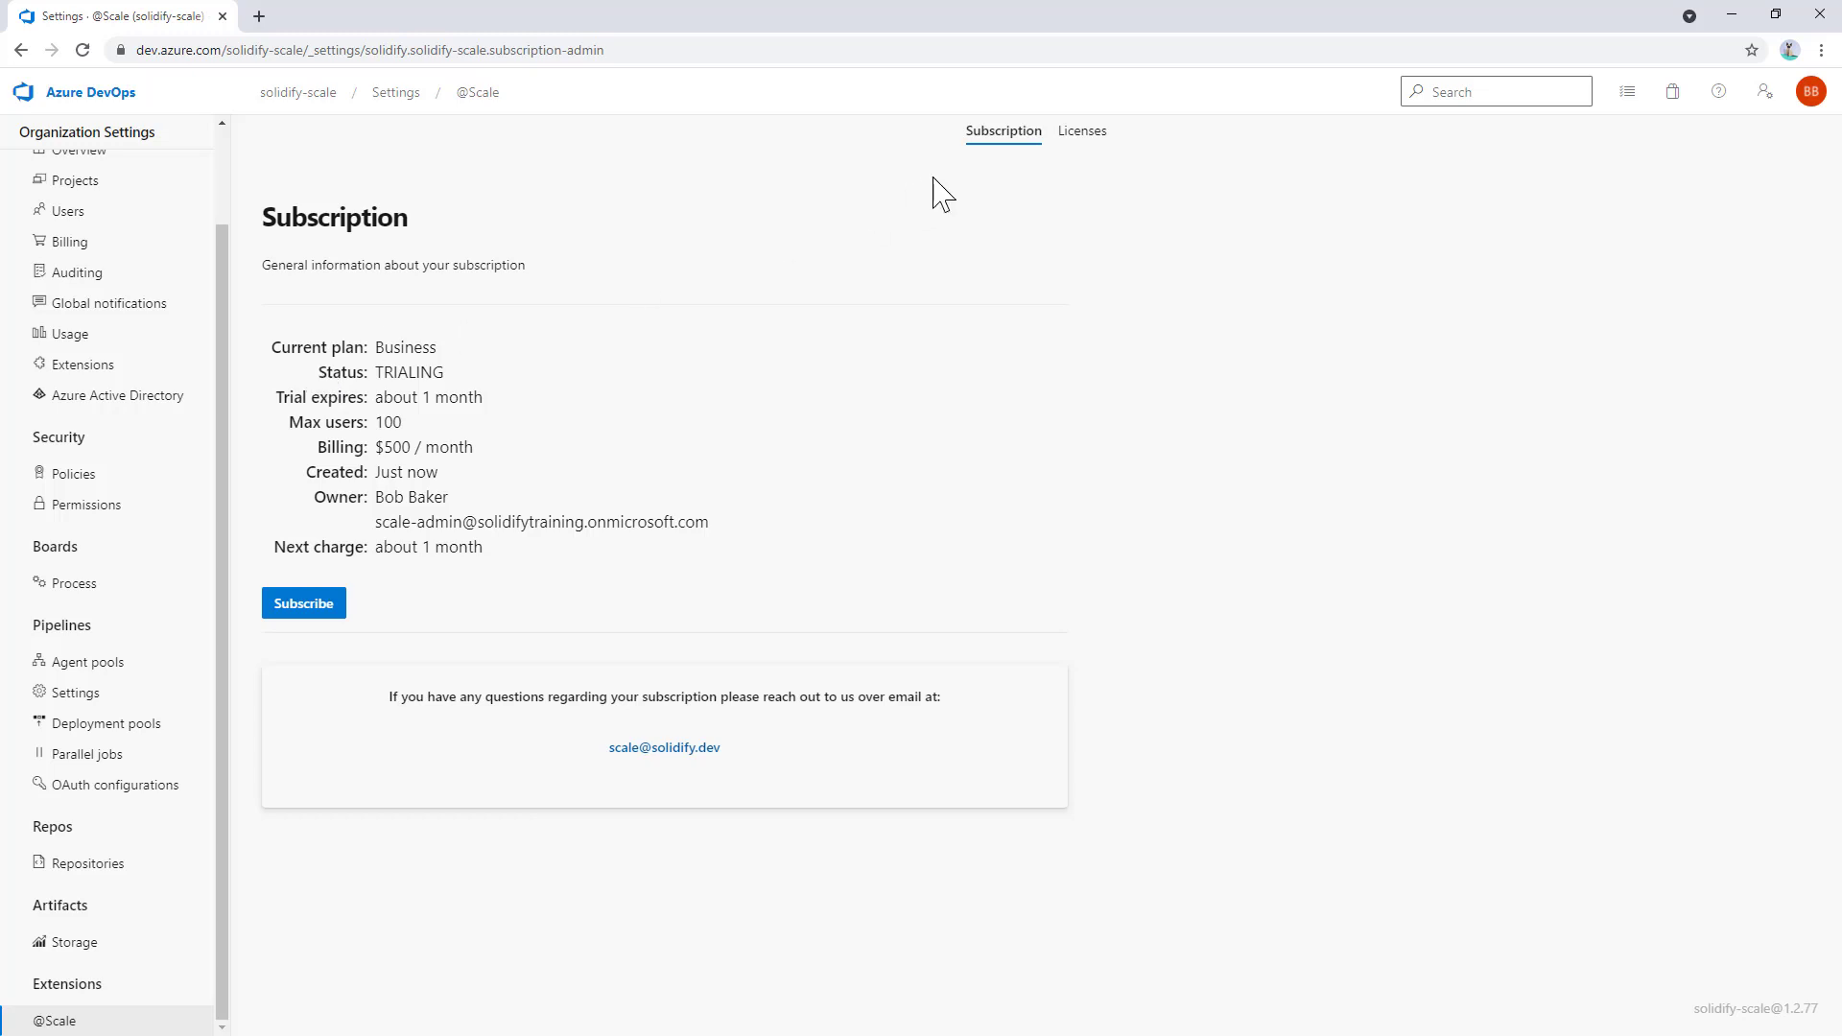
left_click(1081, 131)
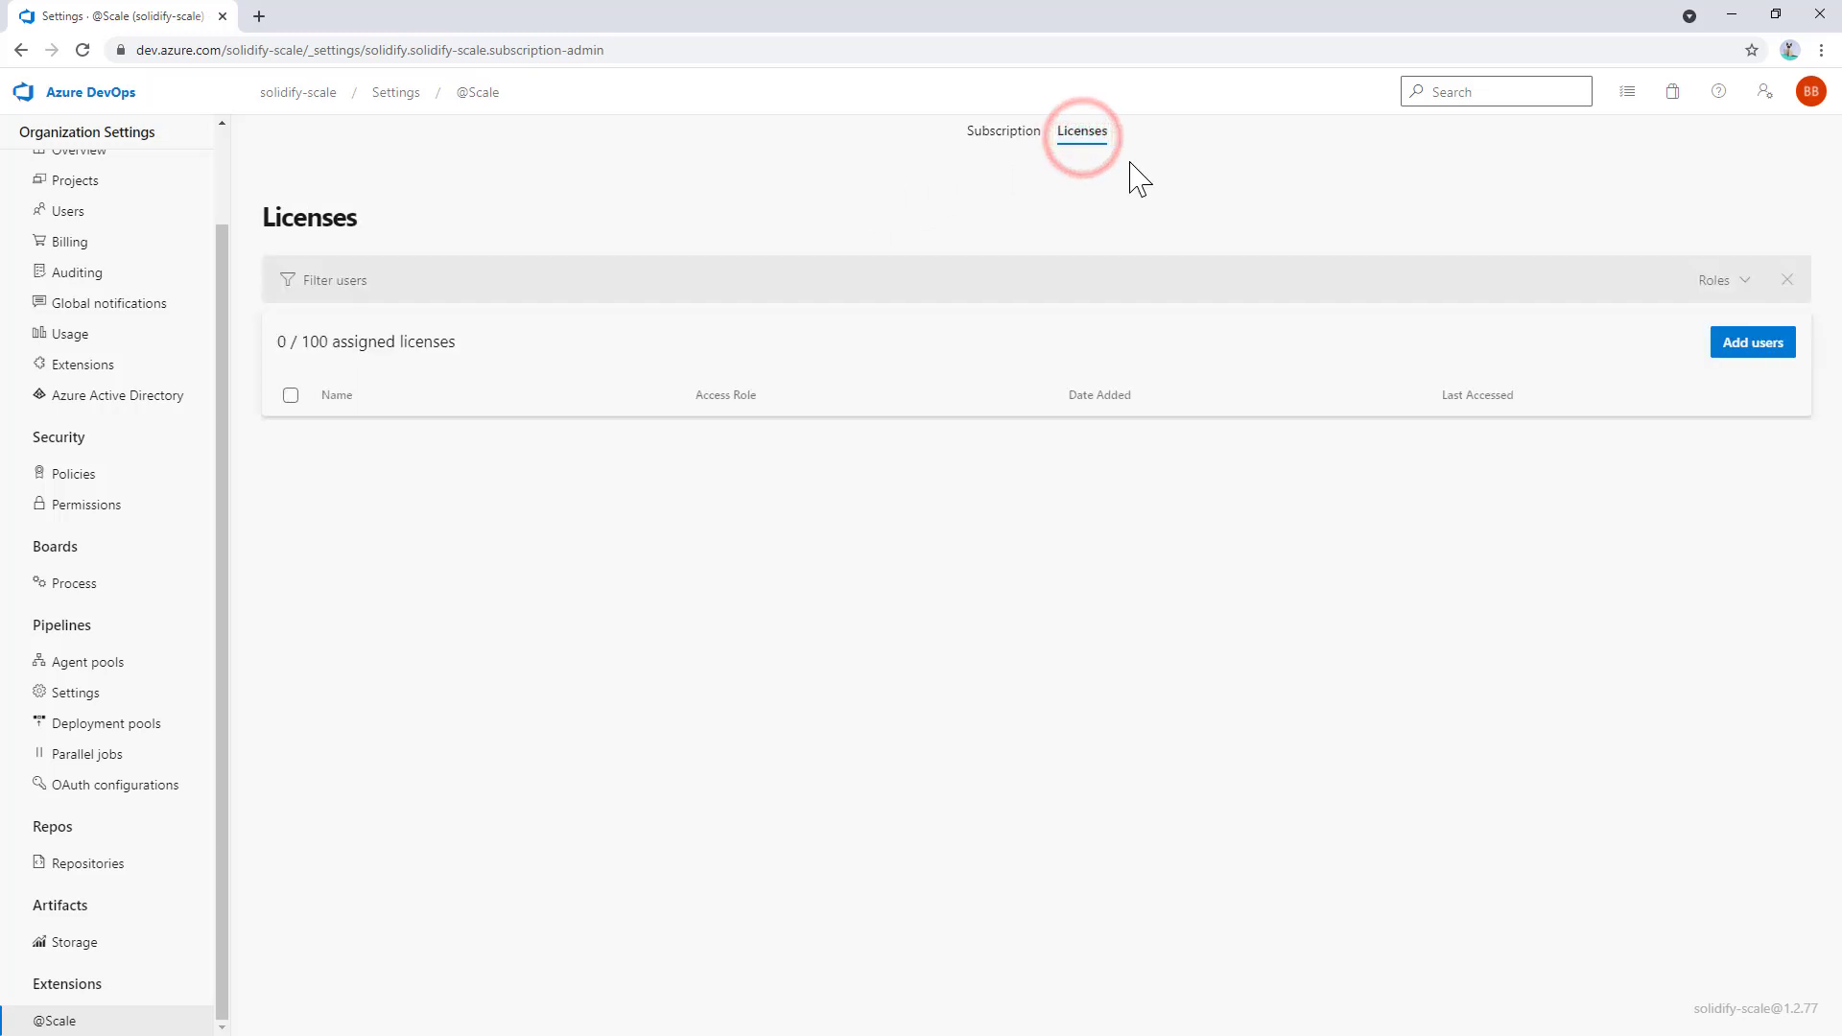
mouse_move(1752, 341)
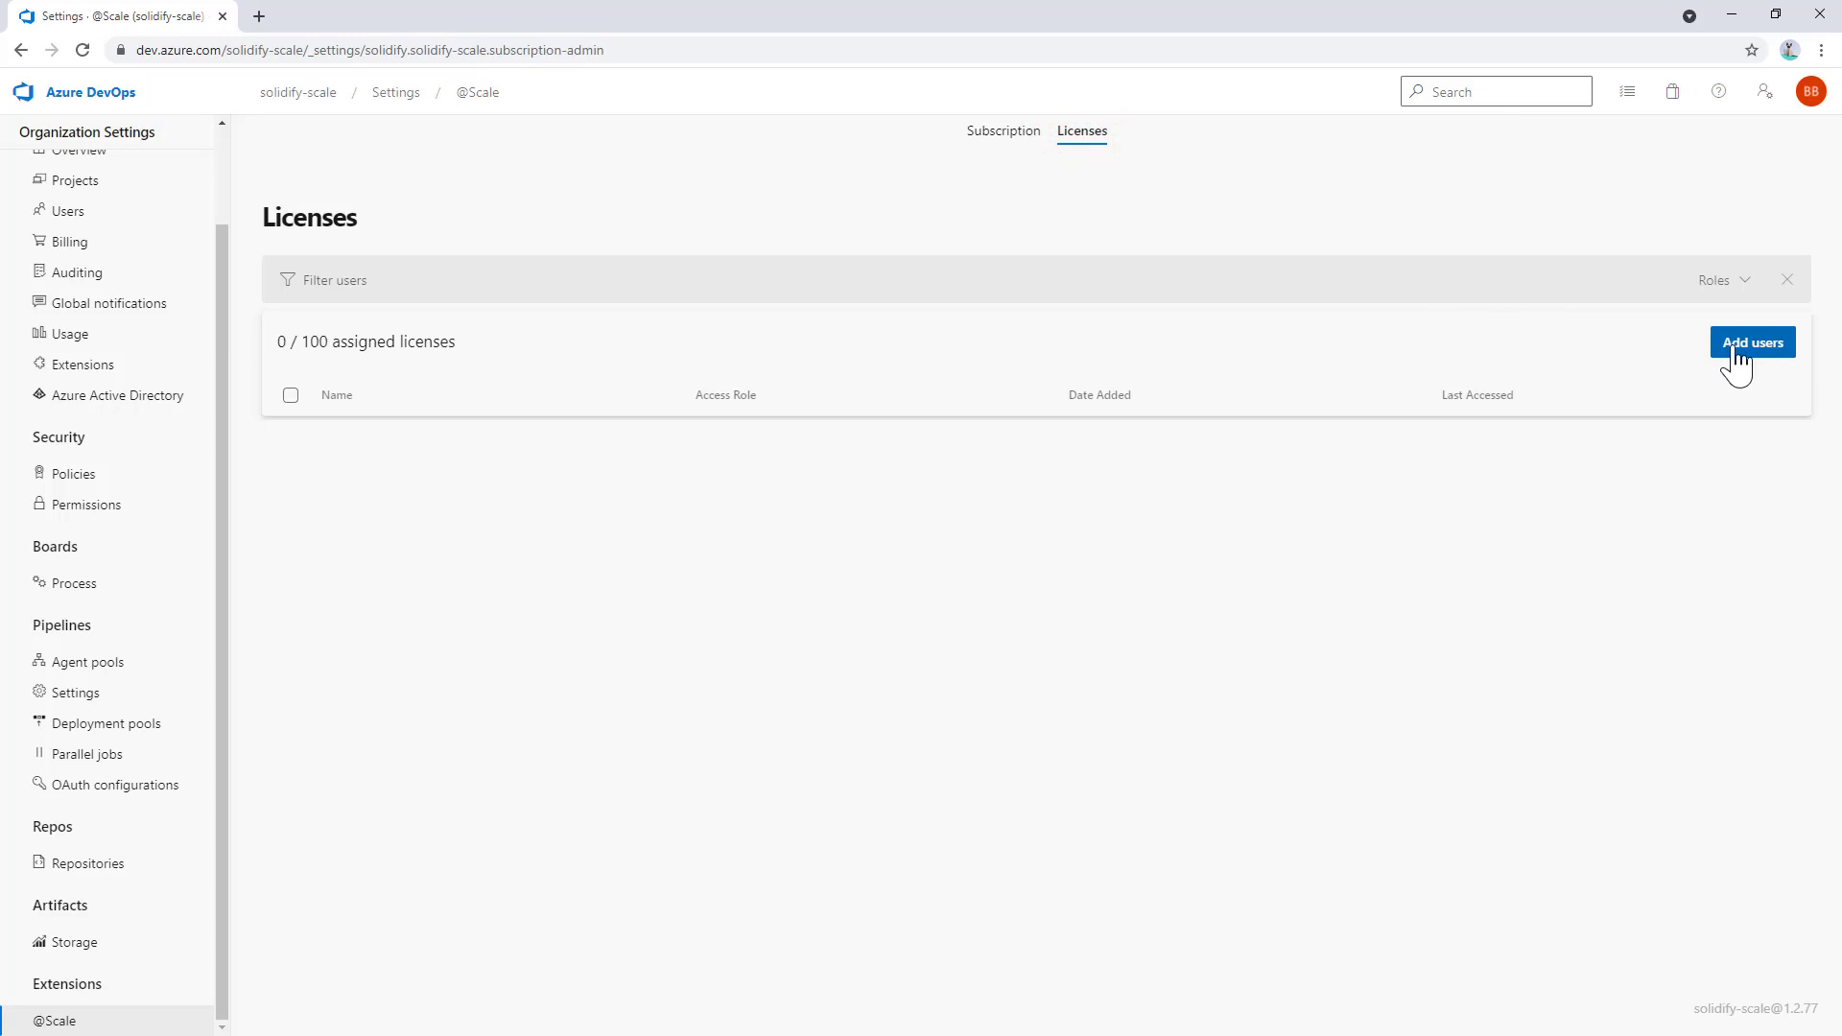
left_click(1751, 341)
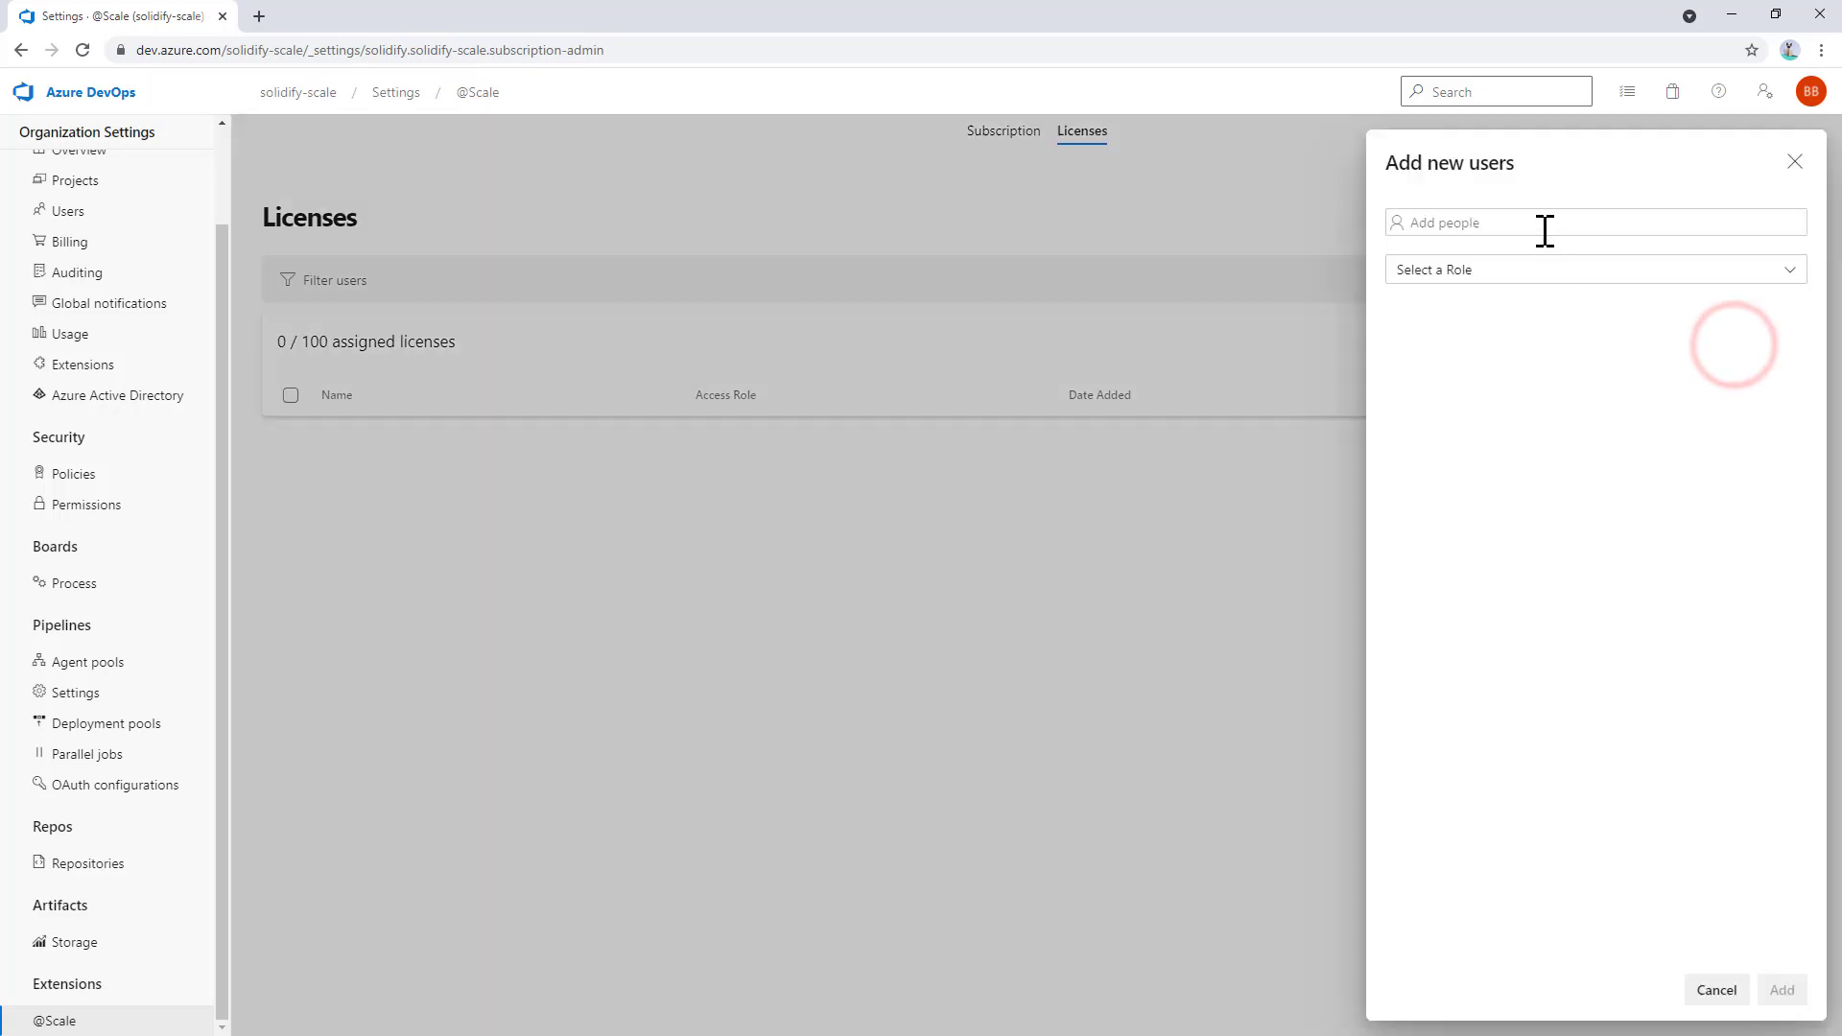
type("ali")
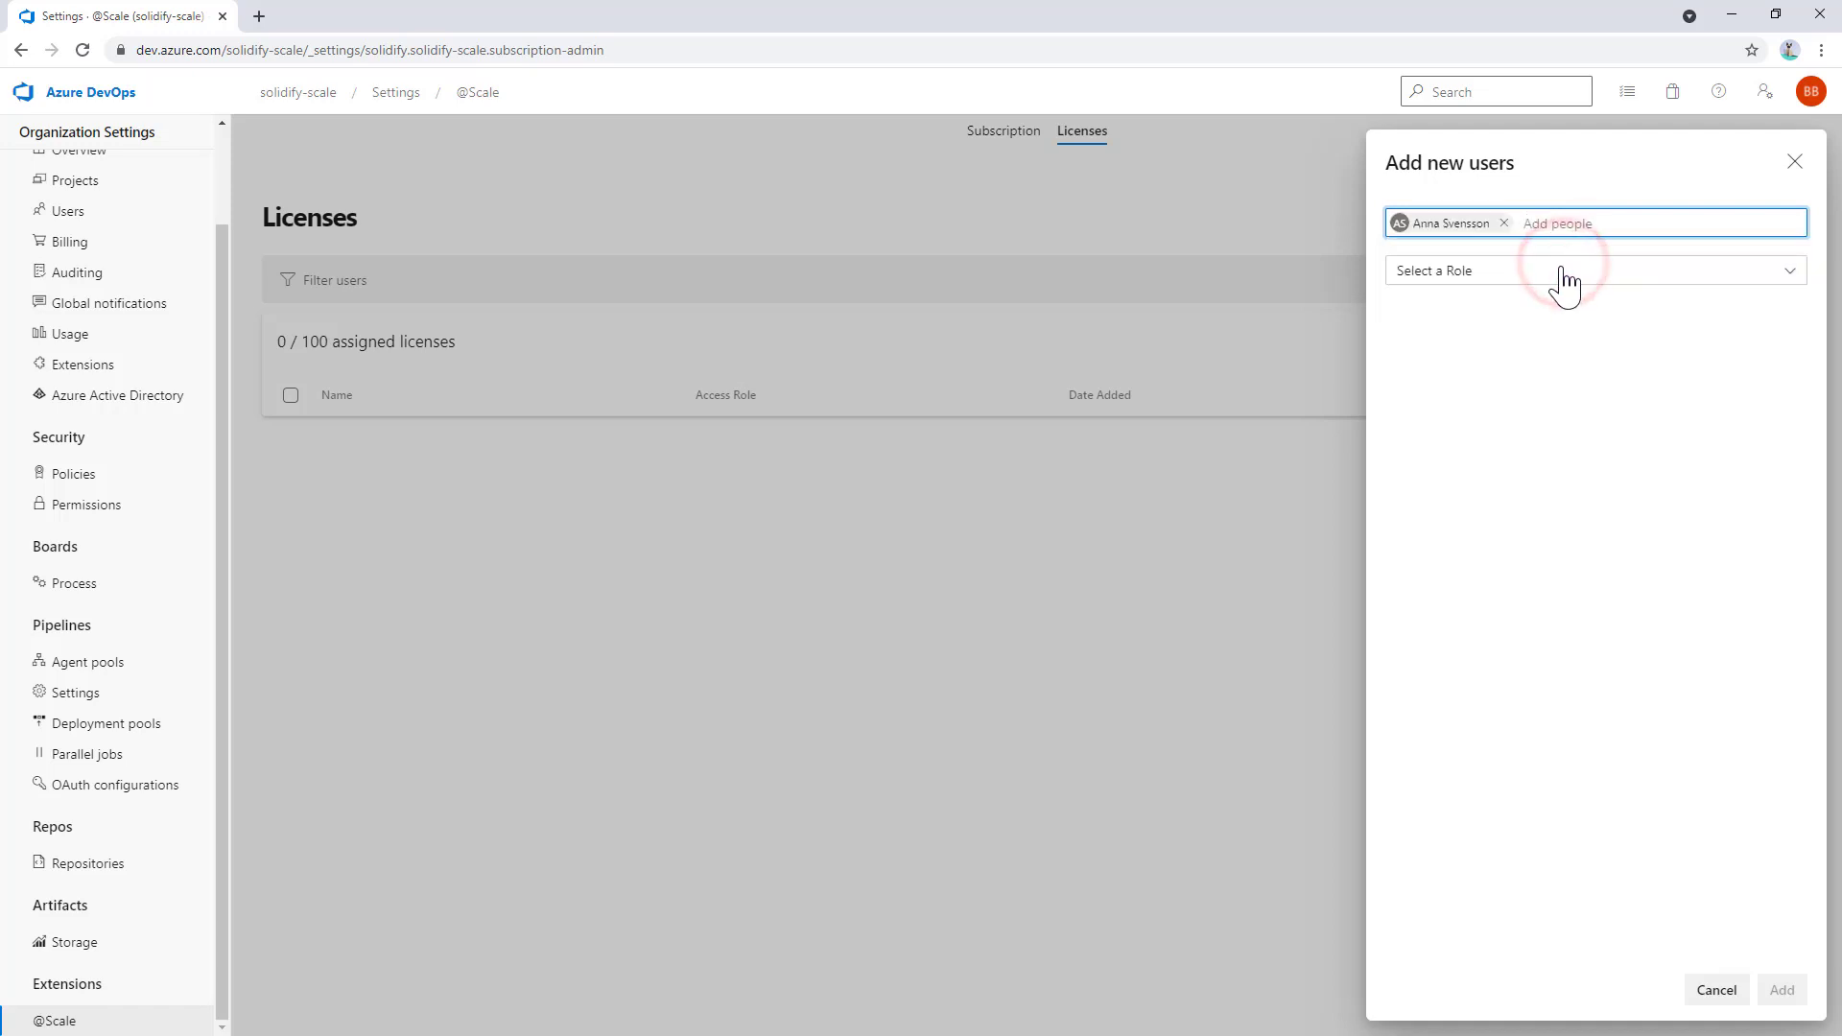
left_click(1592, 271)
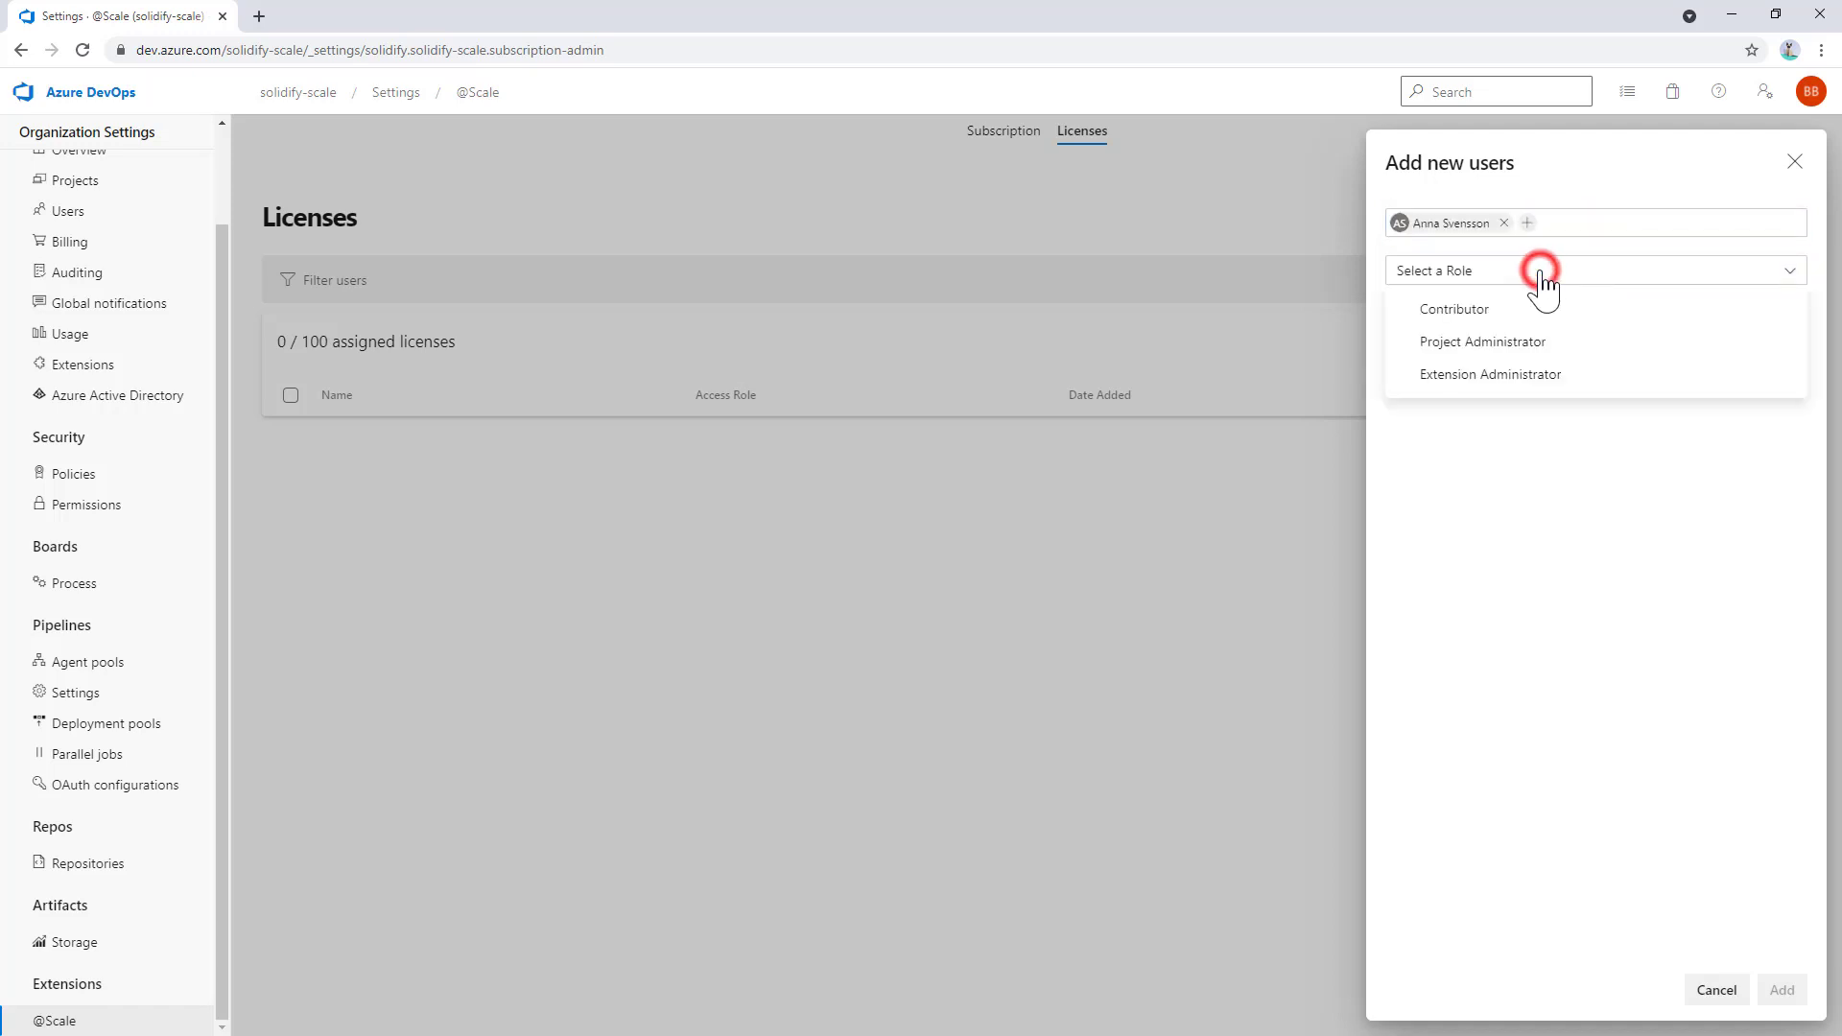
mouse_move(1621, 323)
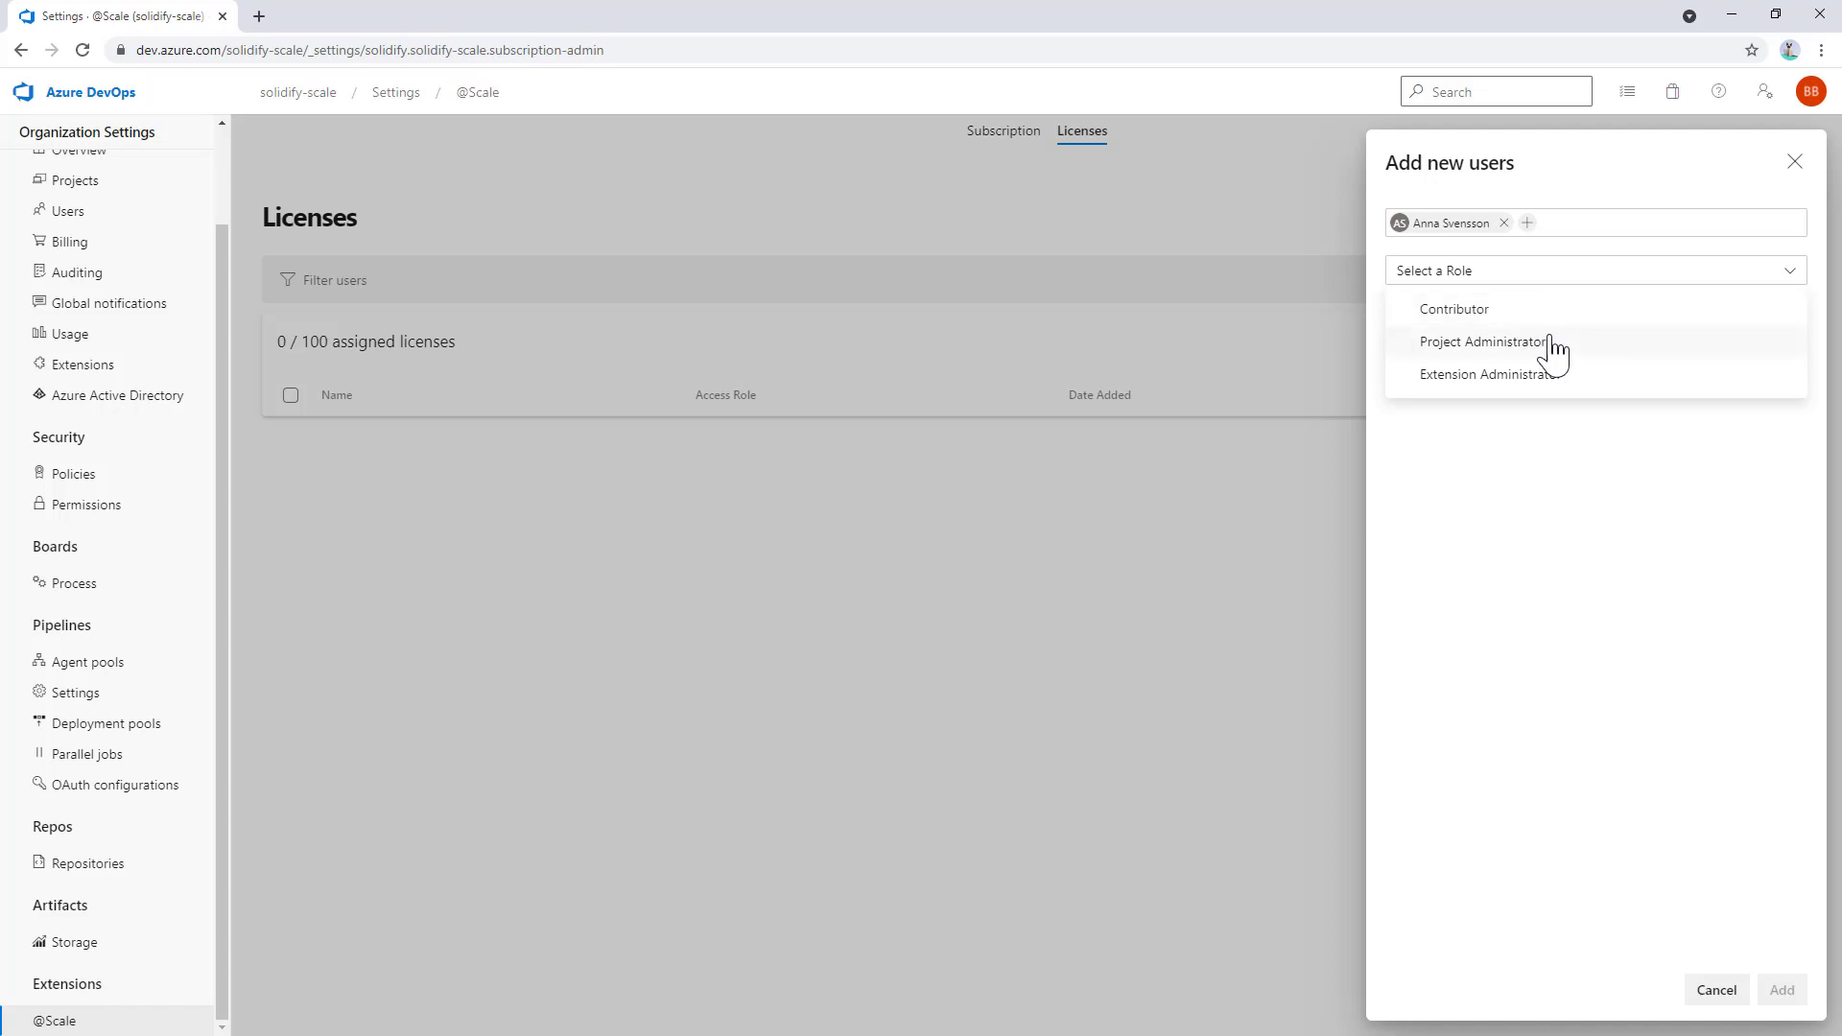
left_click(1482, 341)
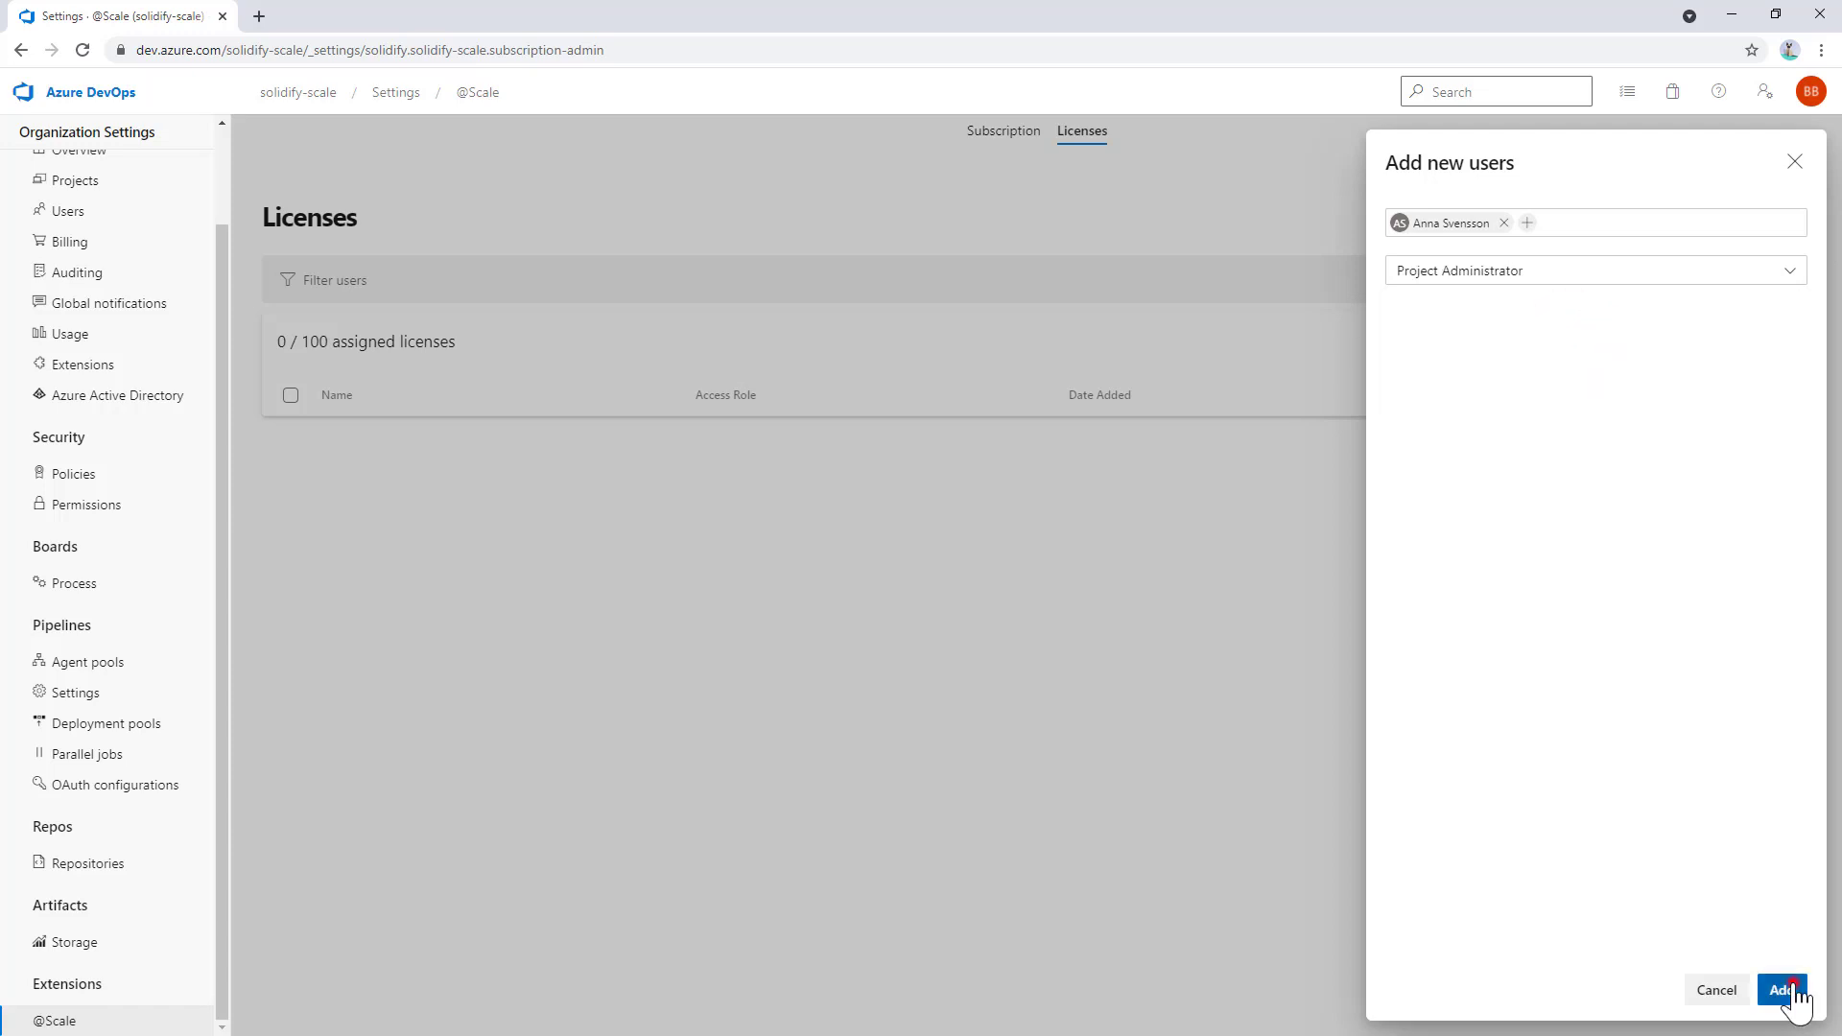
left_click(1783, 989)
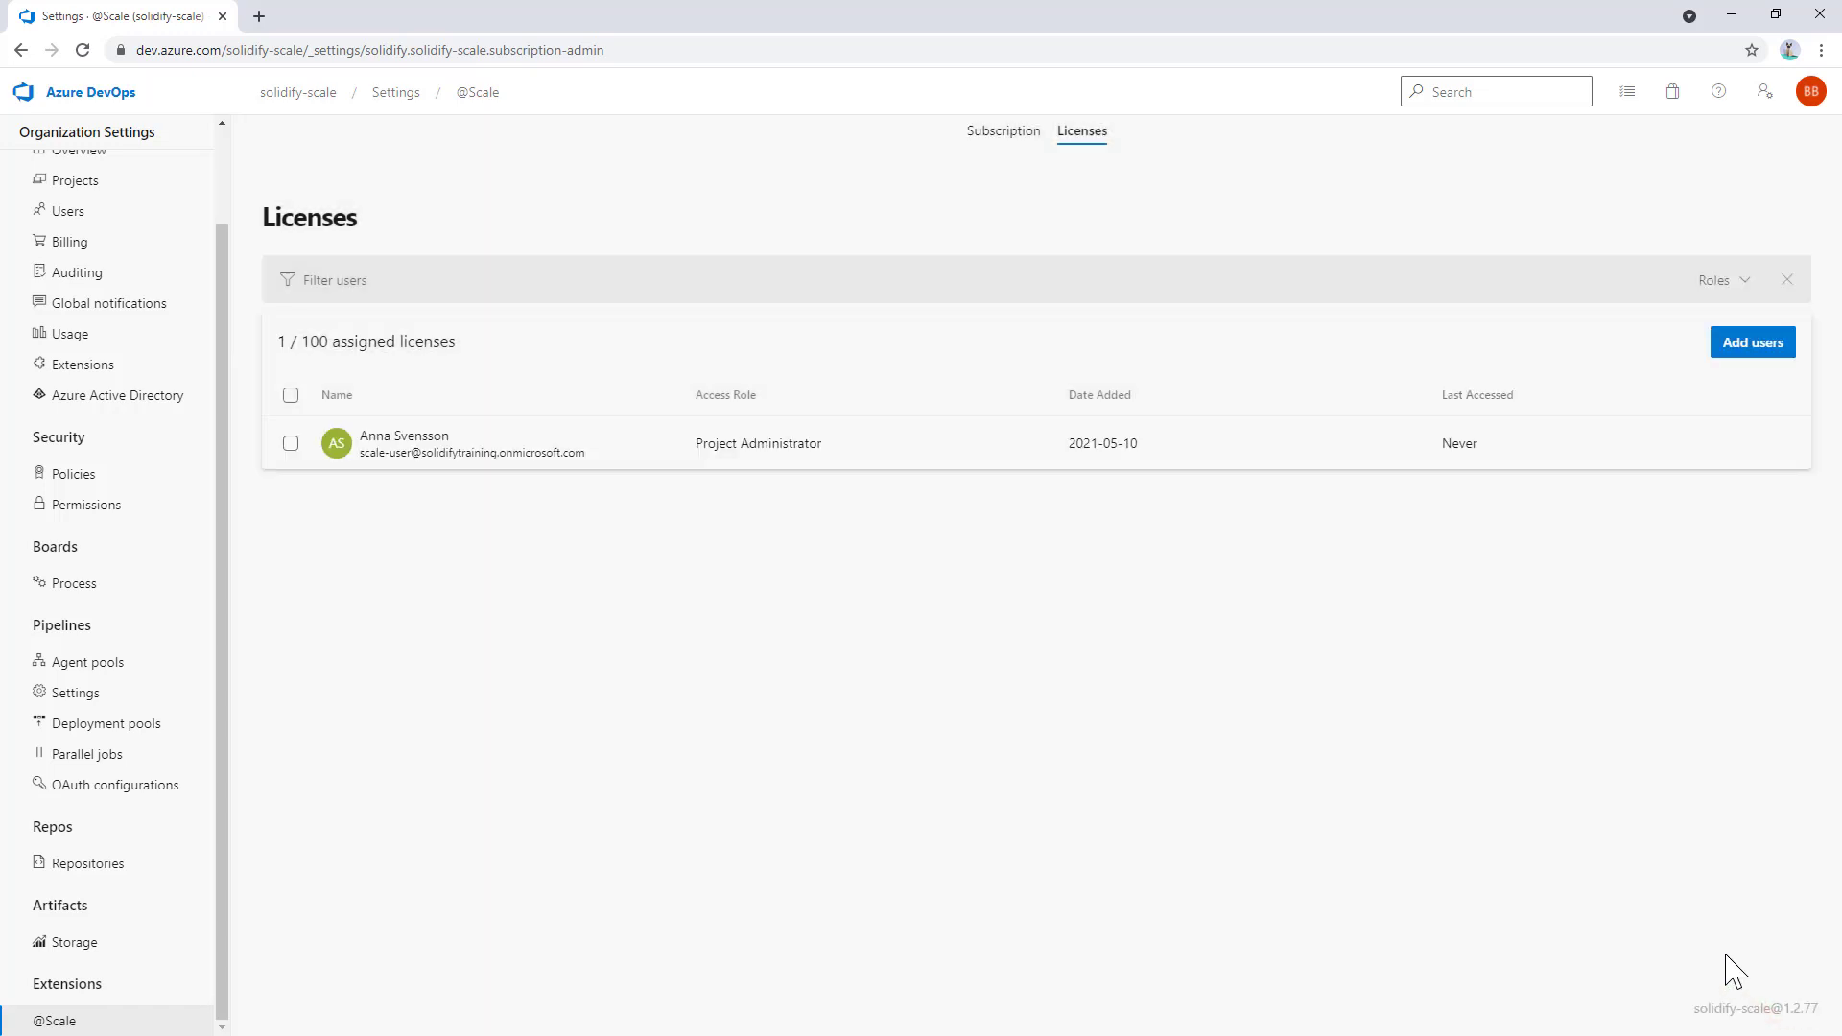
mouse_move(390, 152)
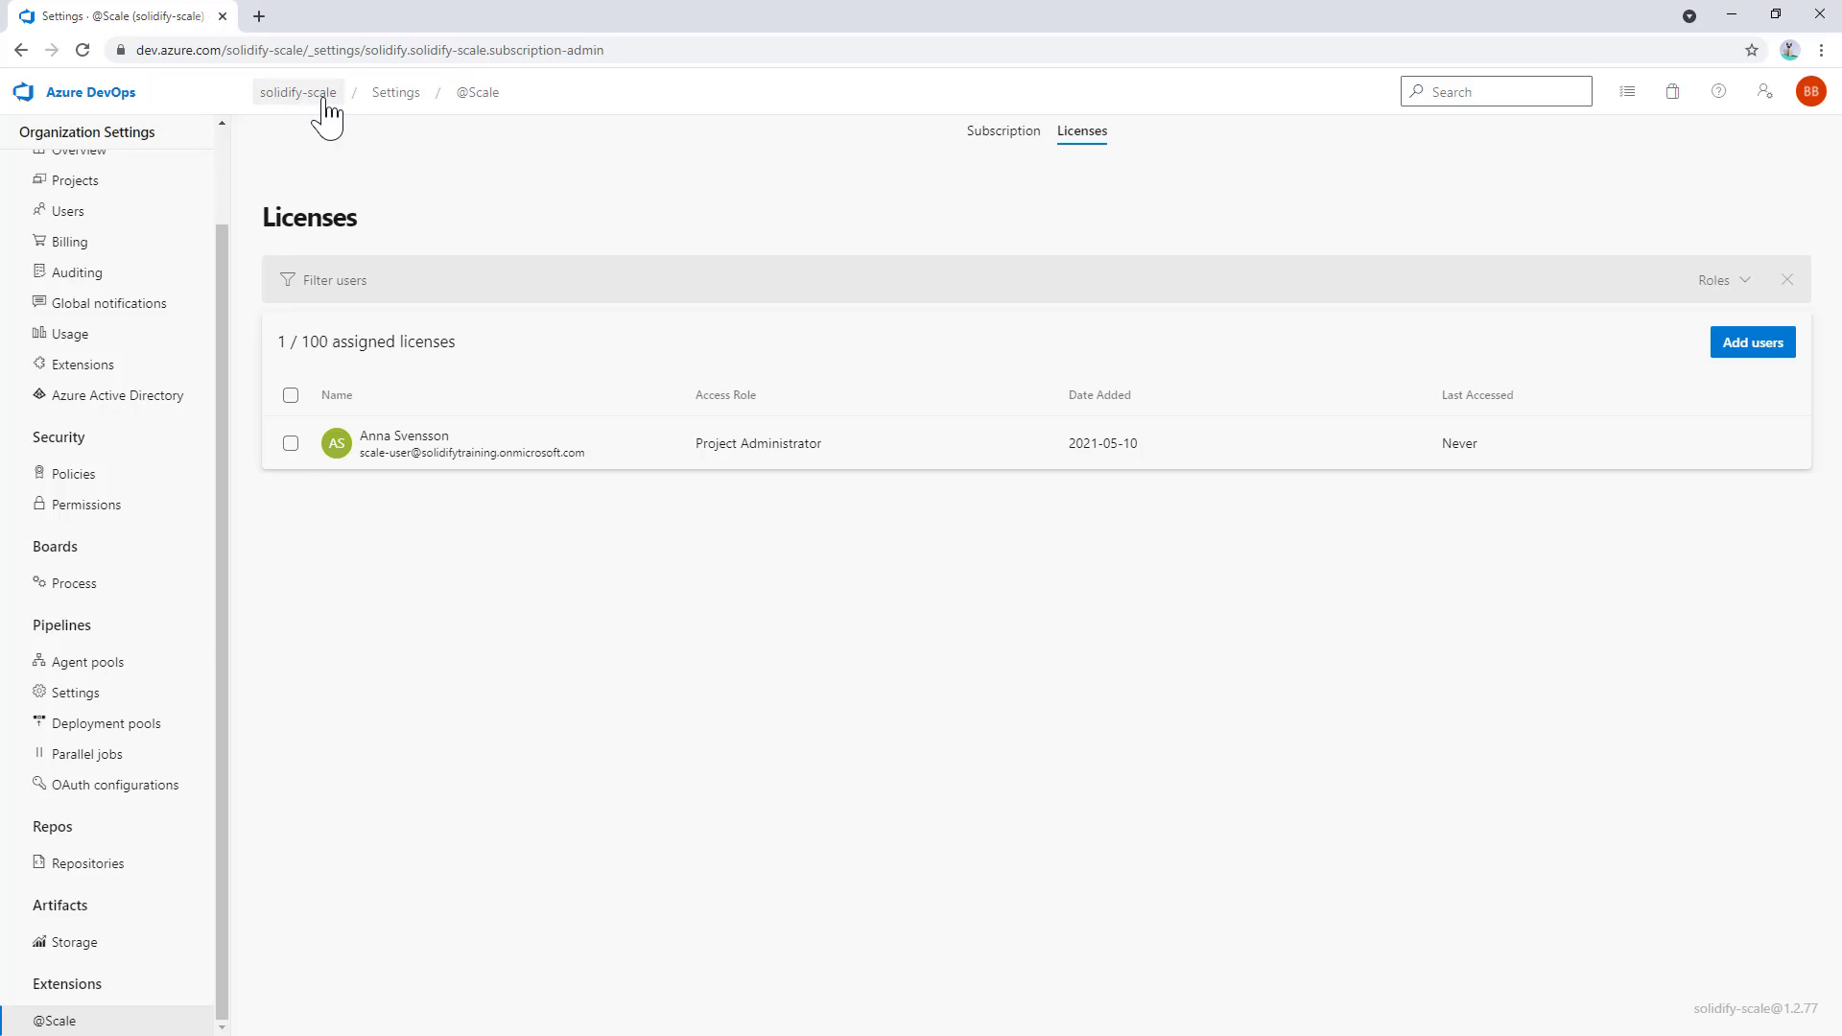
left_click(297, 92)
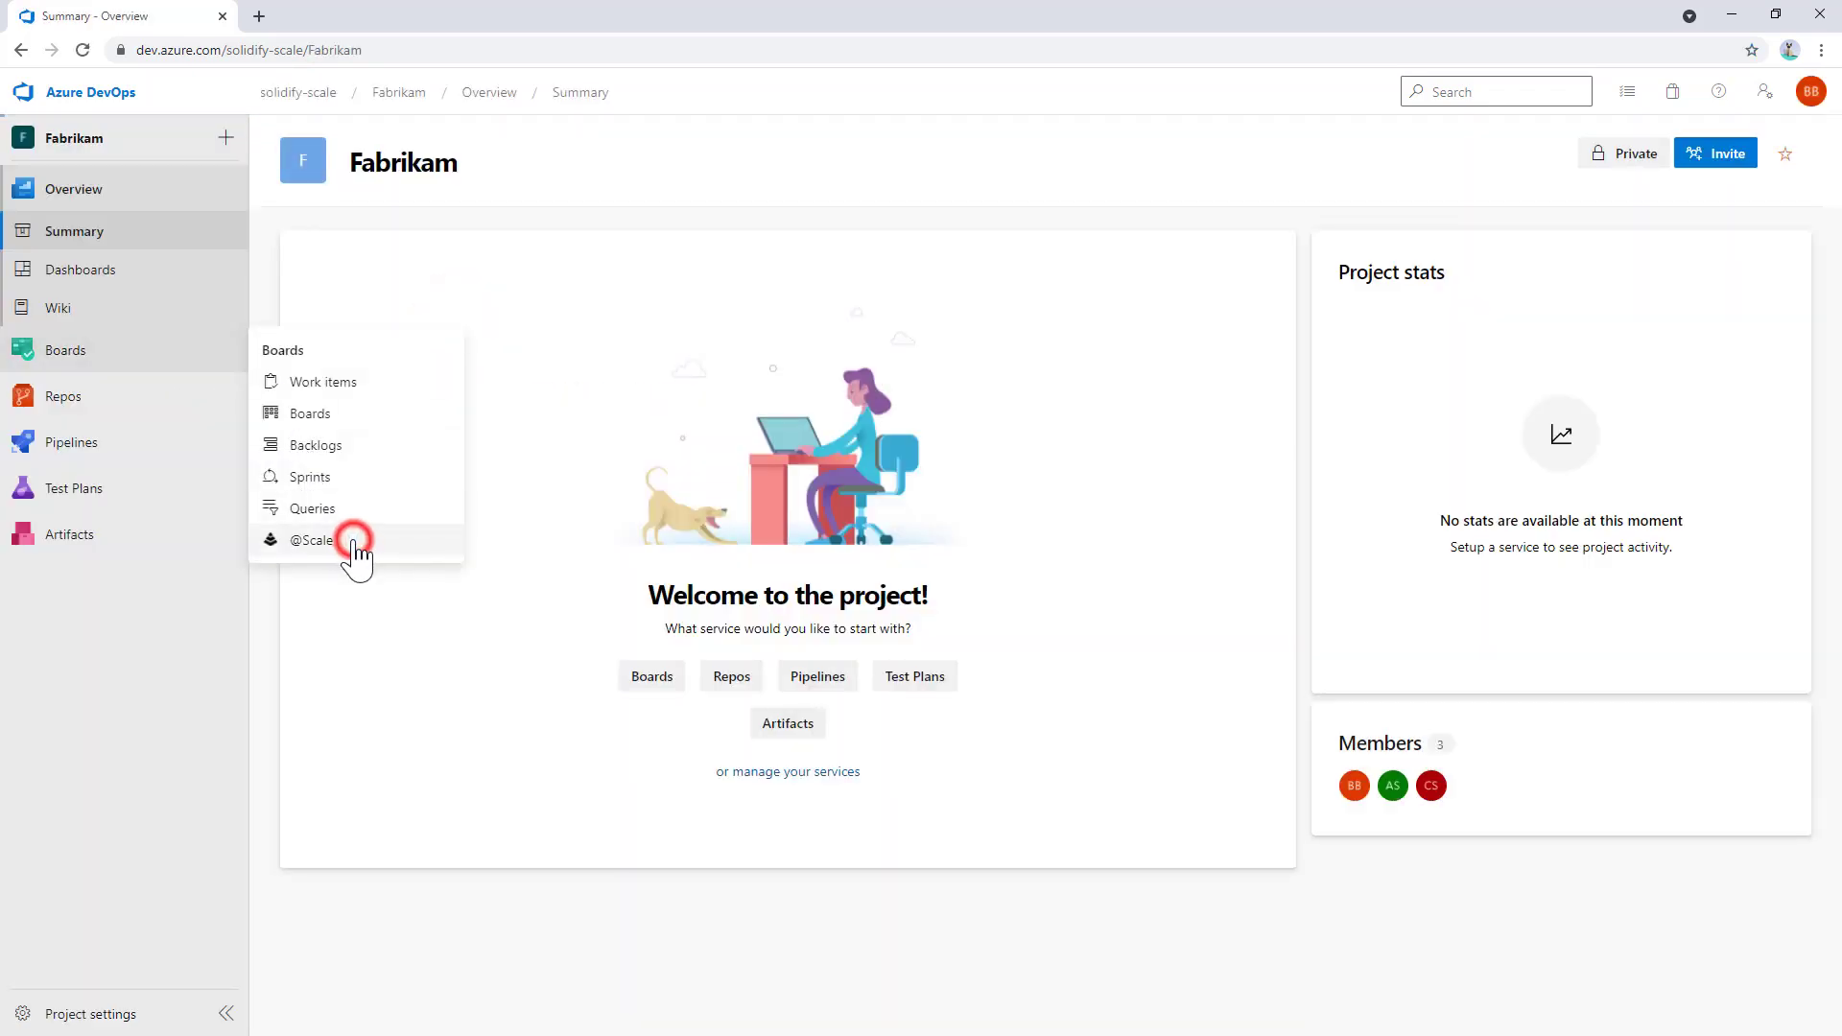
left_click(314, 539)
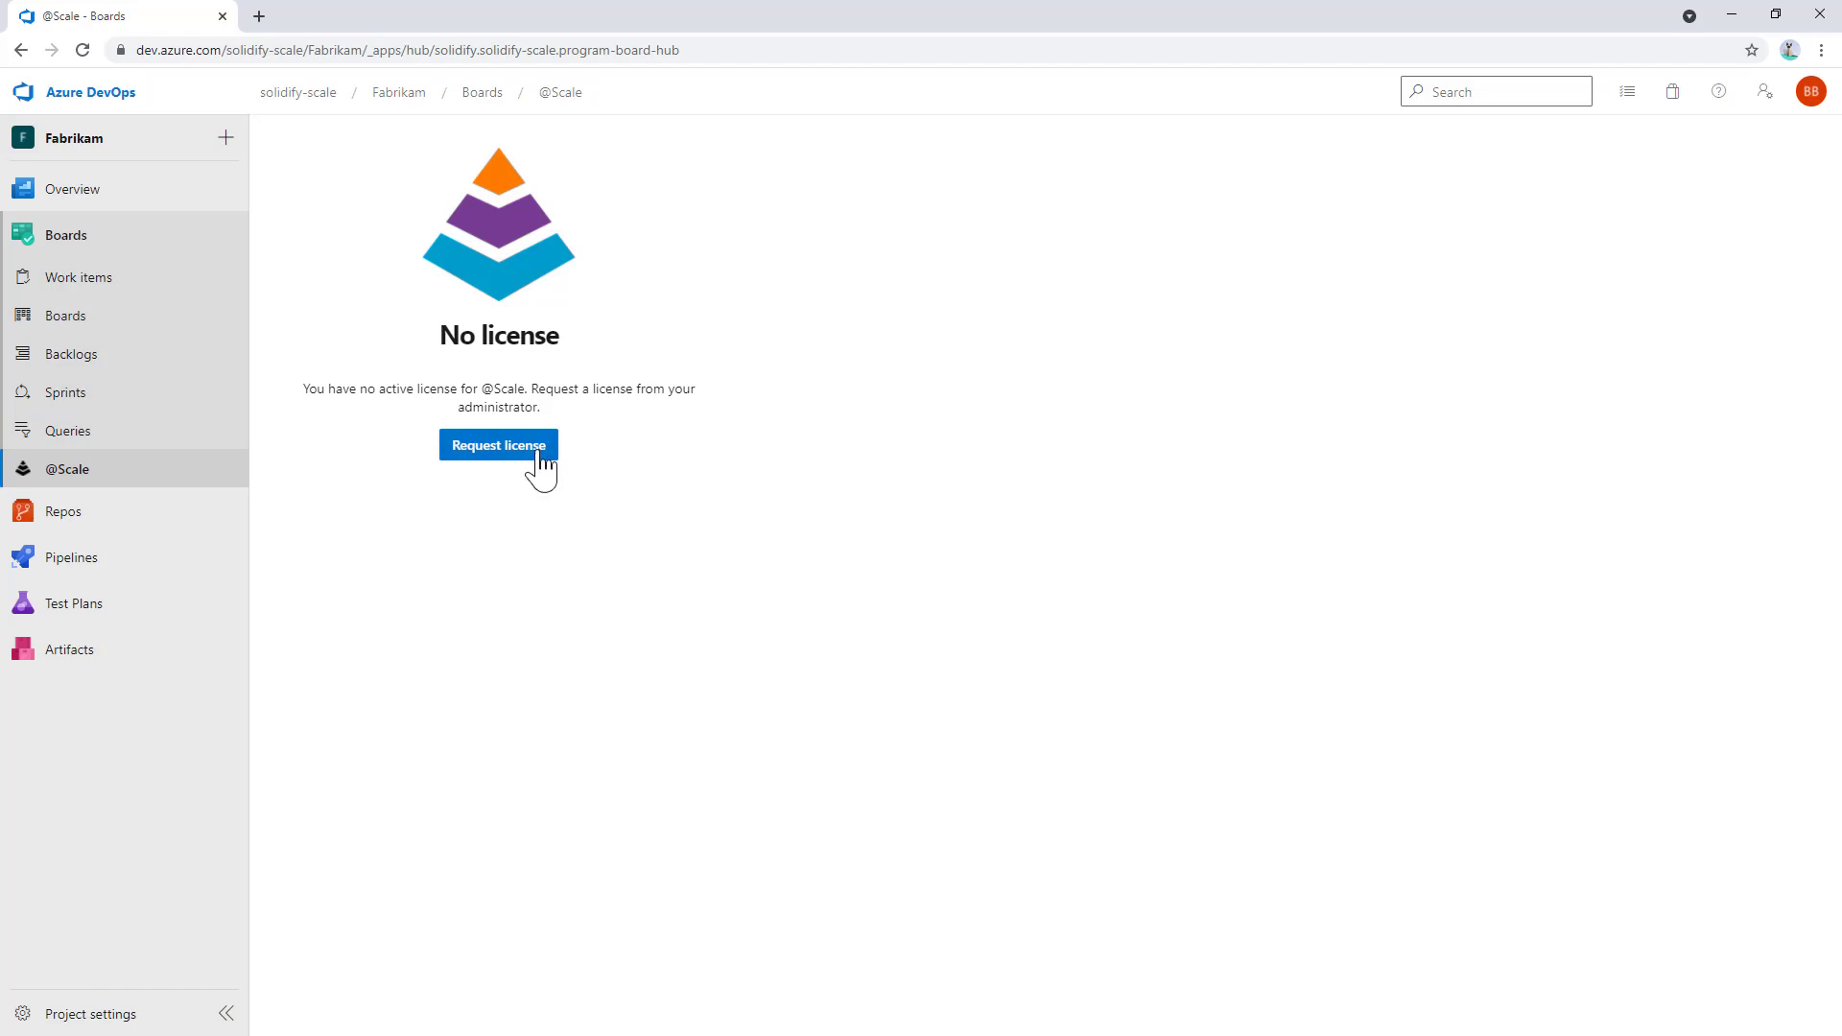
left_click(497, 444)
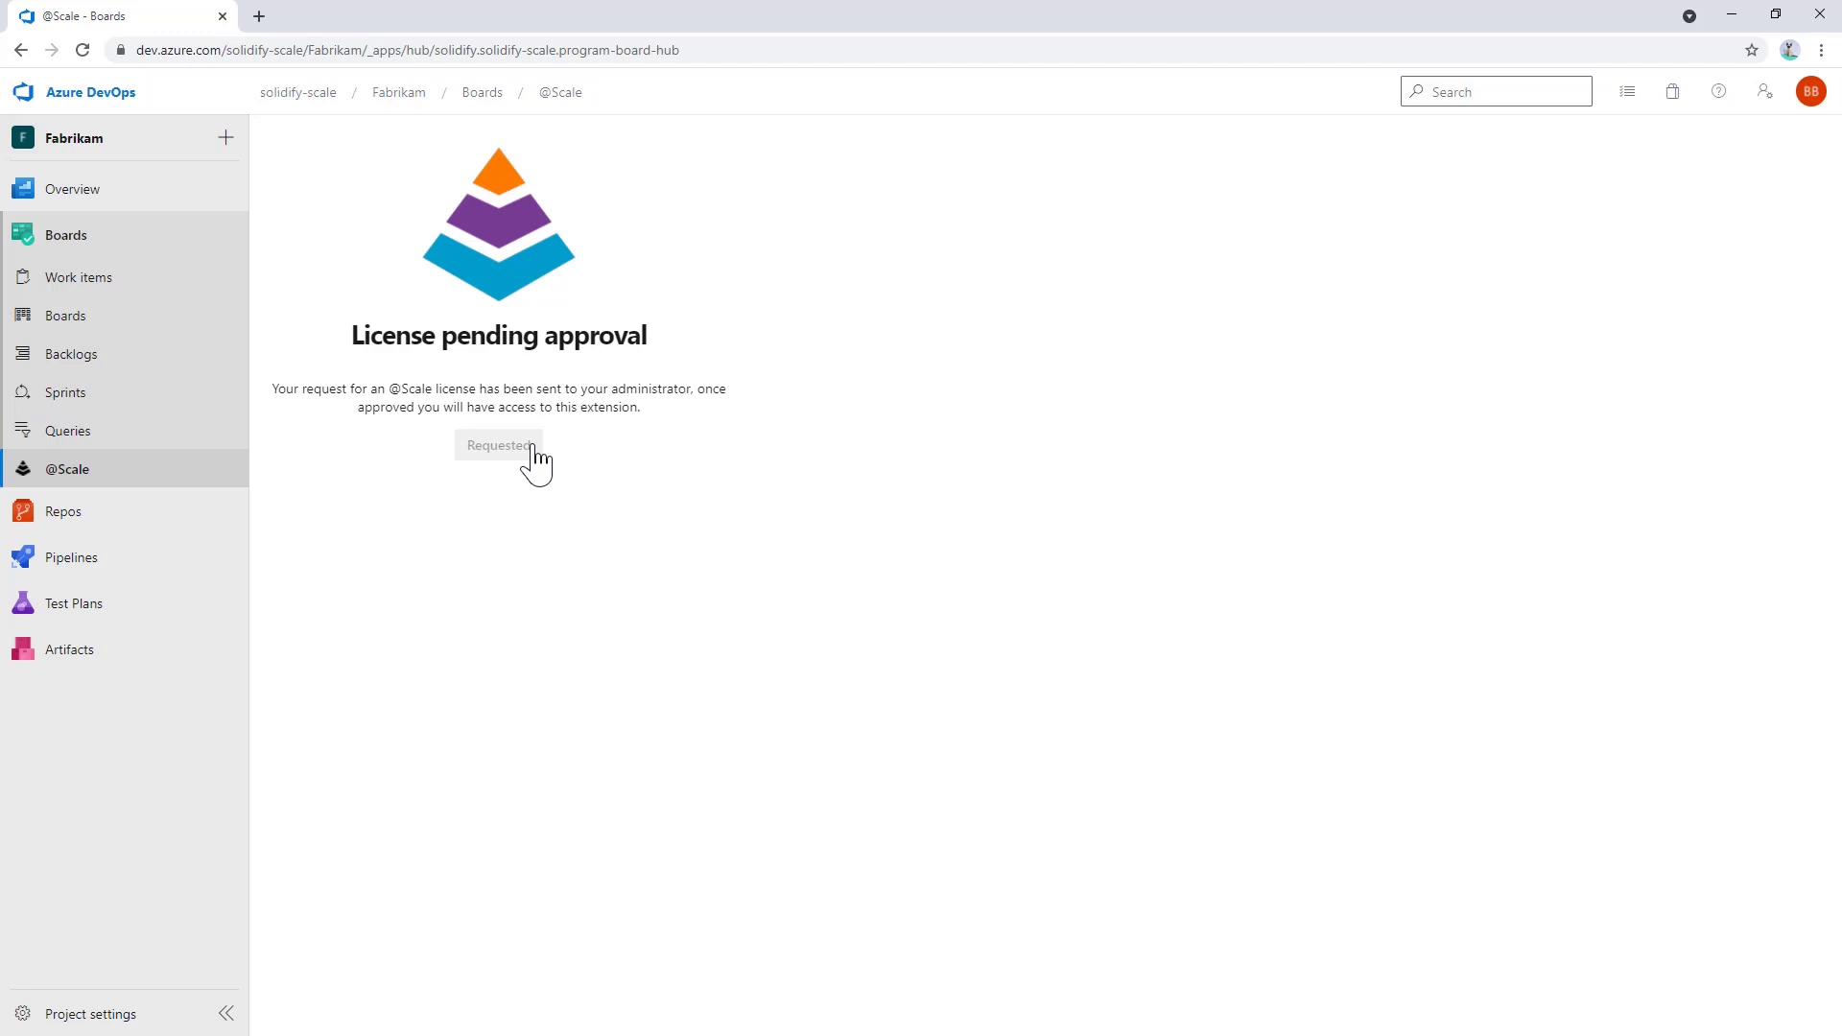
mouse_move(332, 121)
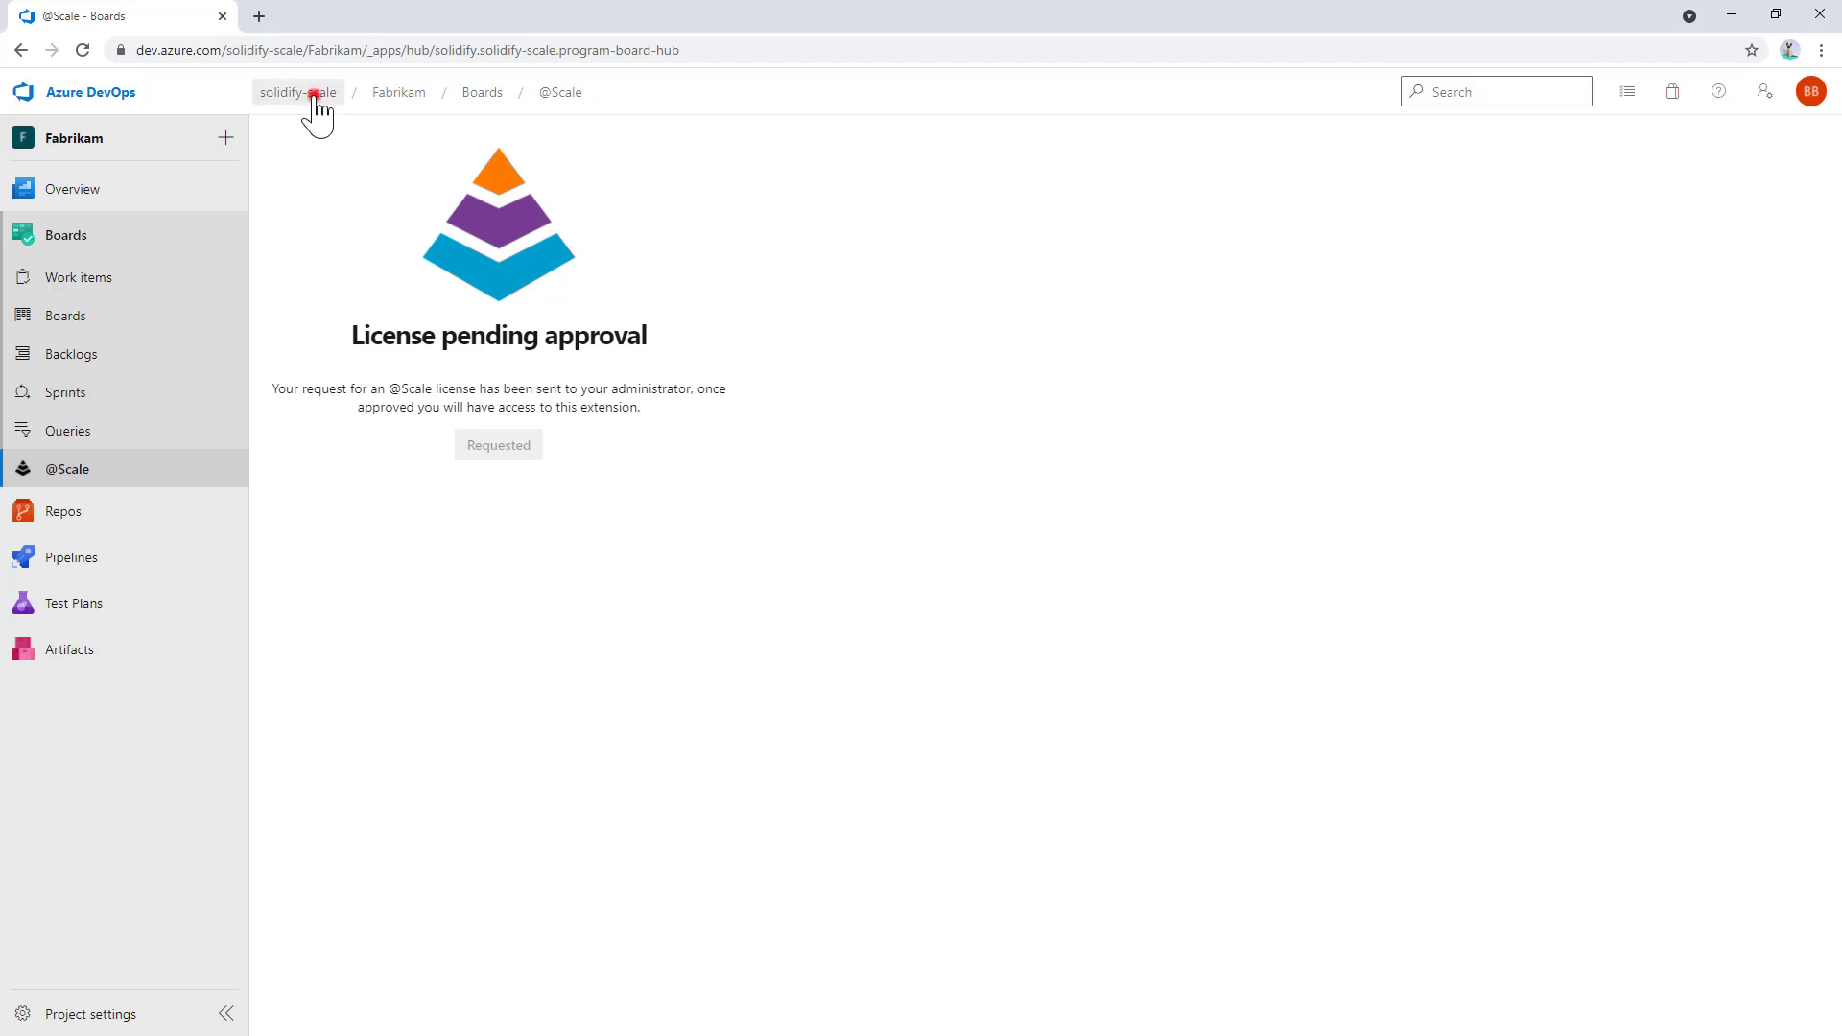
left_click(298, 92)
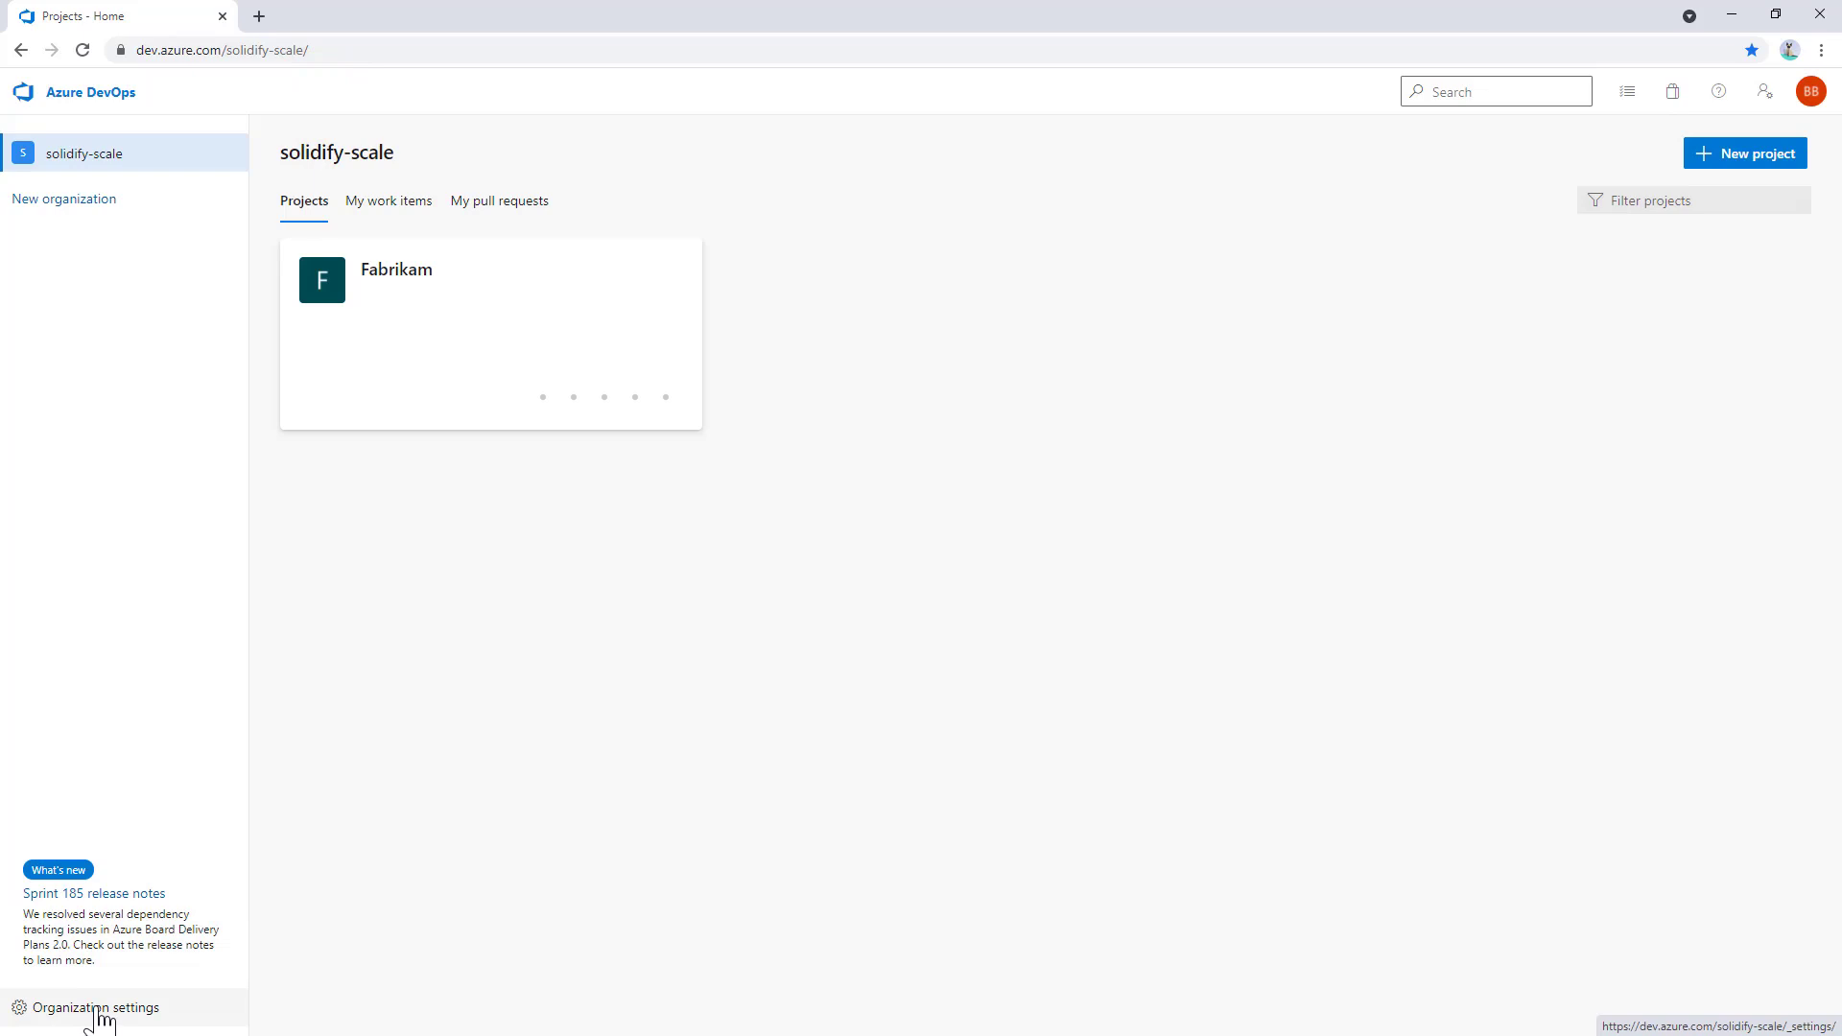
left_click(98, 1008)
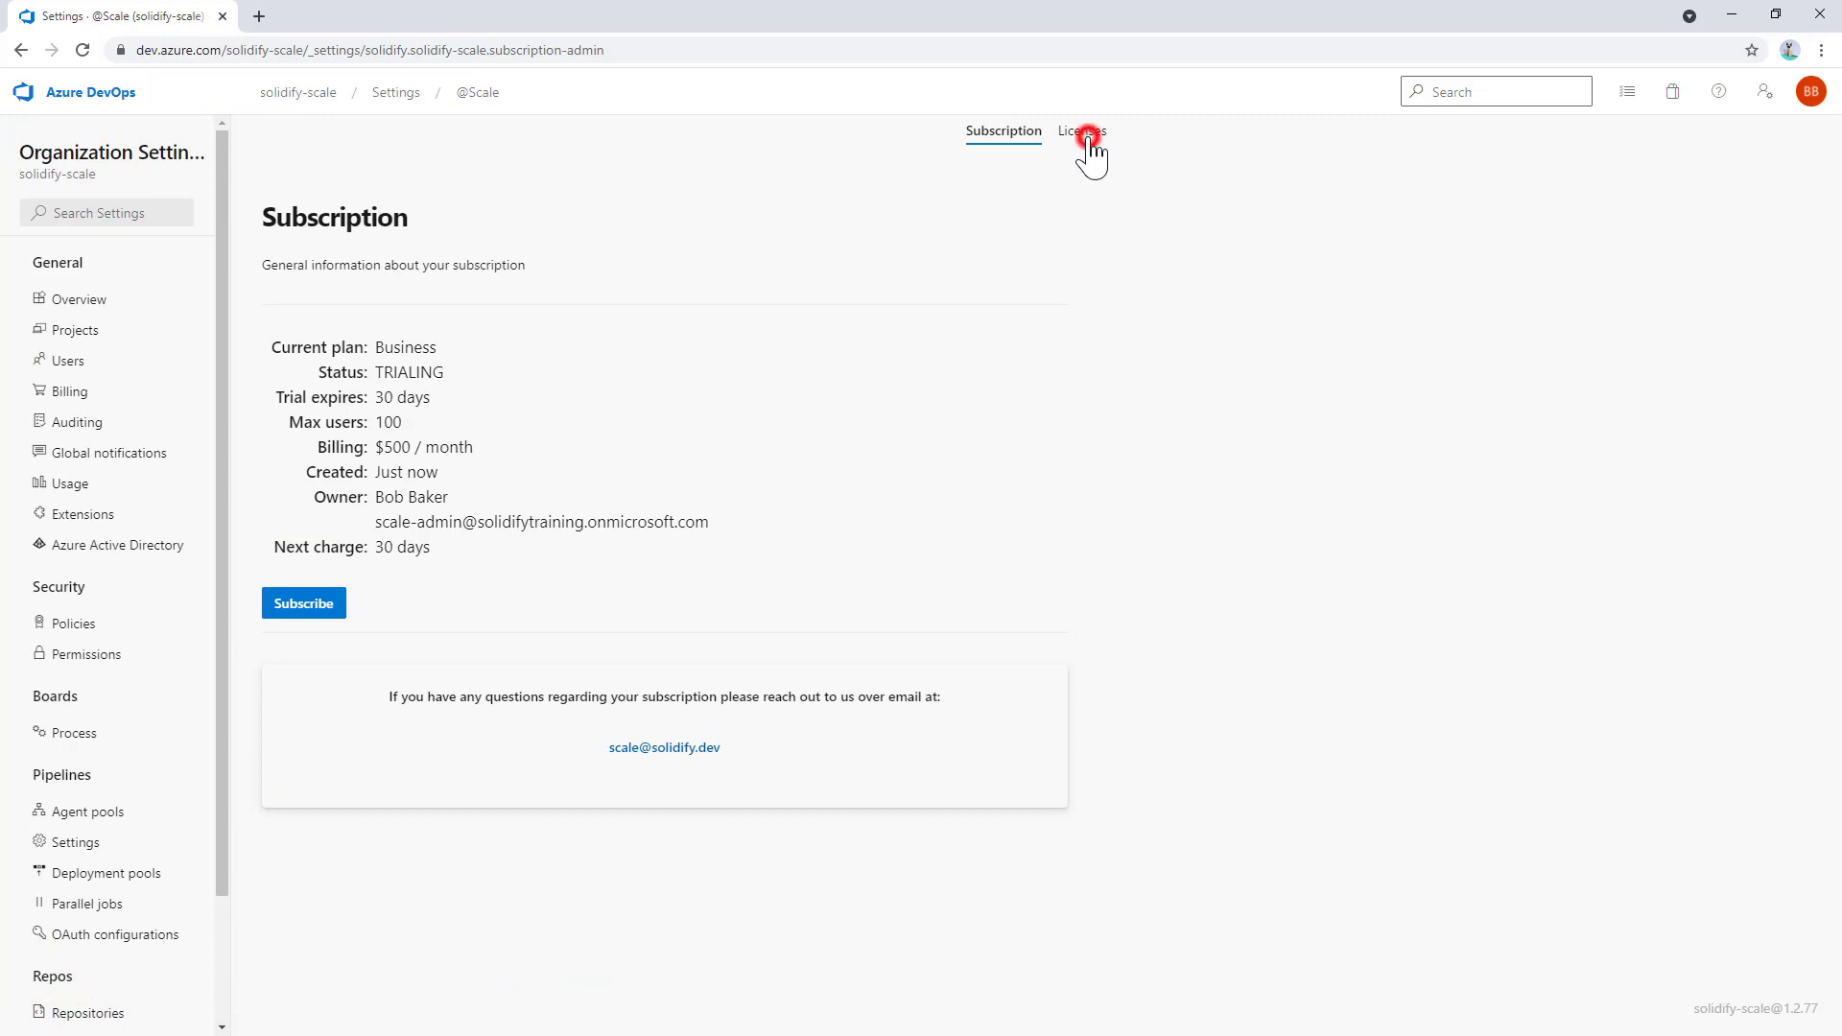
left_click(1082, 130)
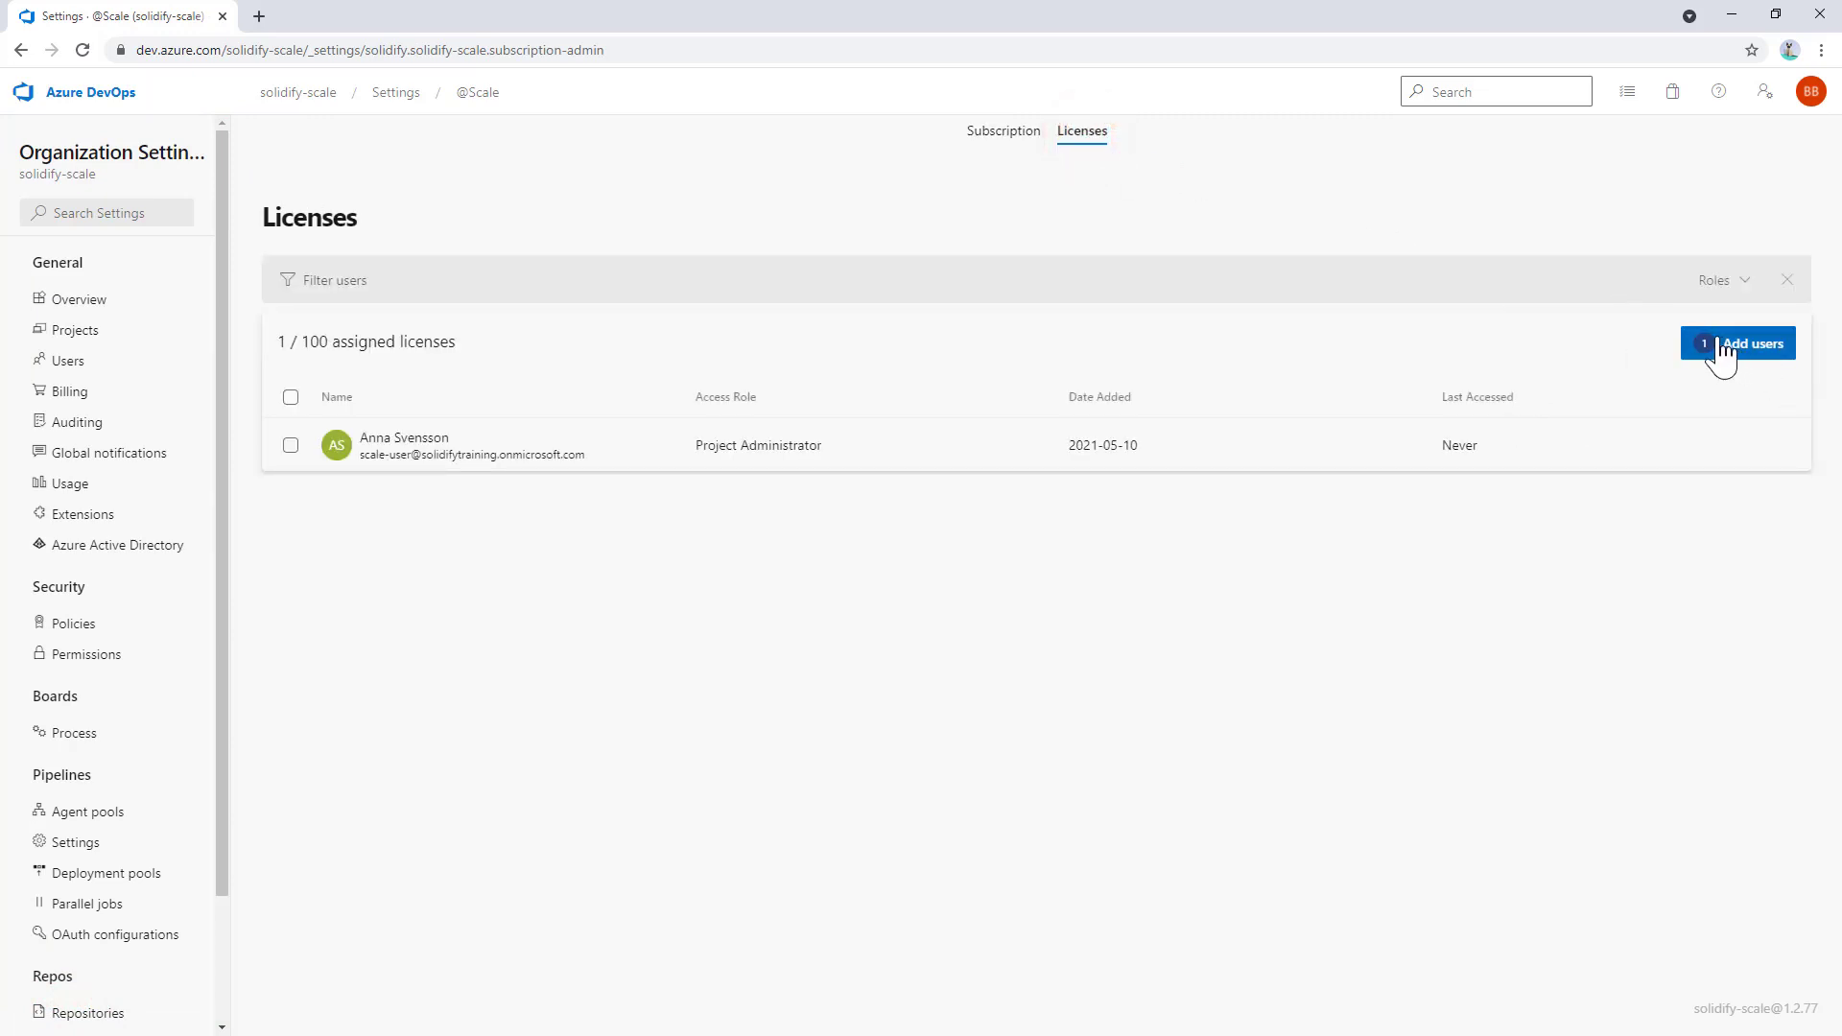
mouse_move(1750, 367)
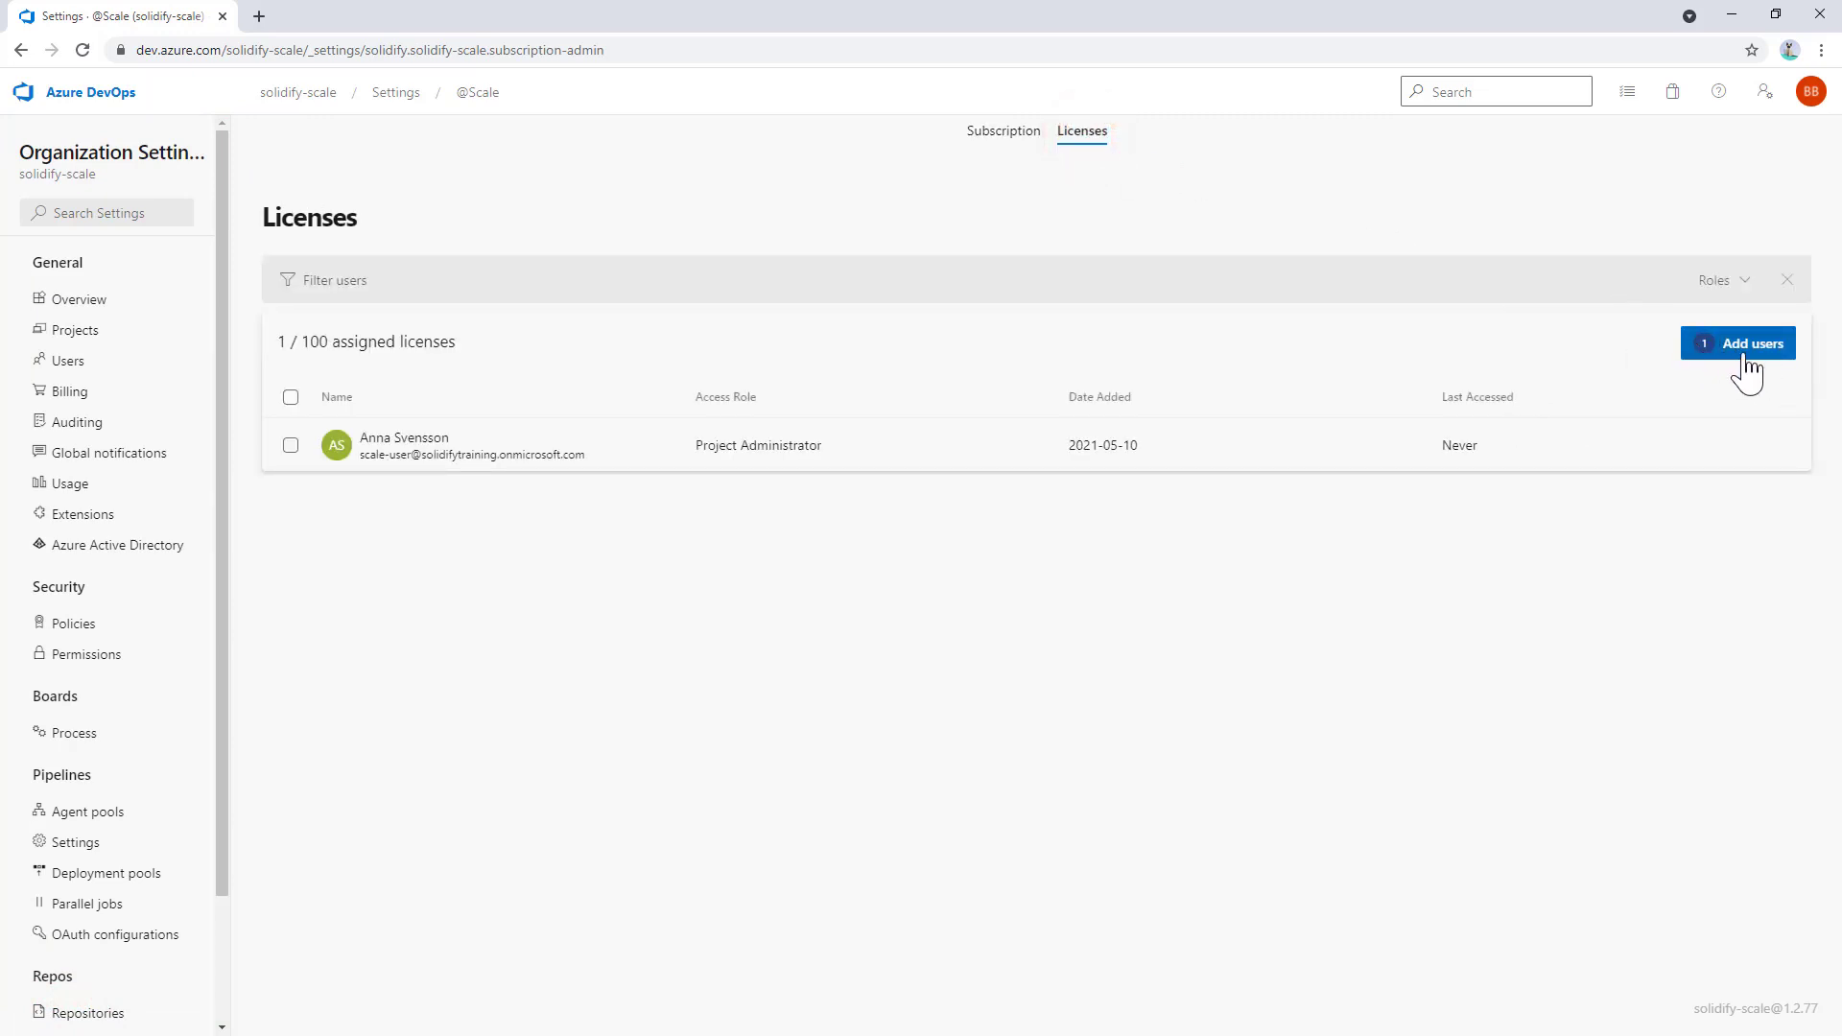
left_click(1744, 343)
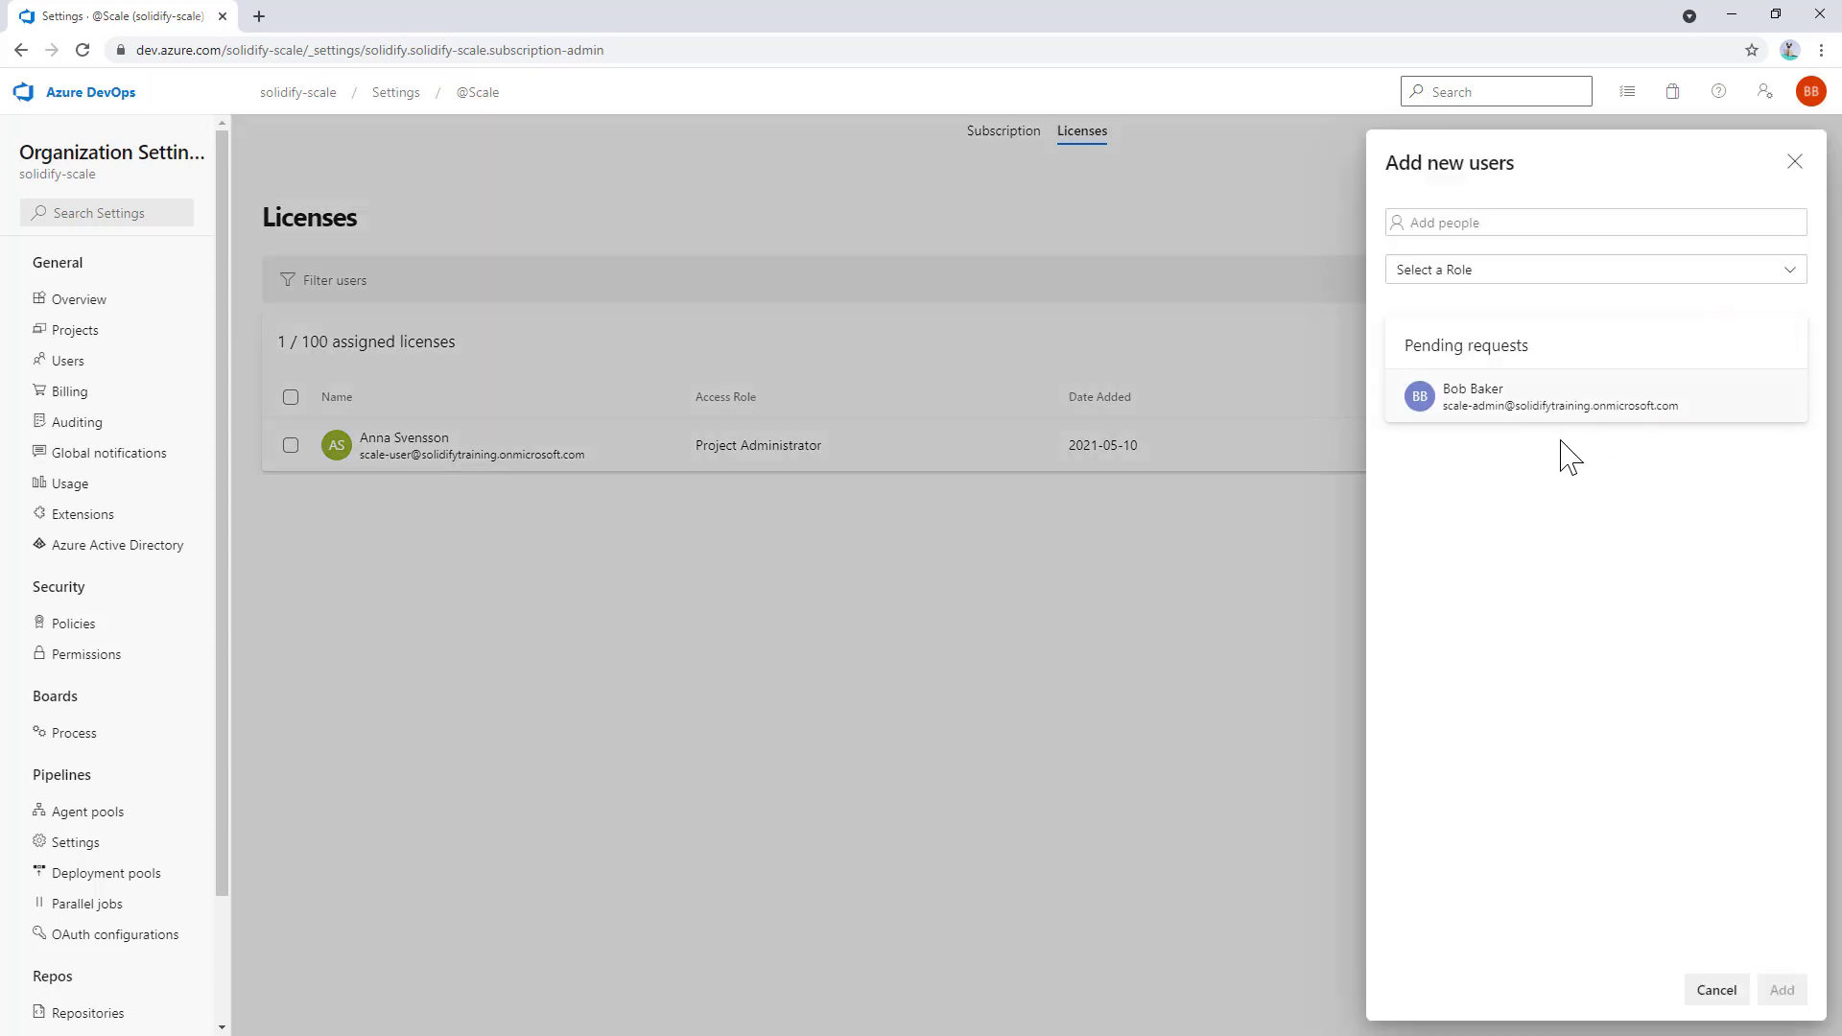
mouse_move(1618, 472)
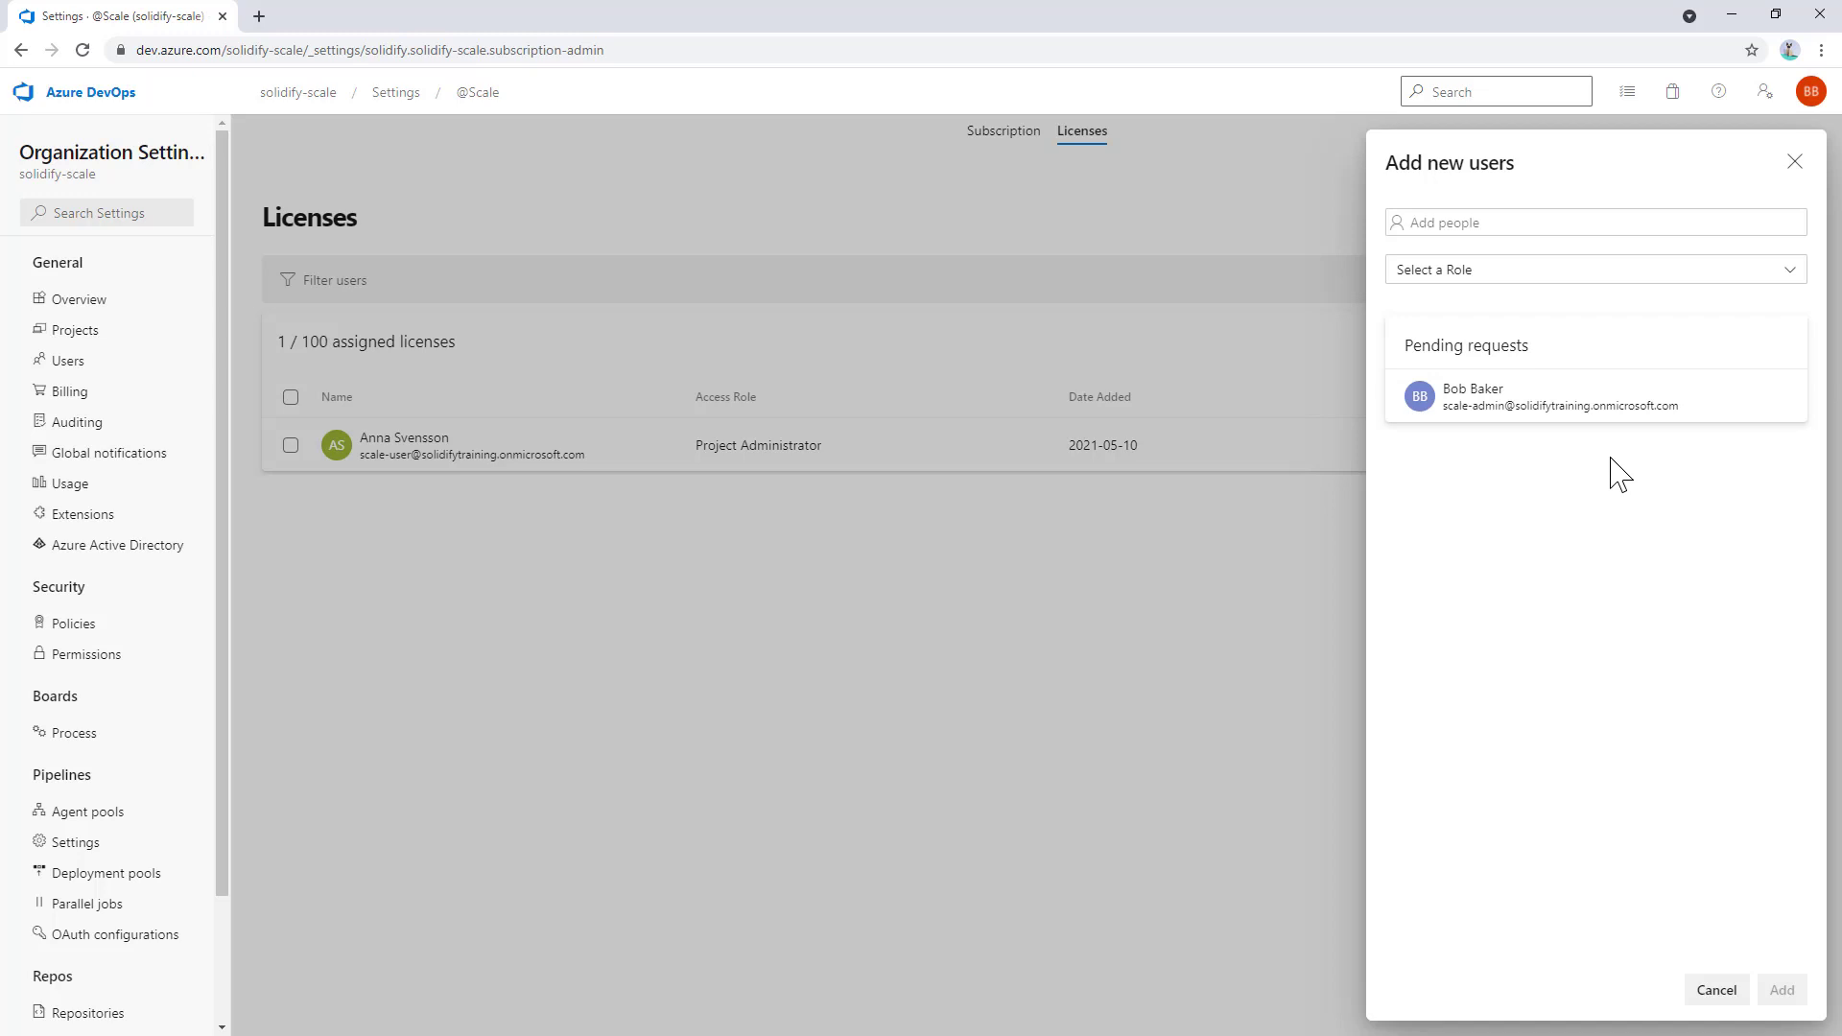
left_click(1778, 394)
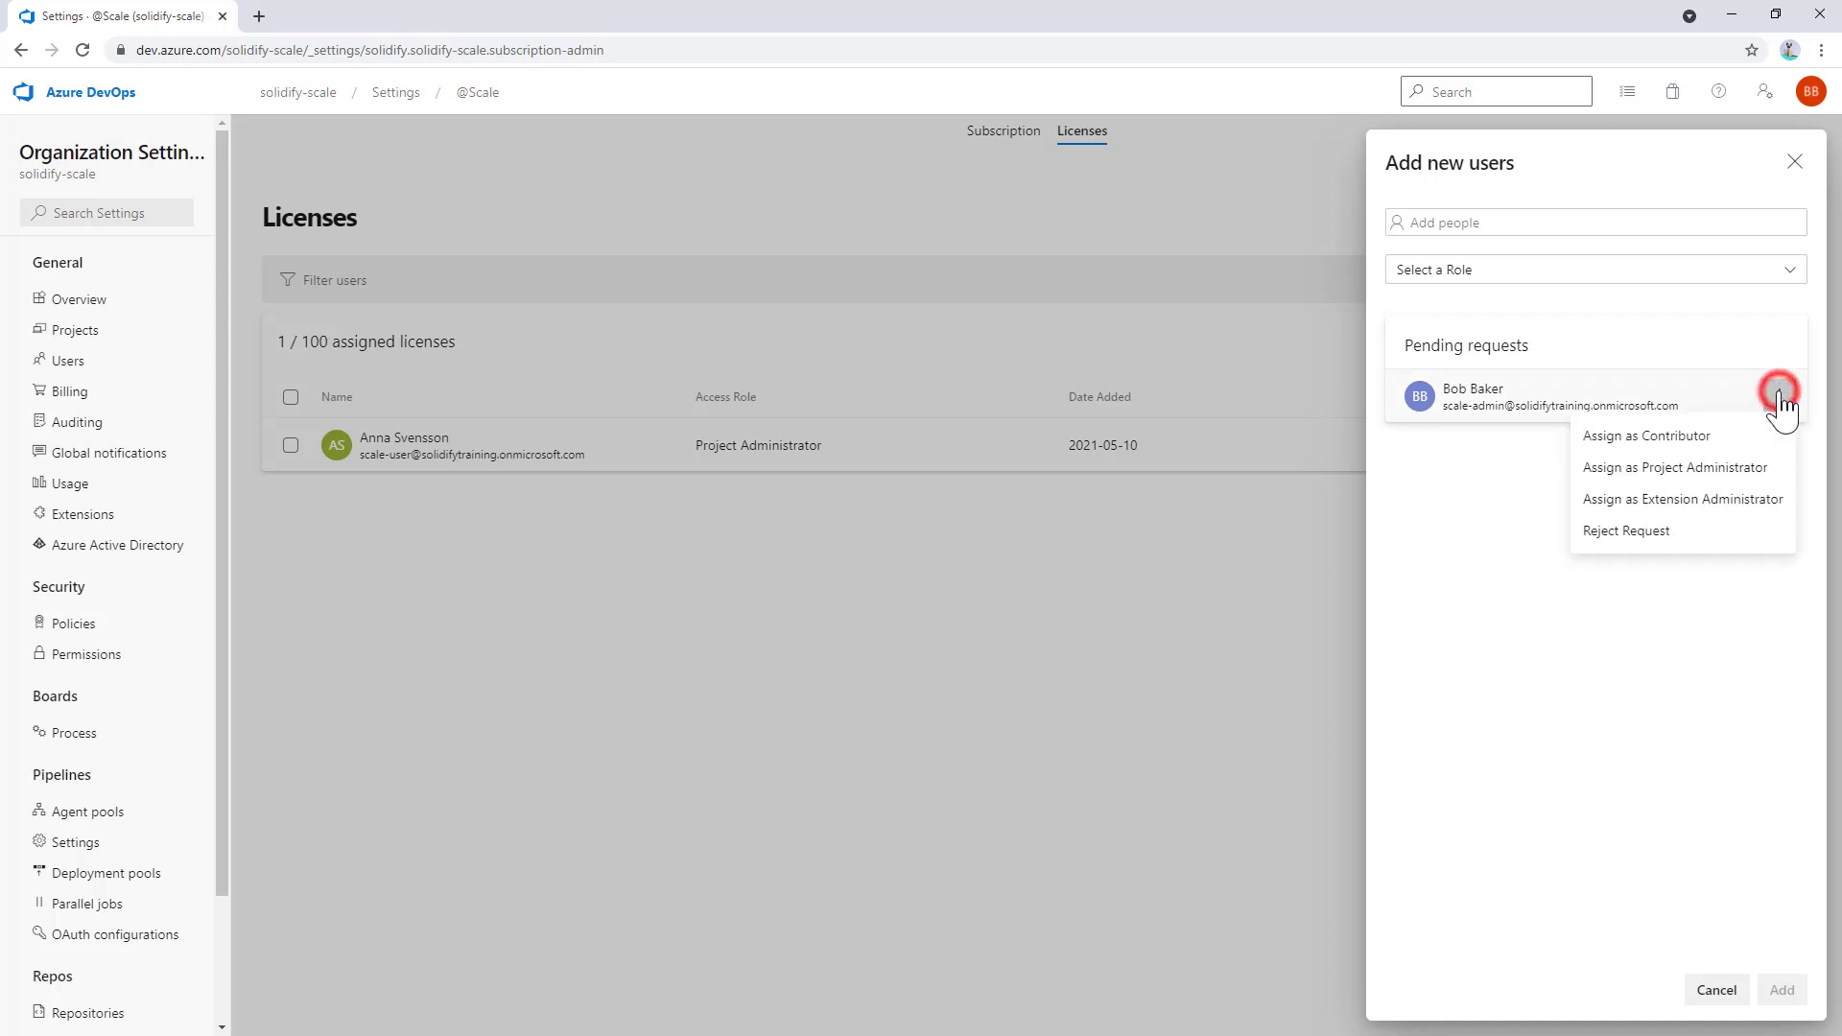
mouse_move(1738, 510)
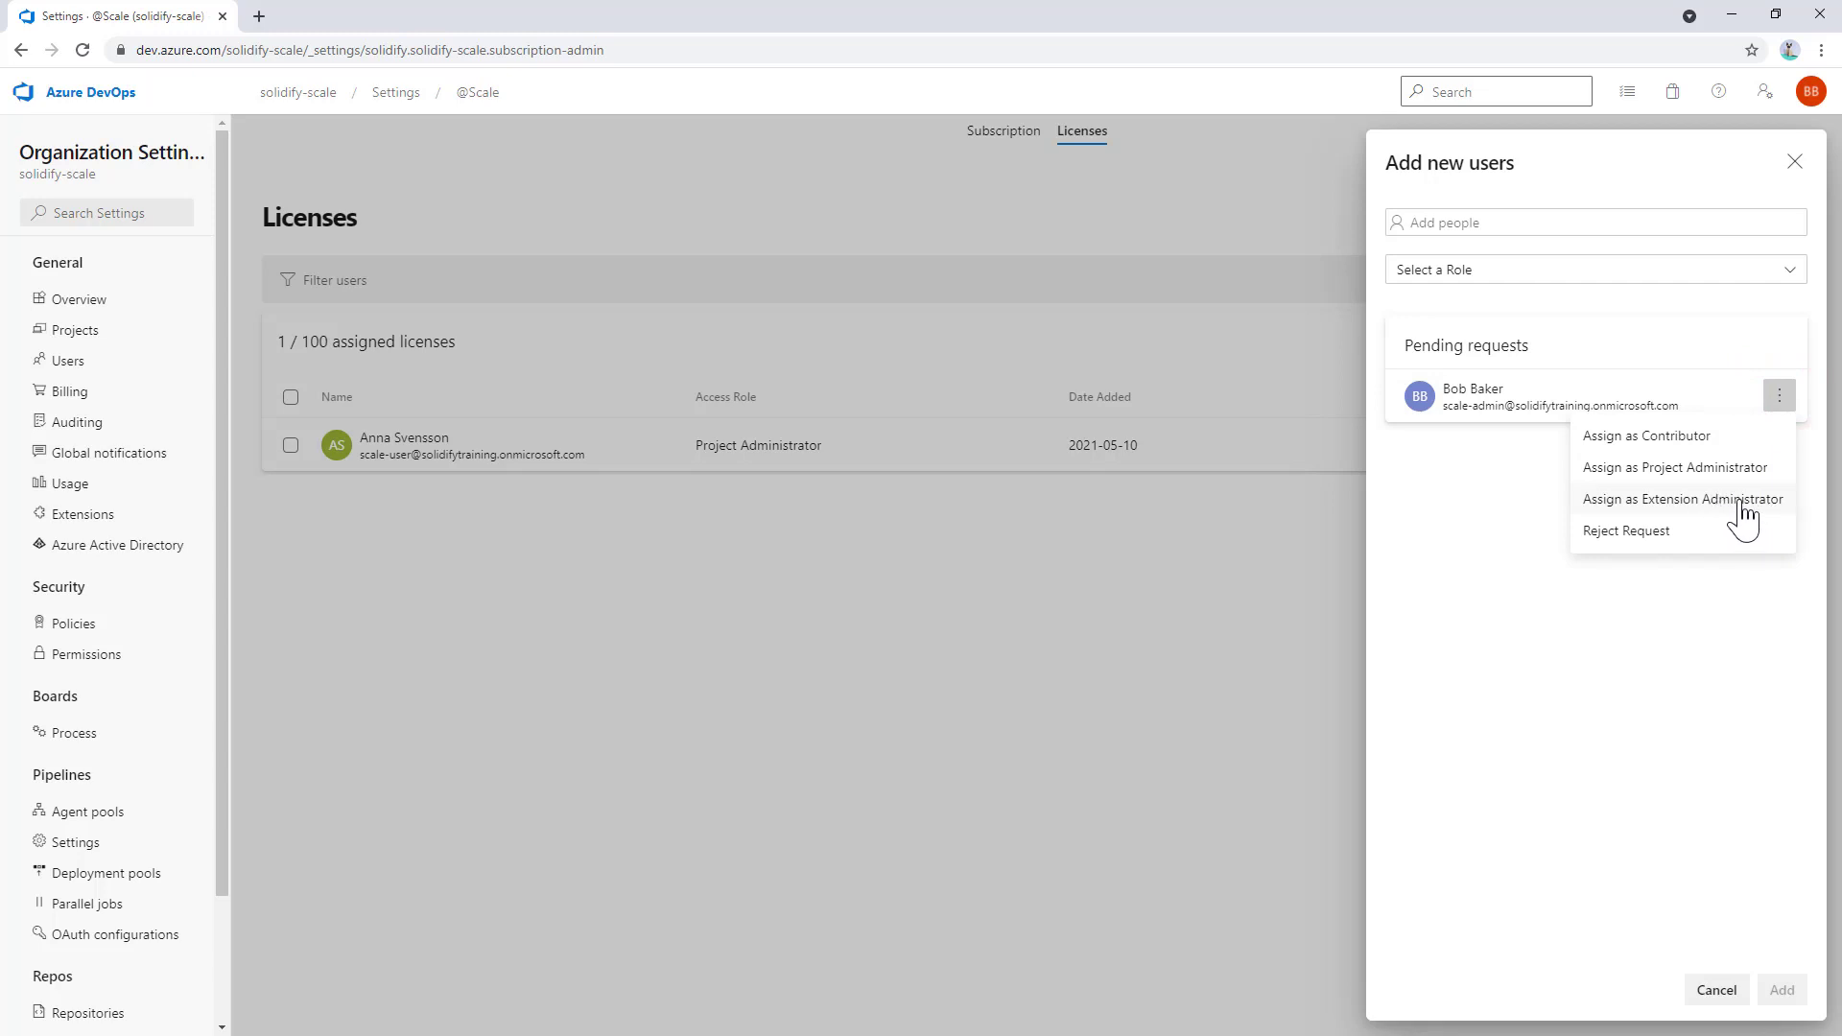
left_click(1681, 498)
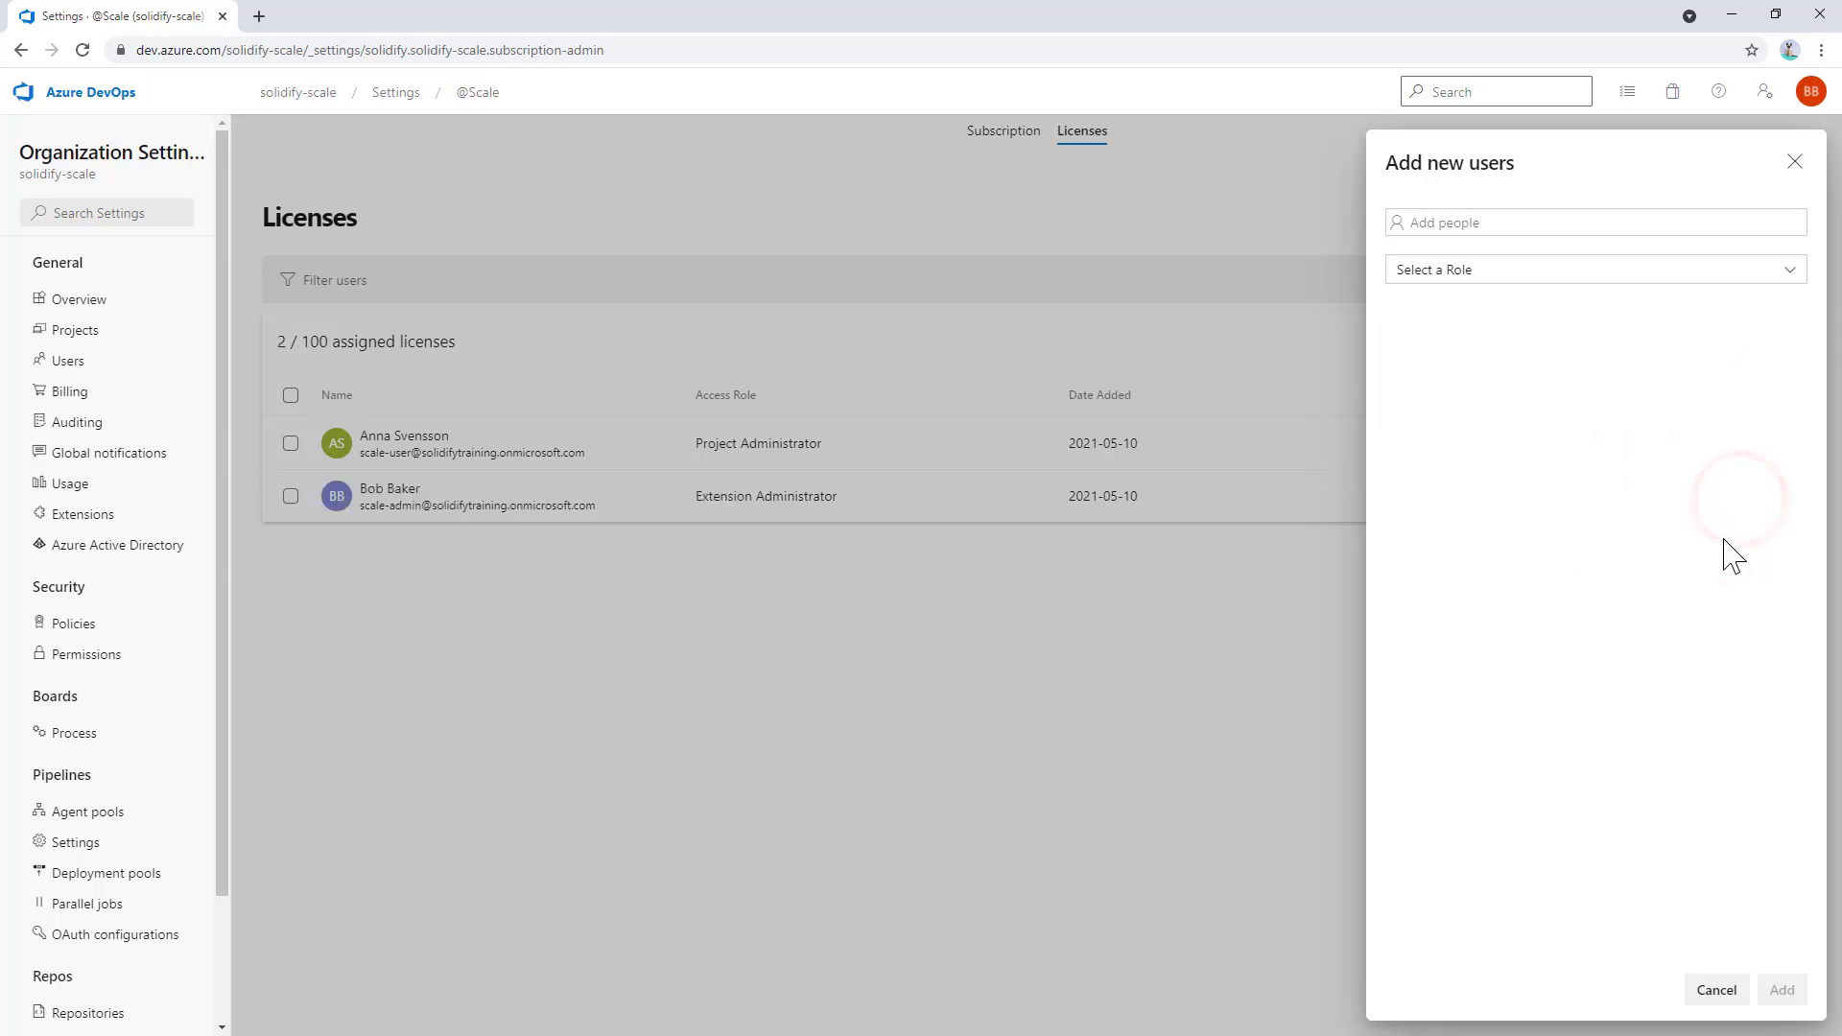
left_click(1714, 989)
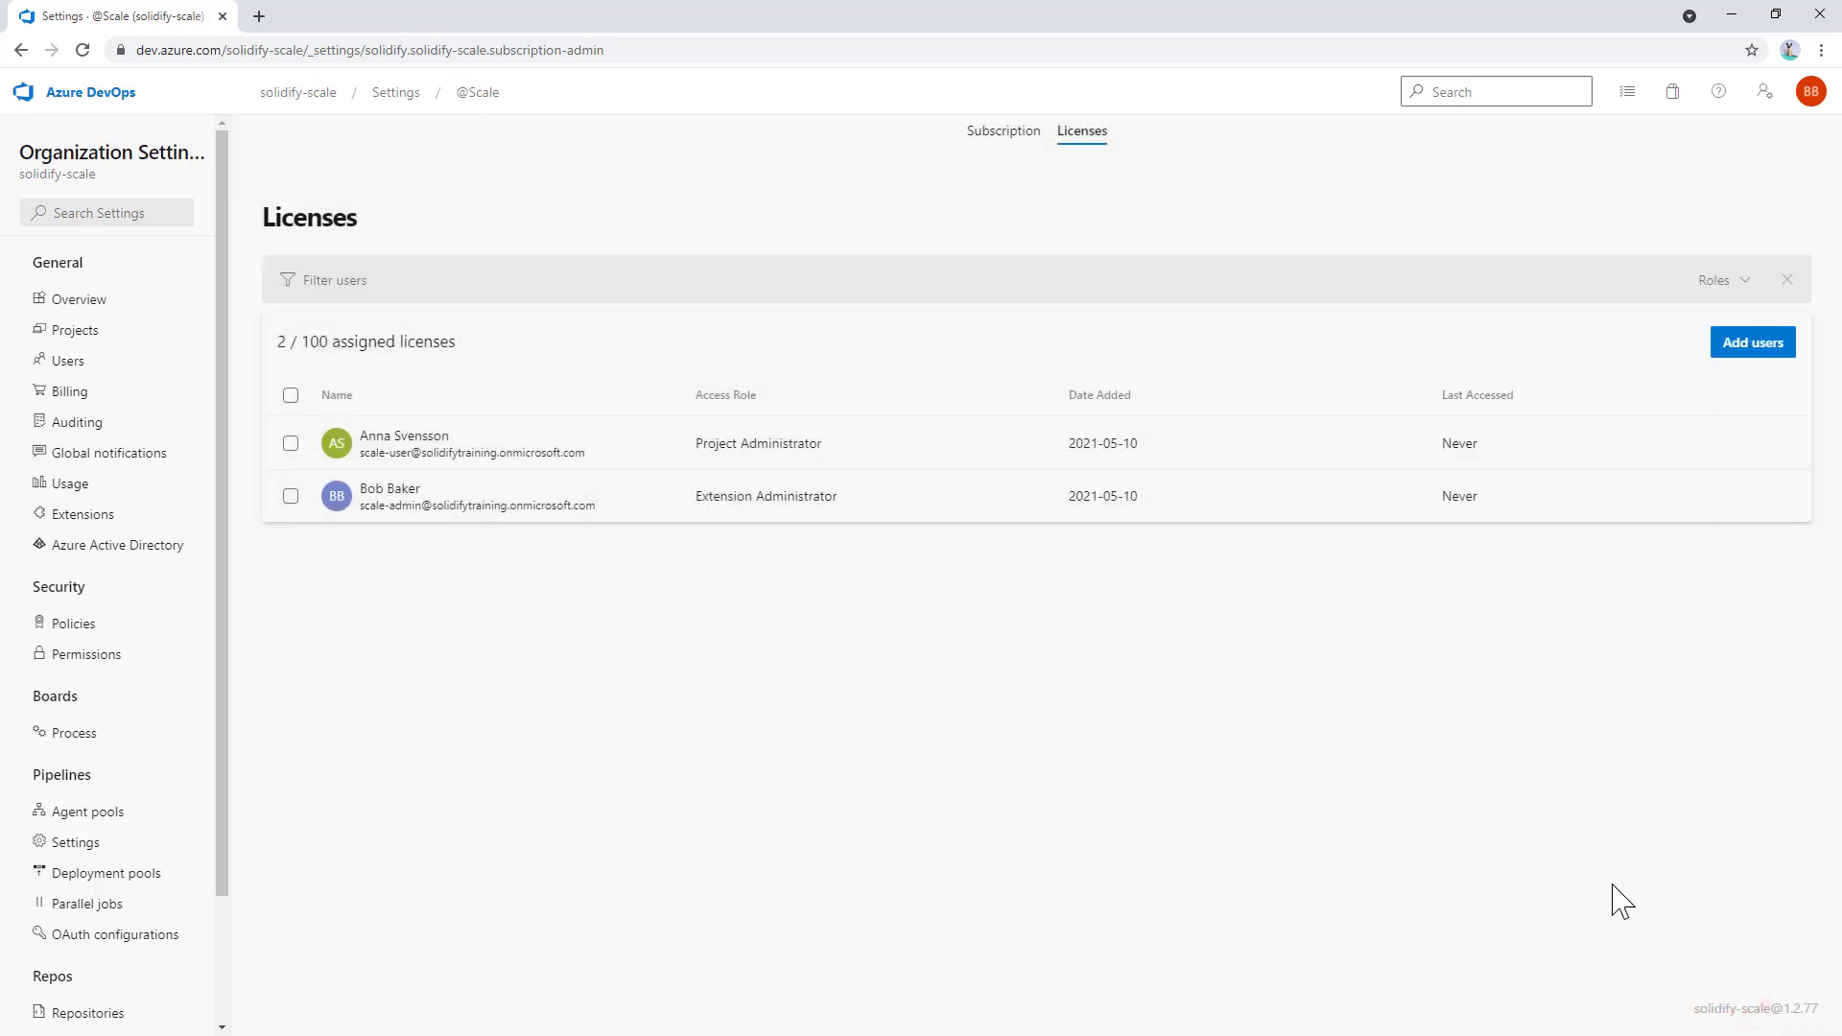
mouse_move(1624, 893)
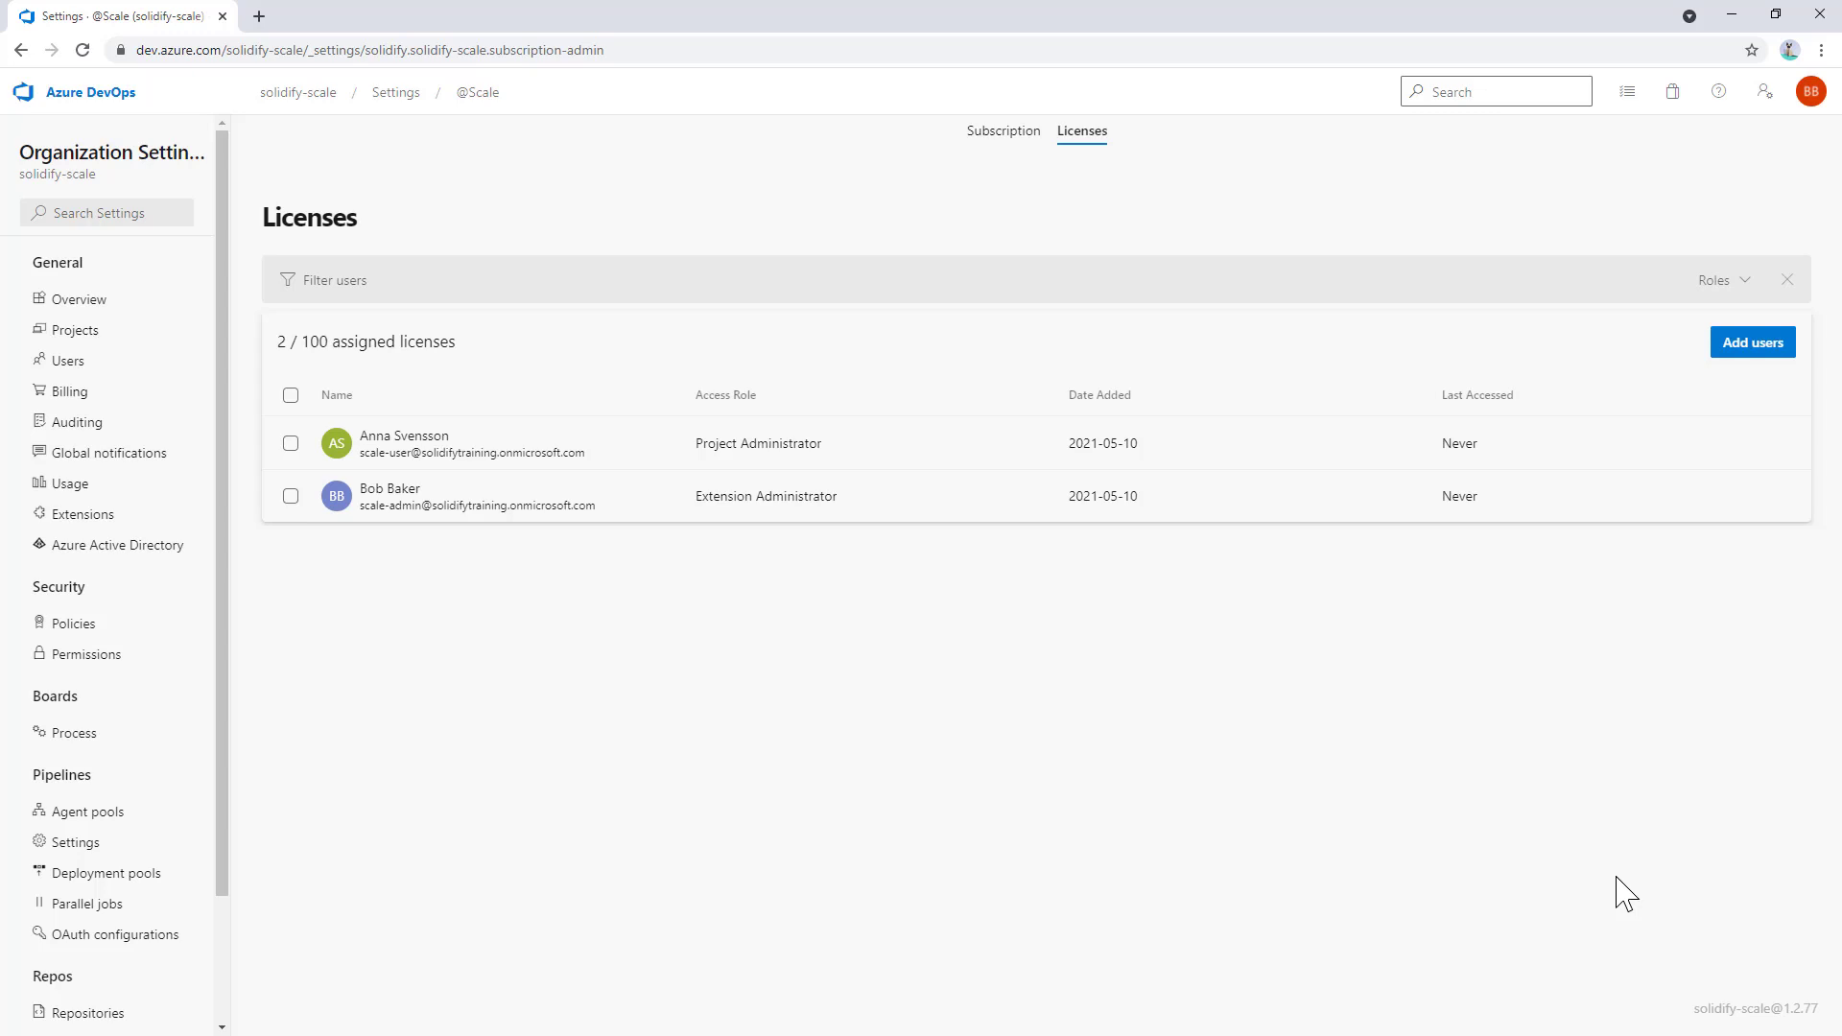
mouse_move(298, 93)
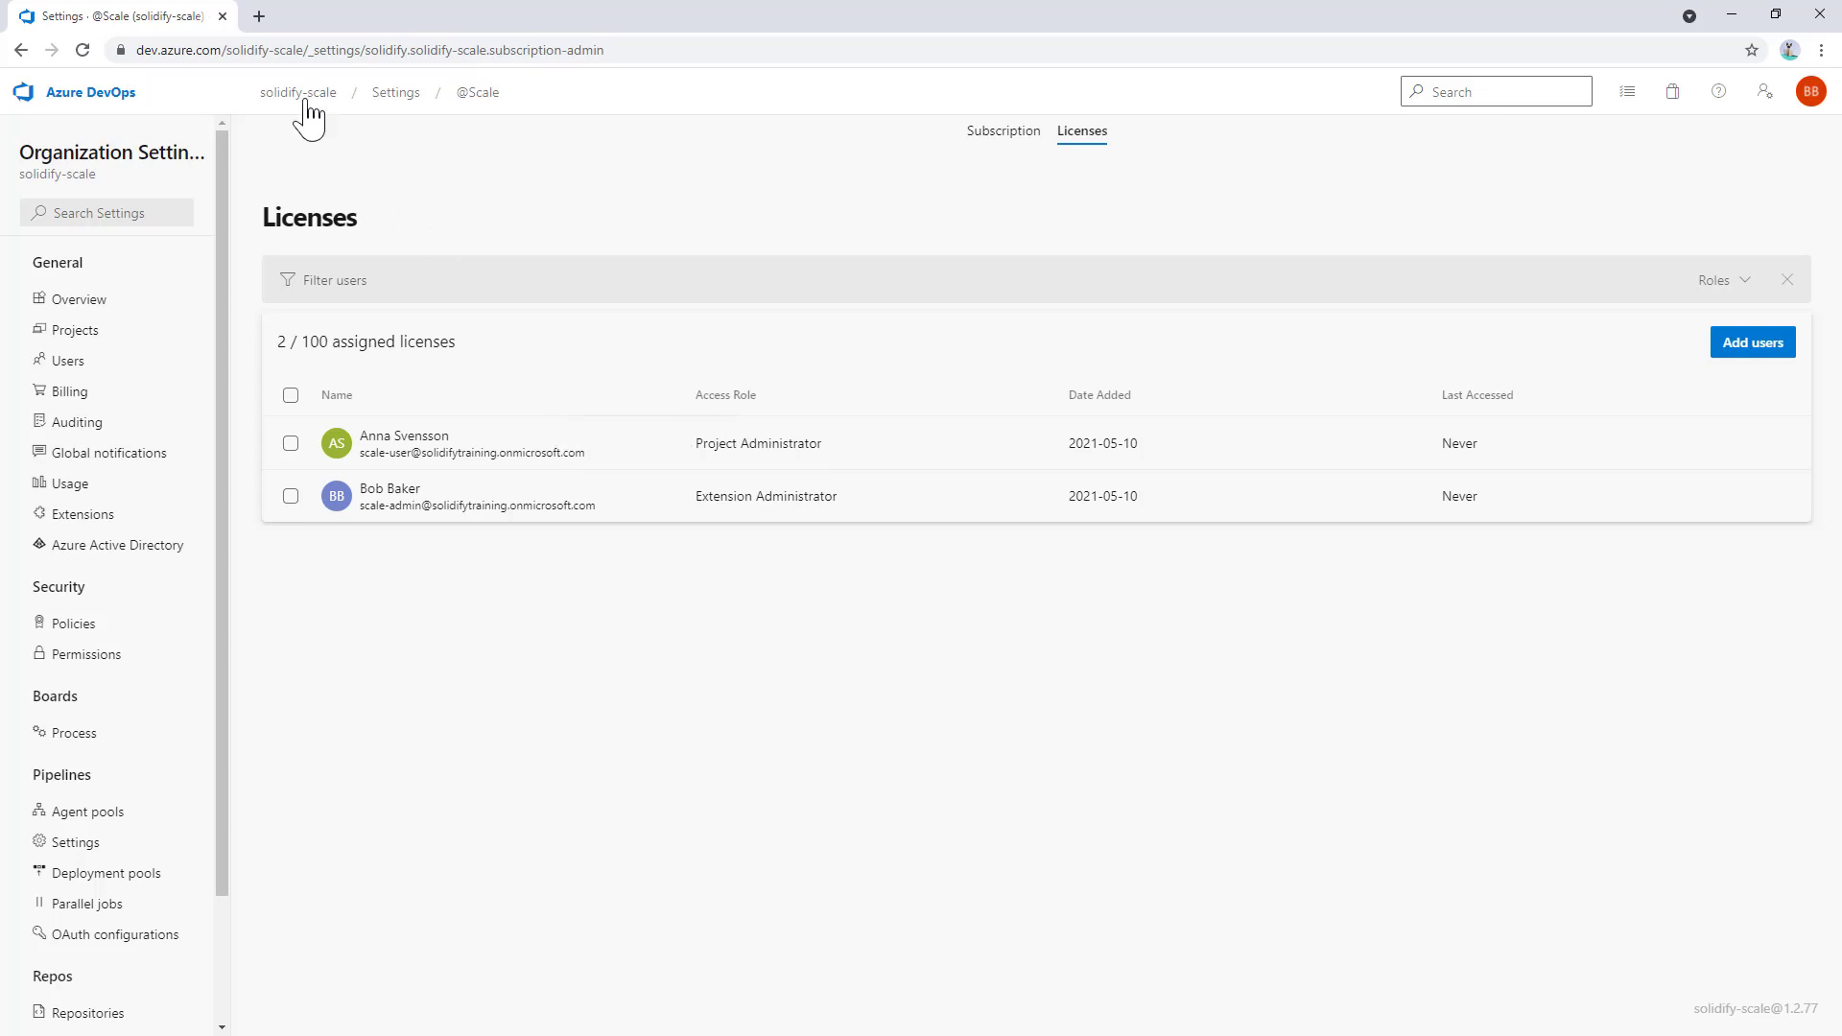
left_click(297, 92)
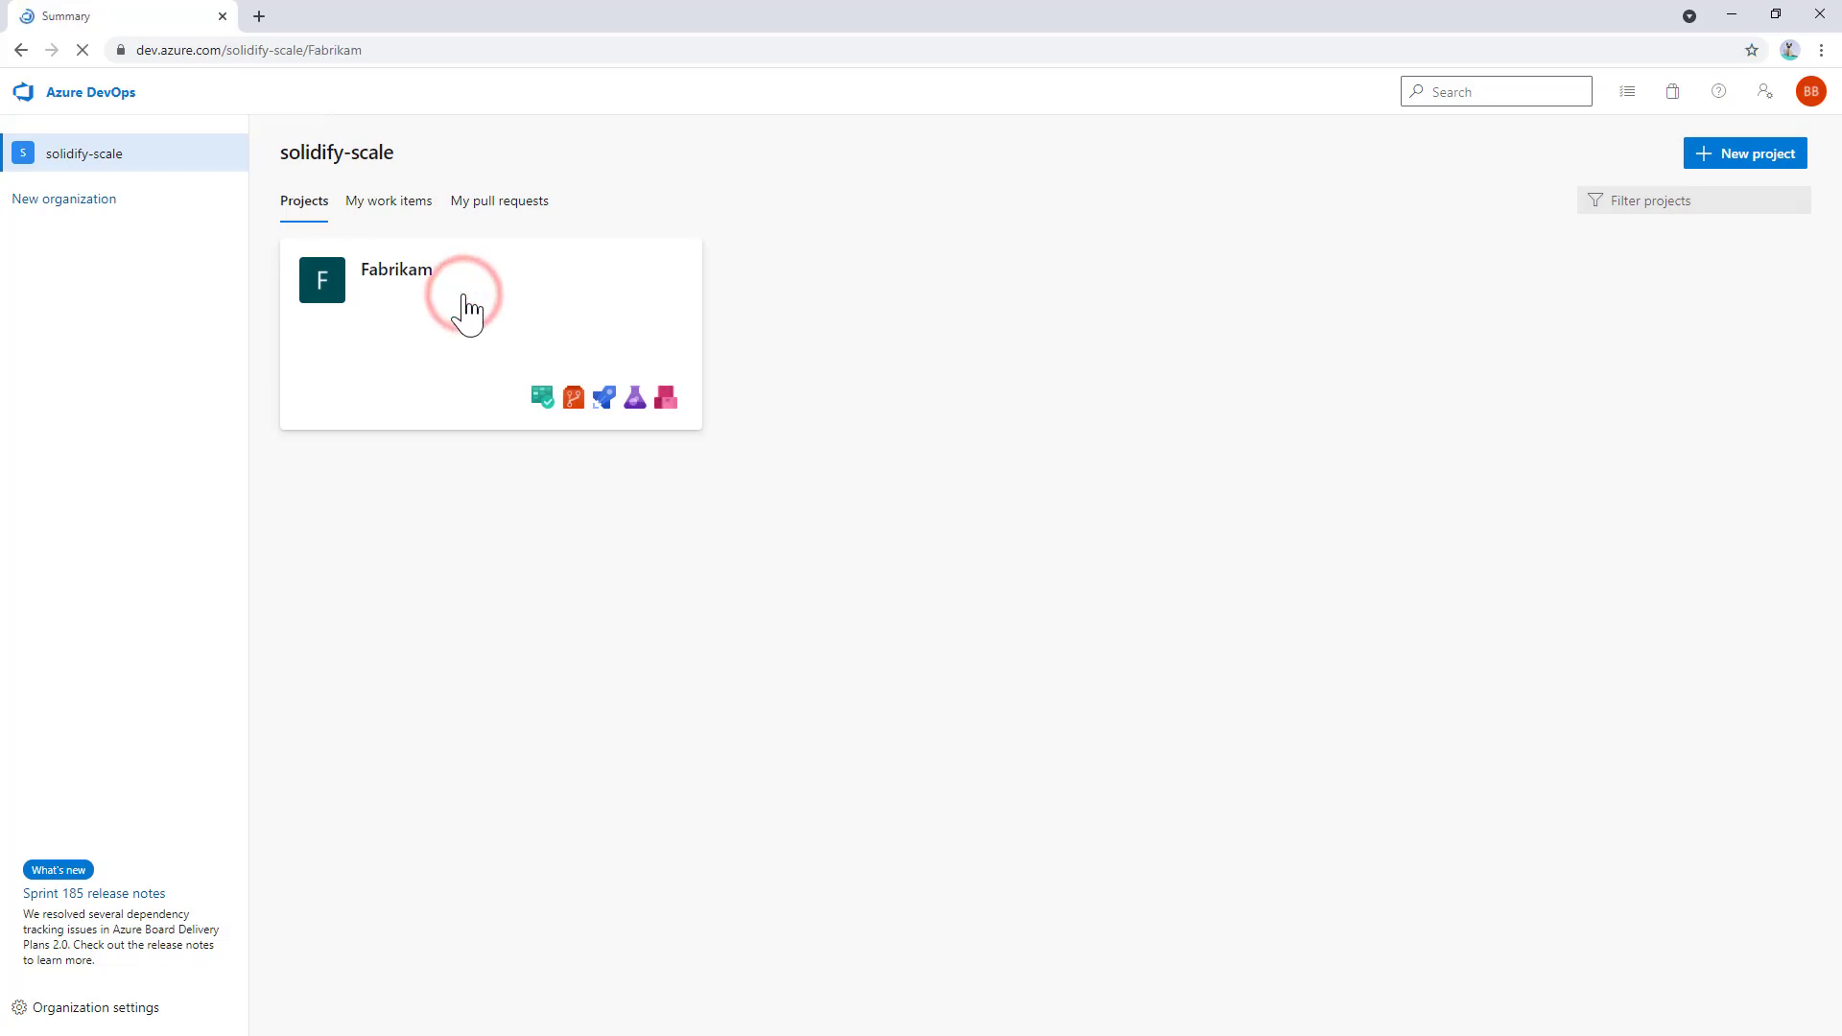
left_click(396, 268)
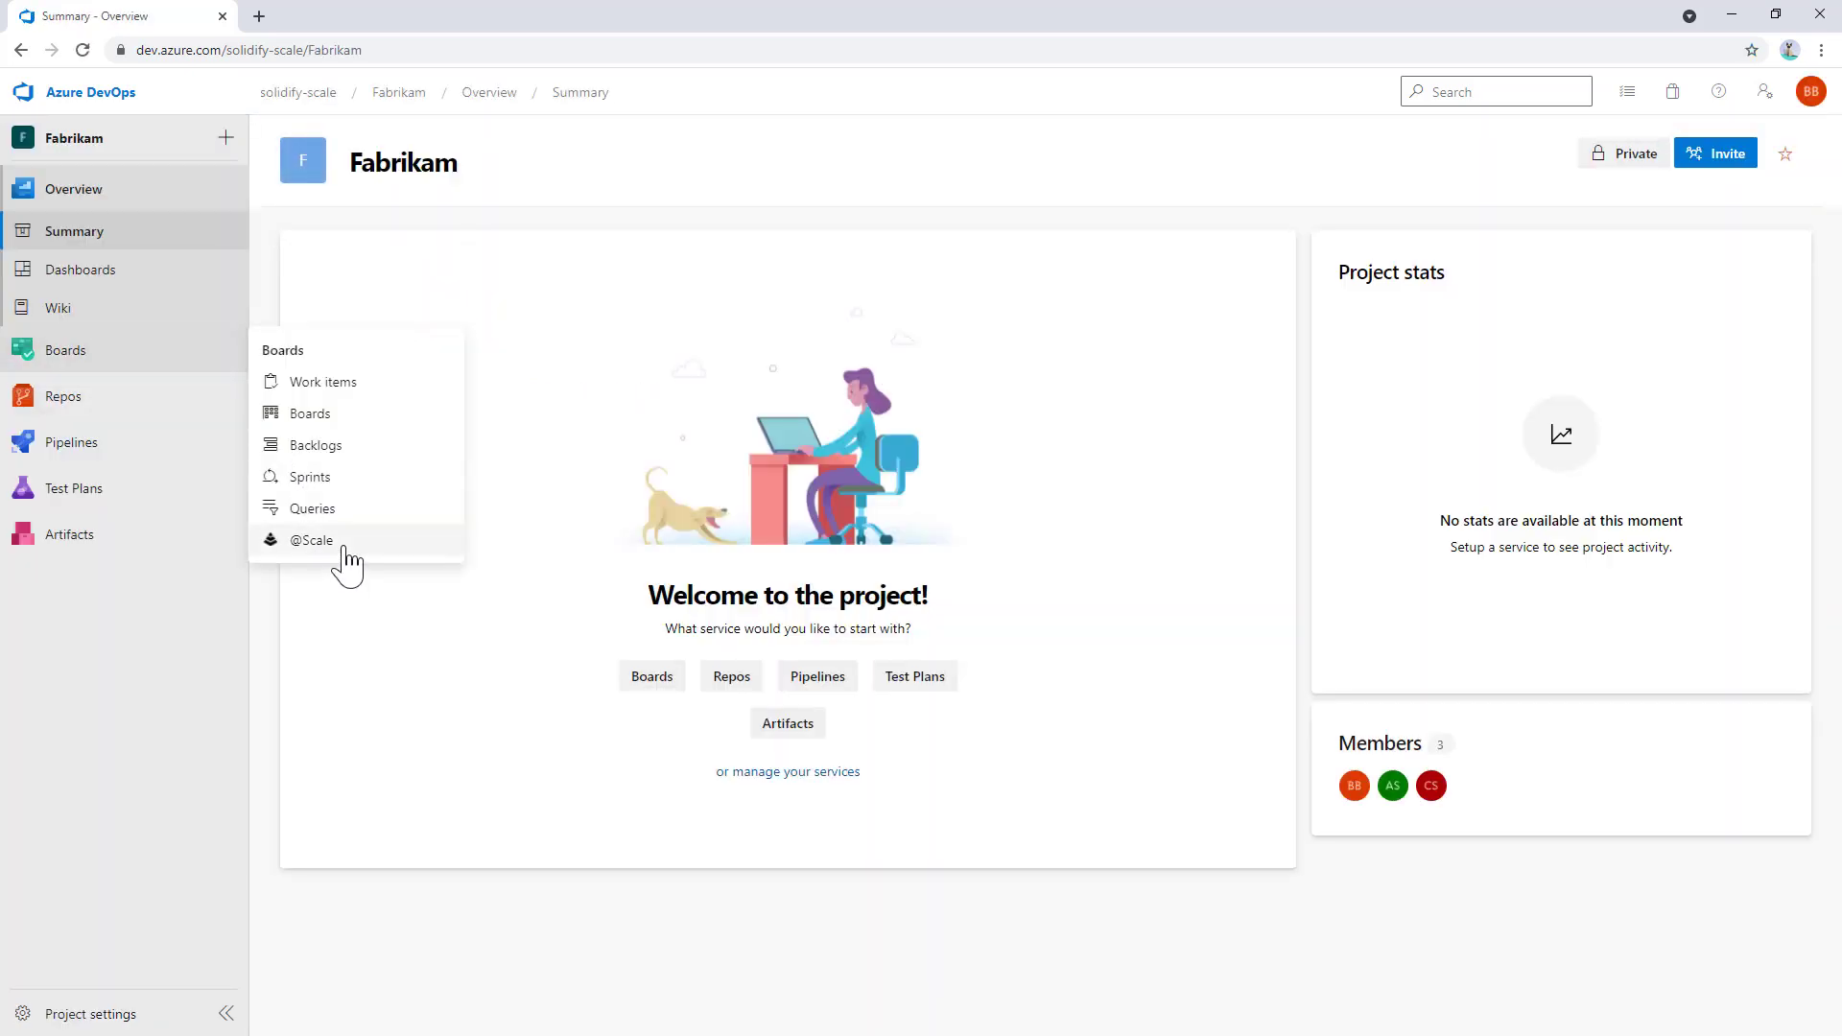
left_click(313, 539)
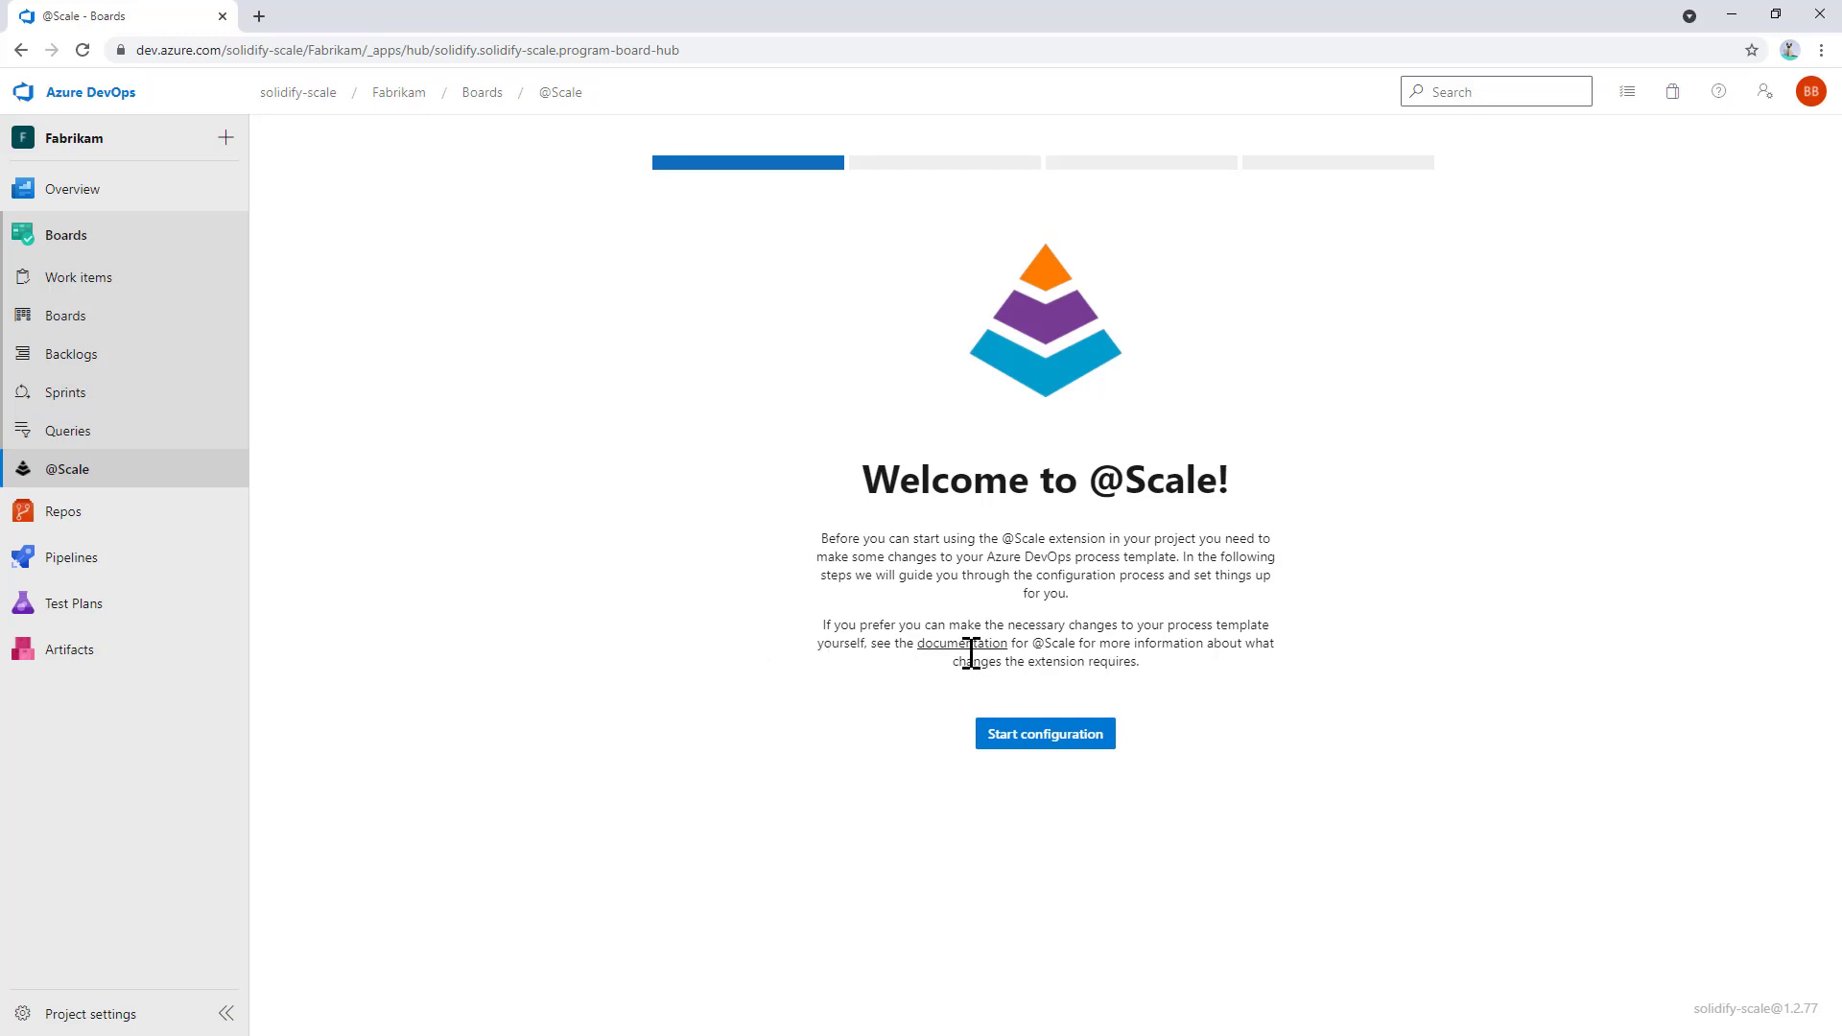
mouse_move(747, 805)
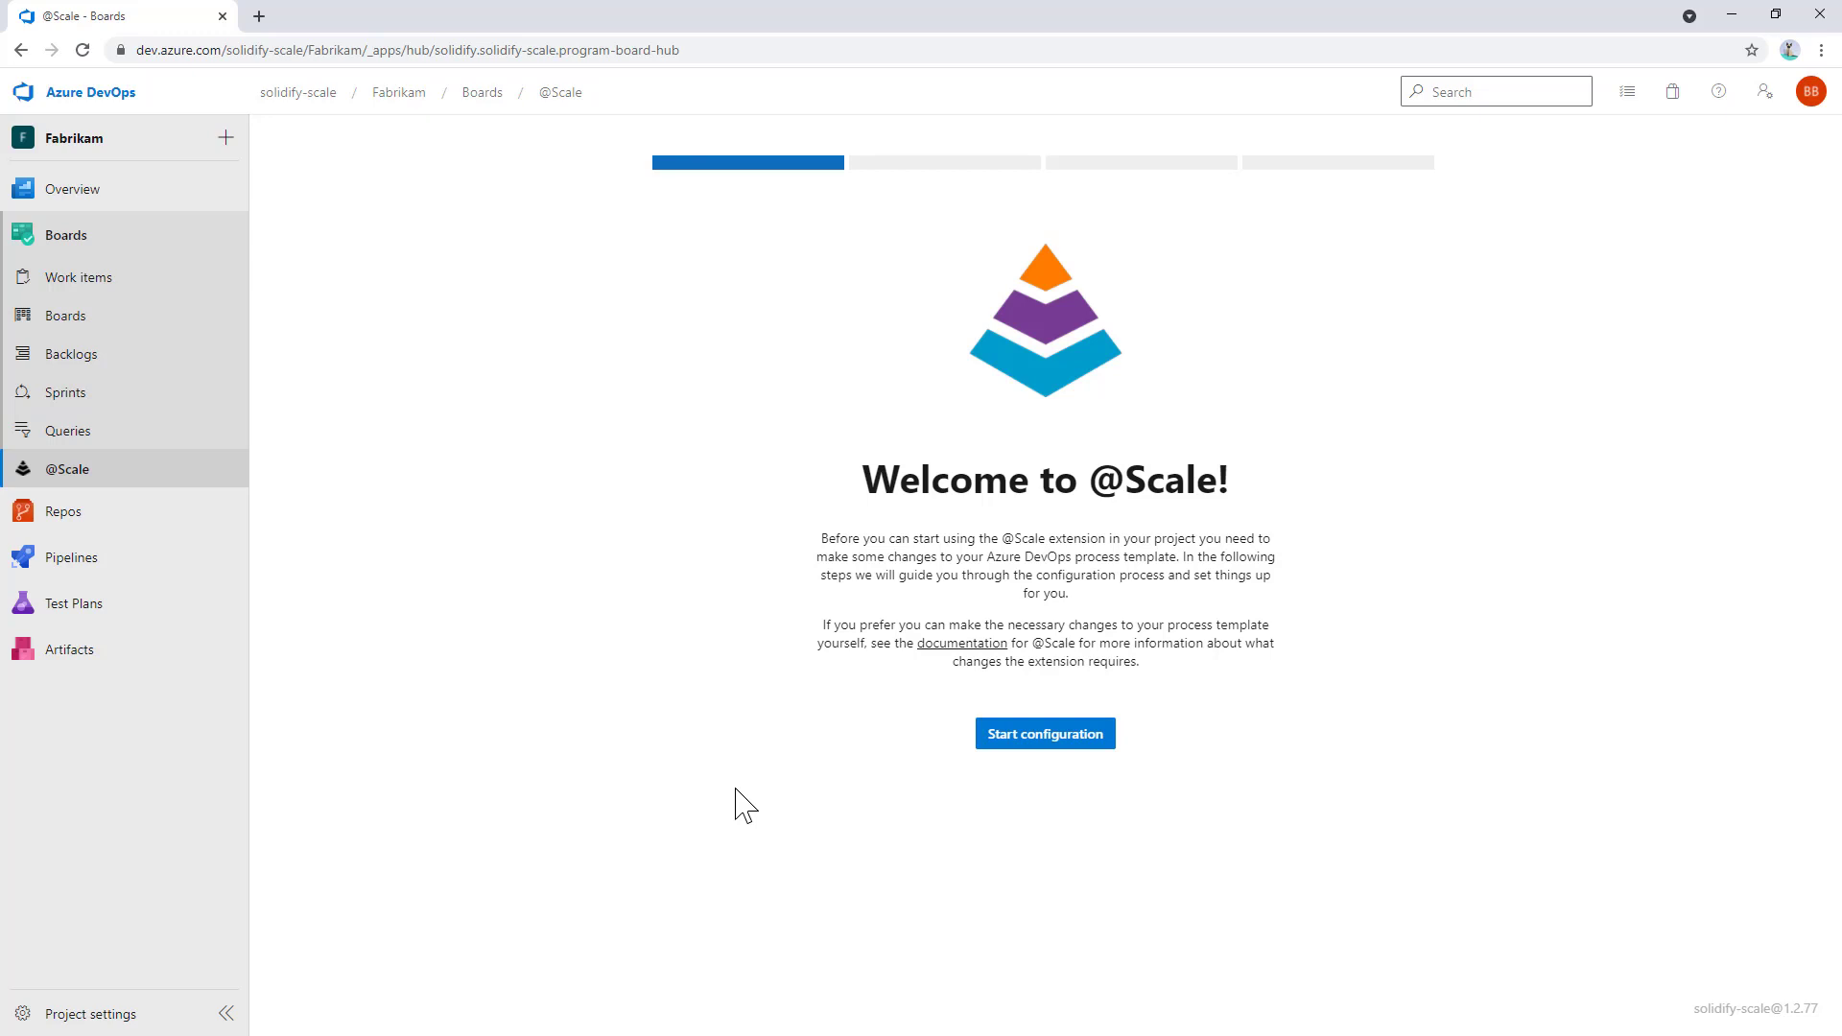
mouse_move(961, 785)
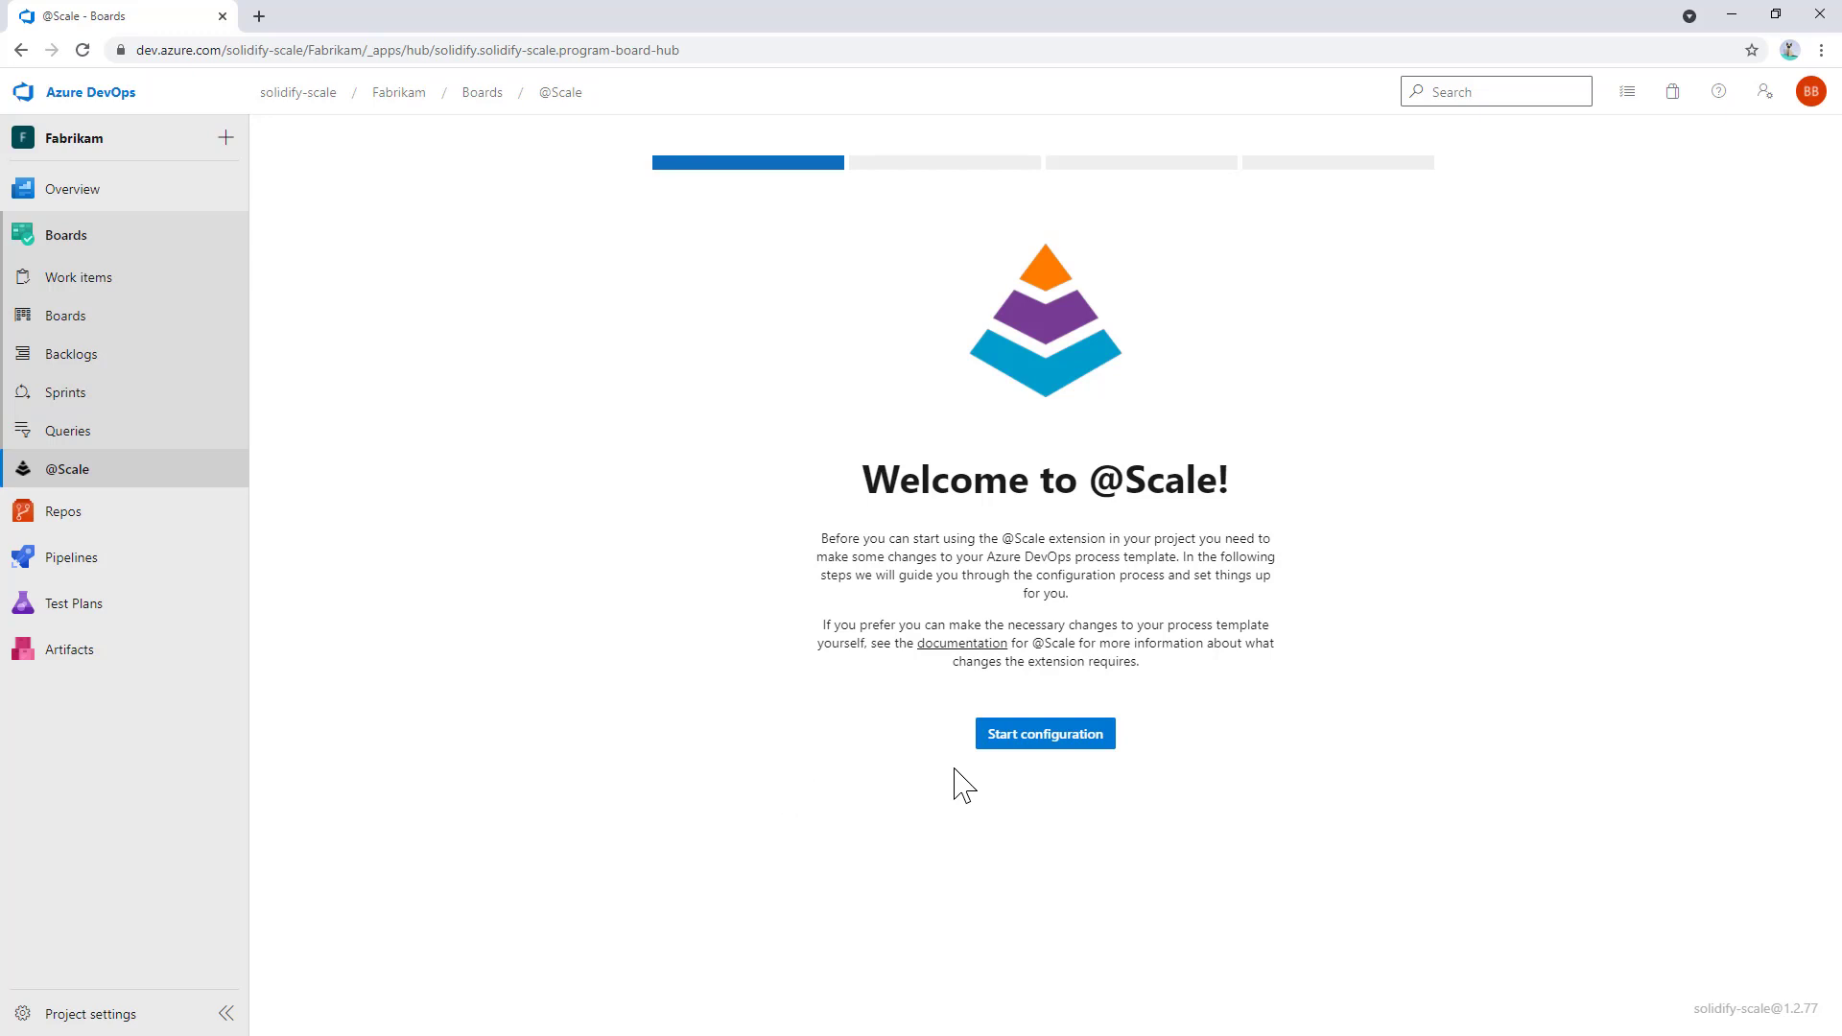
left_click(1042, 733)
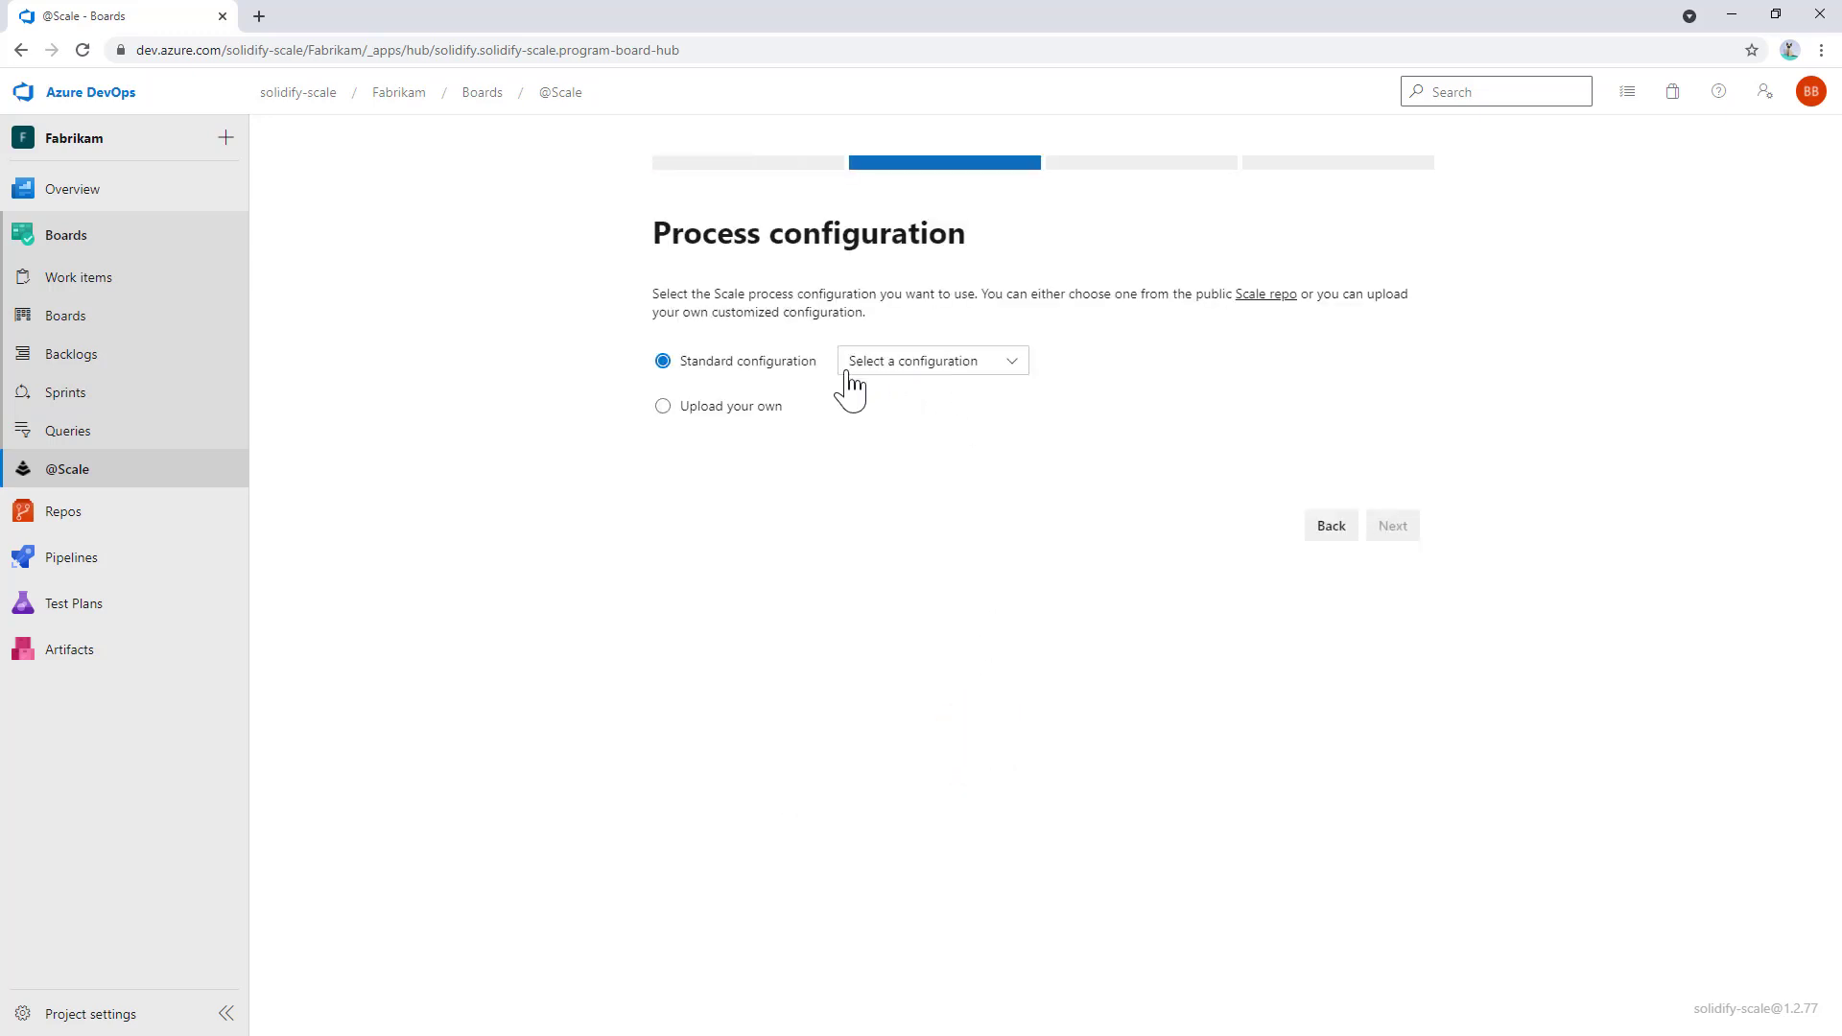
left_click(928, 360)
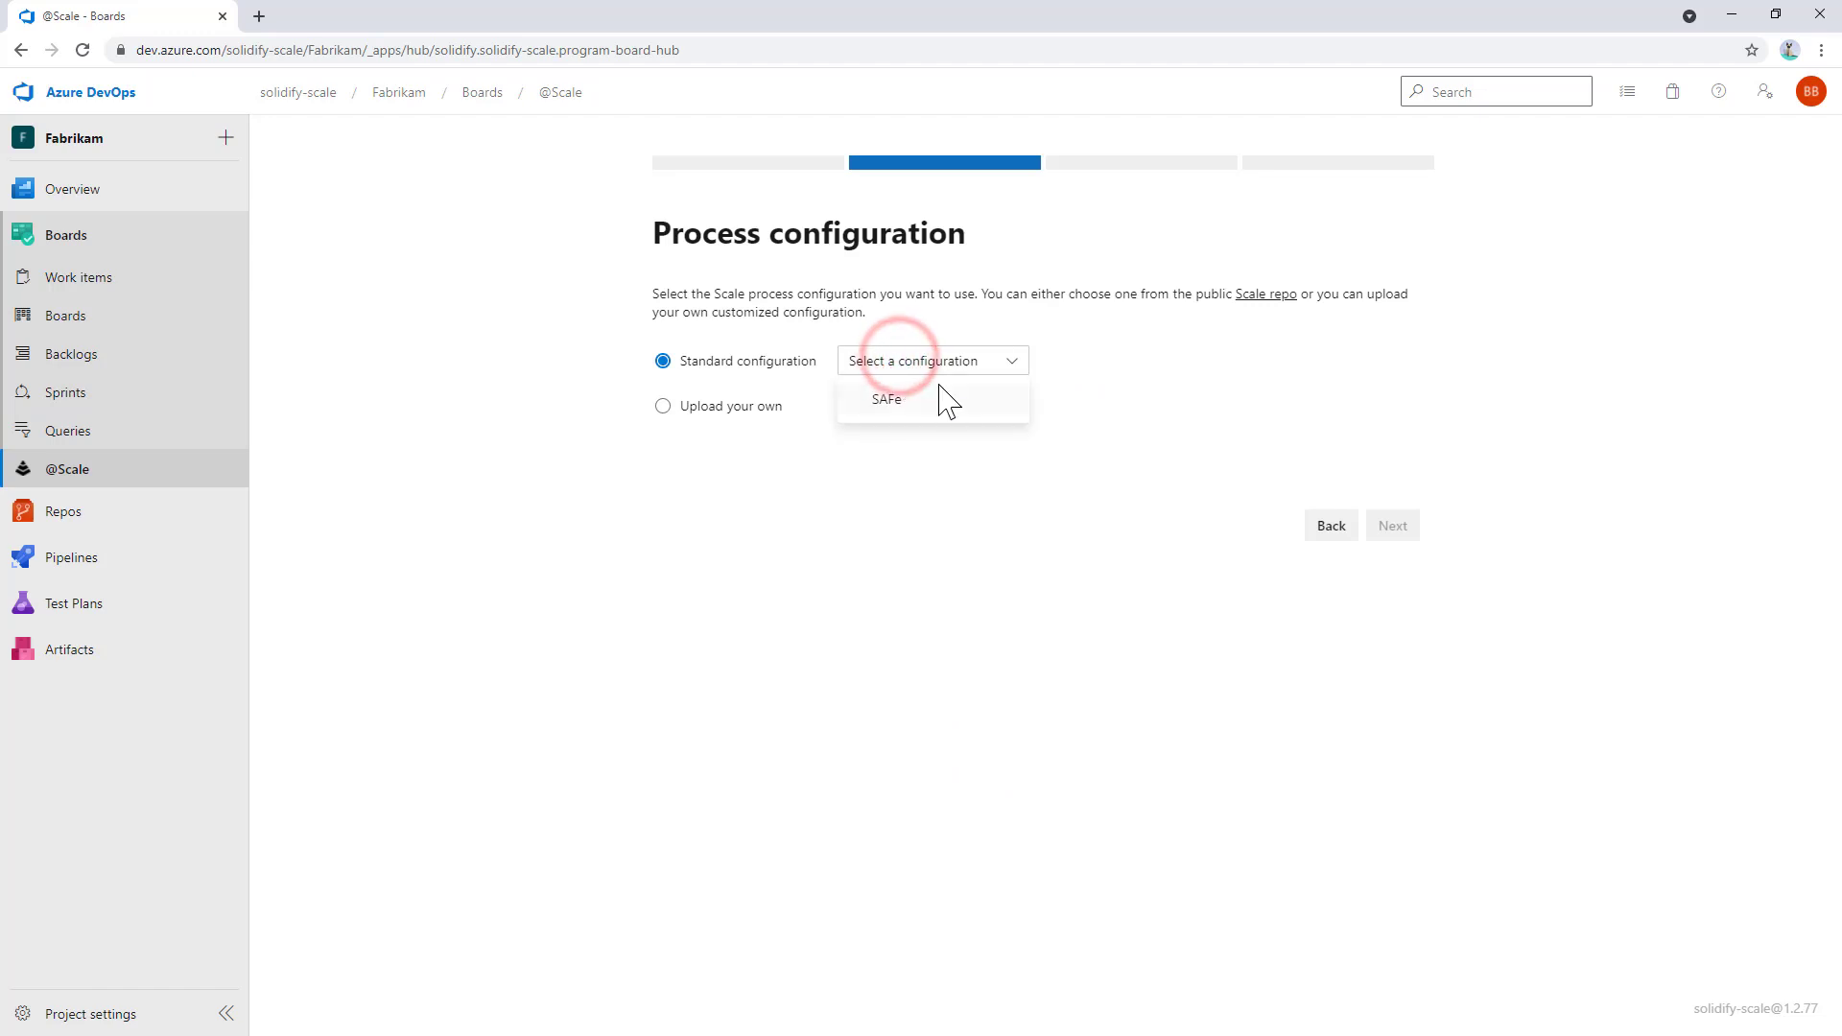
mouse_move(952, 404)
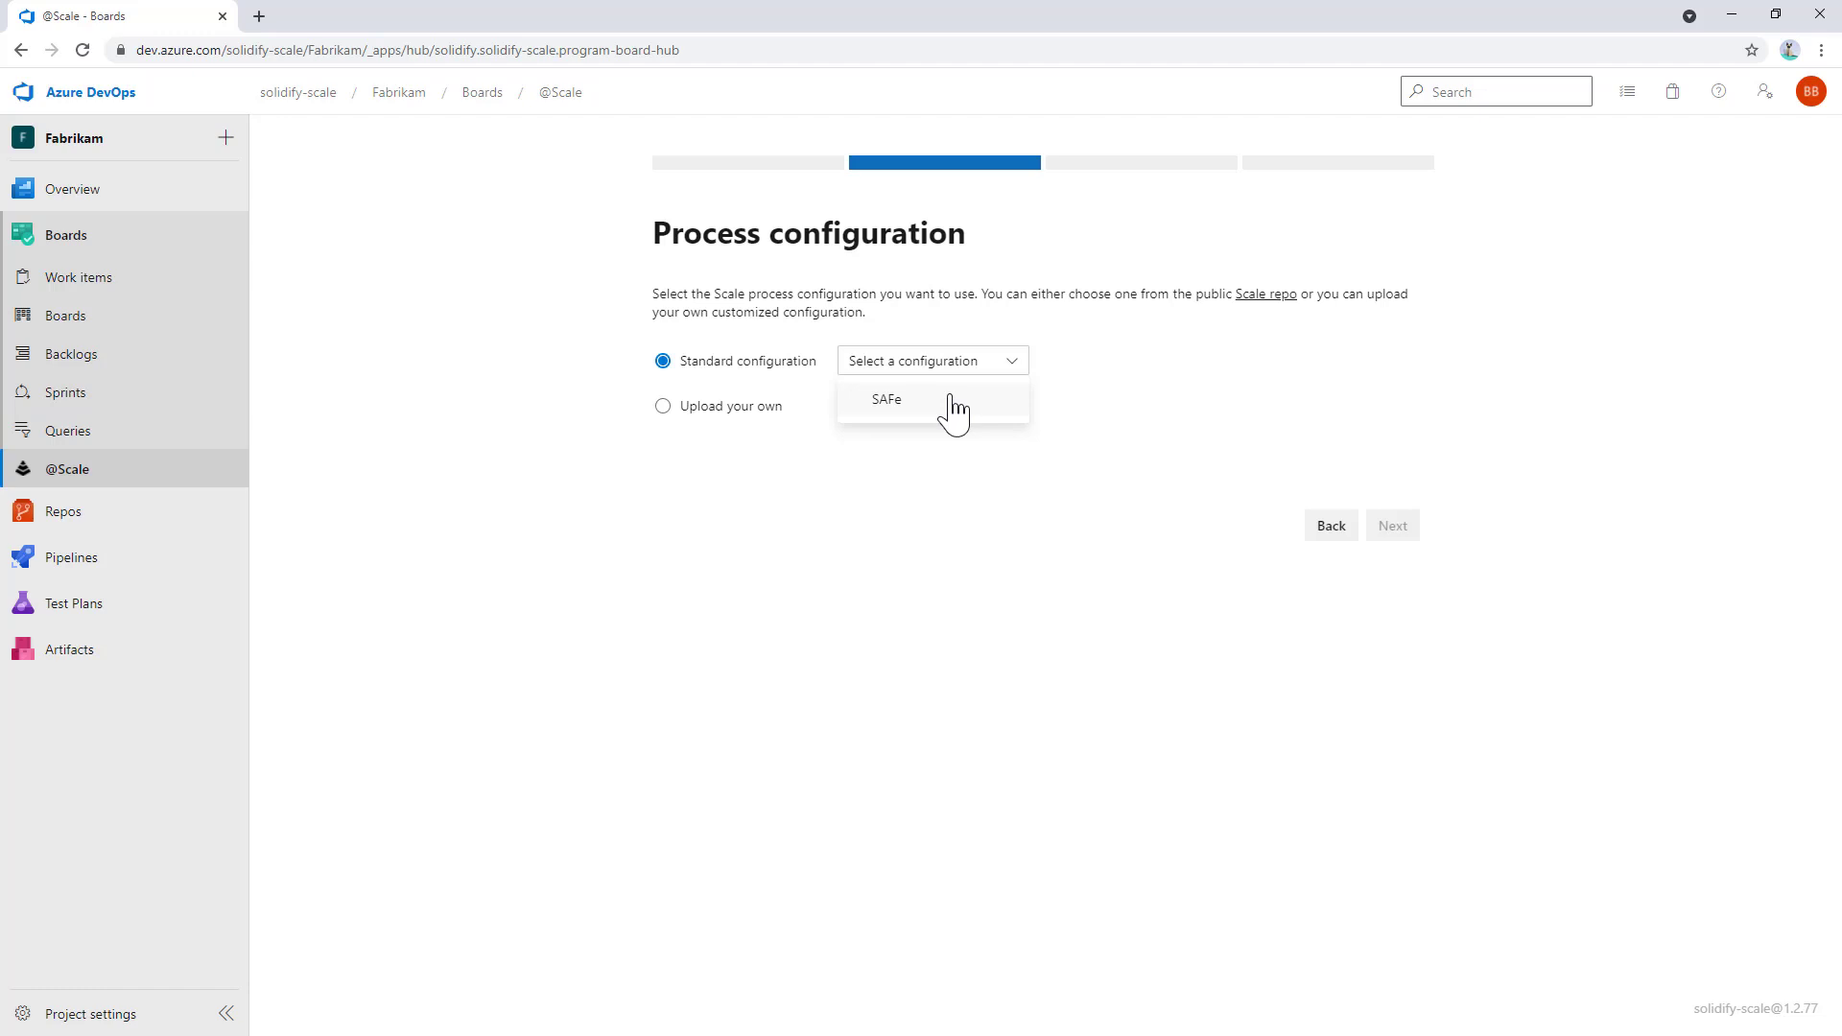
left_click(885, 399)
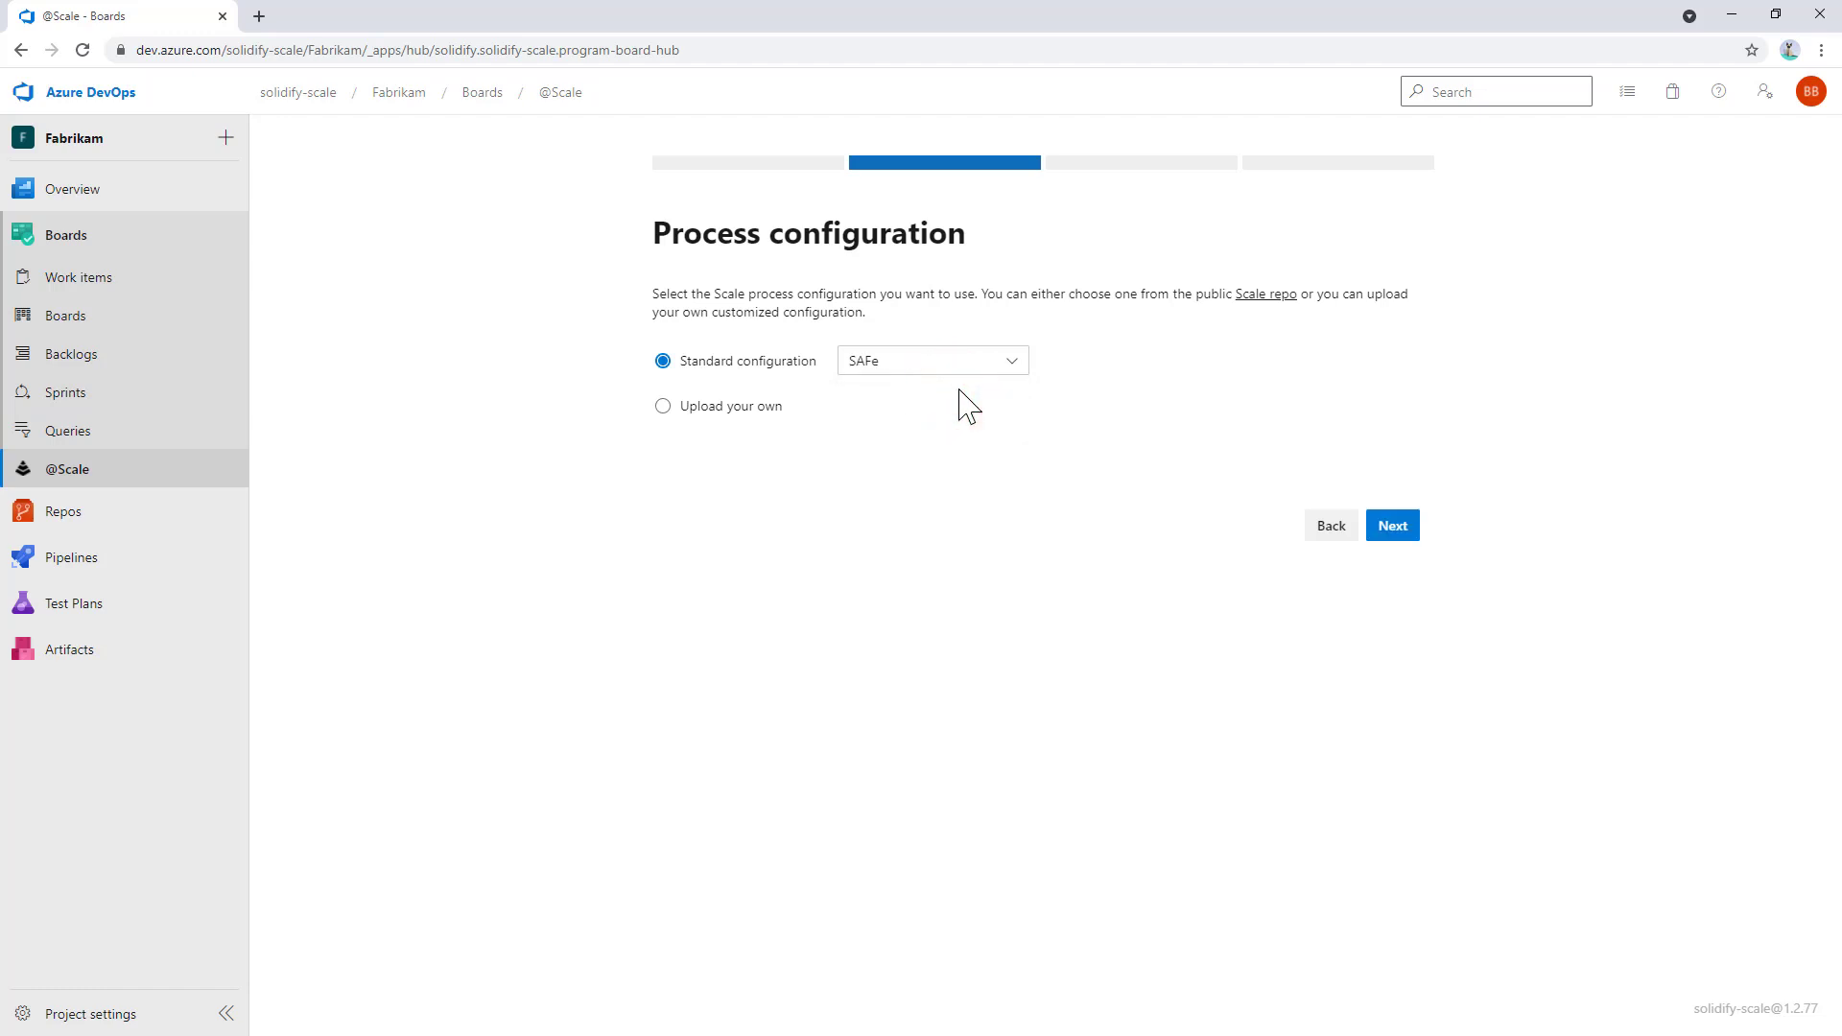
mouse_move(1292, 265)
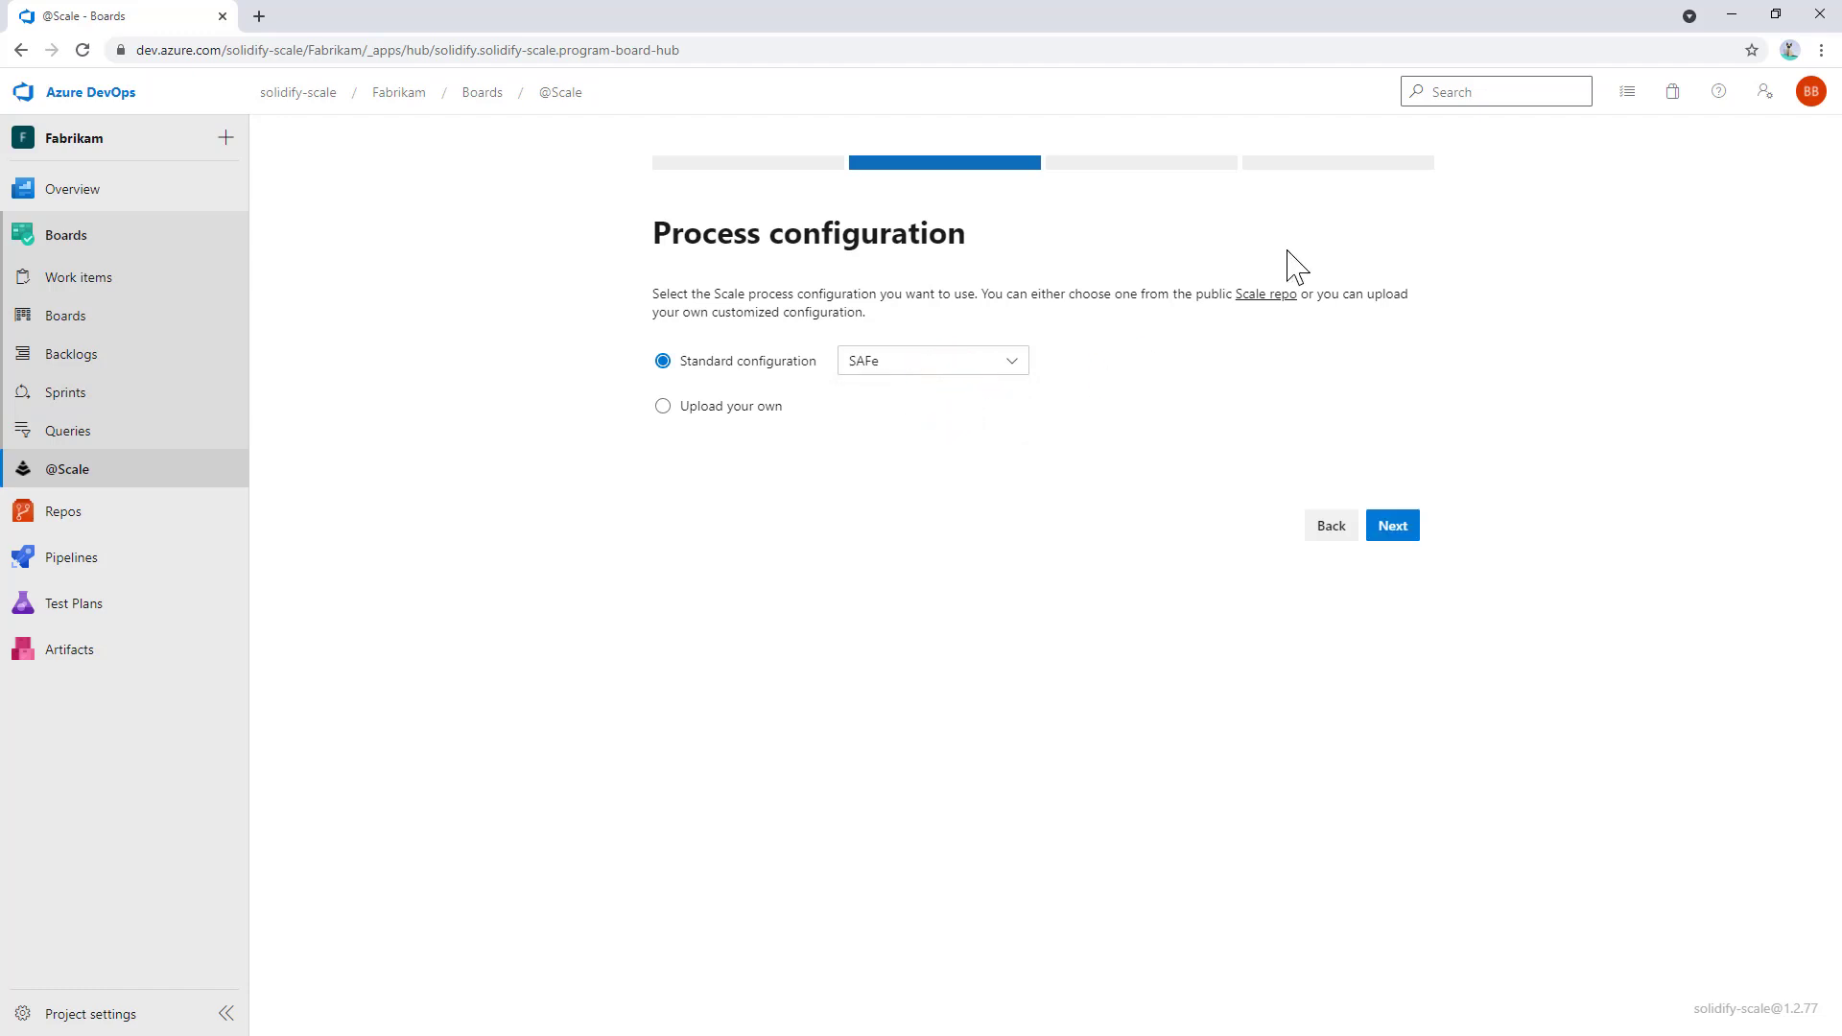
mouse_move(1268, 303)
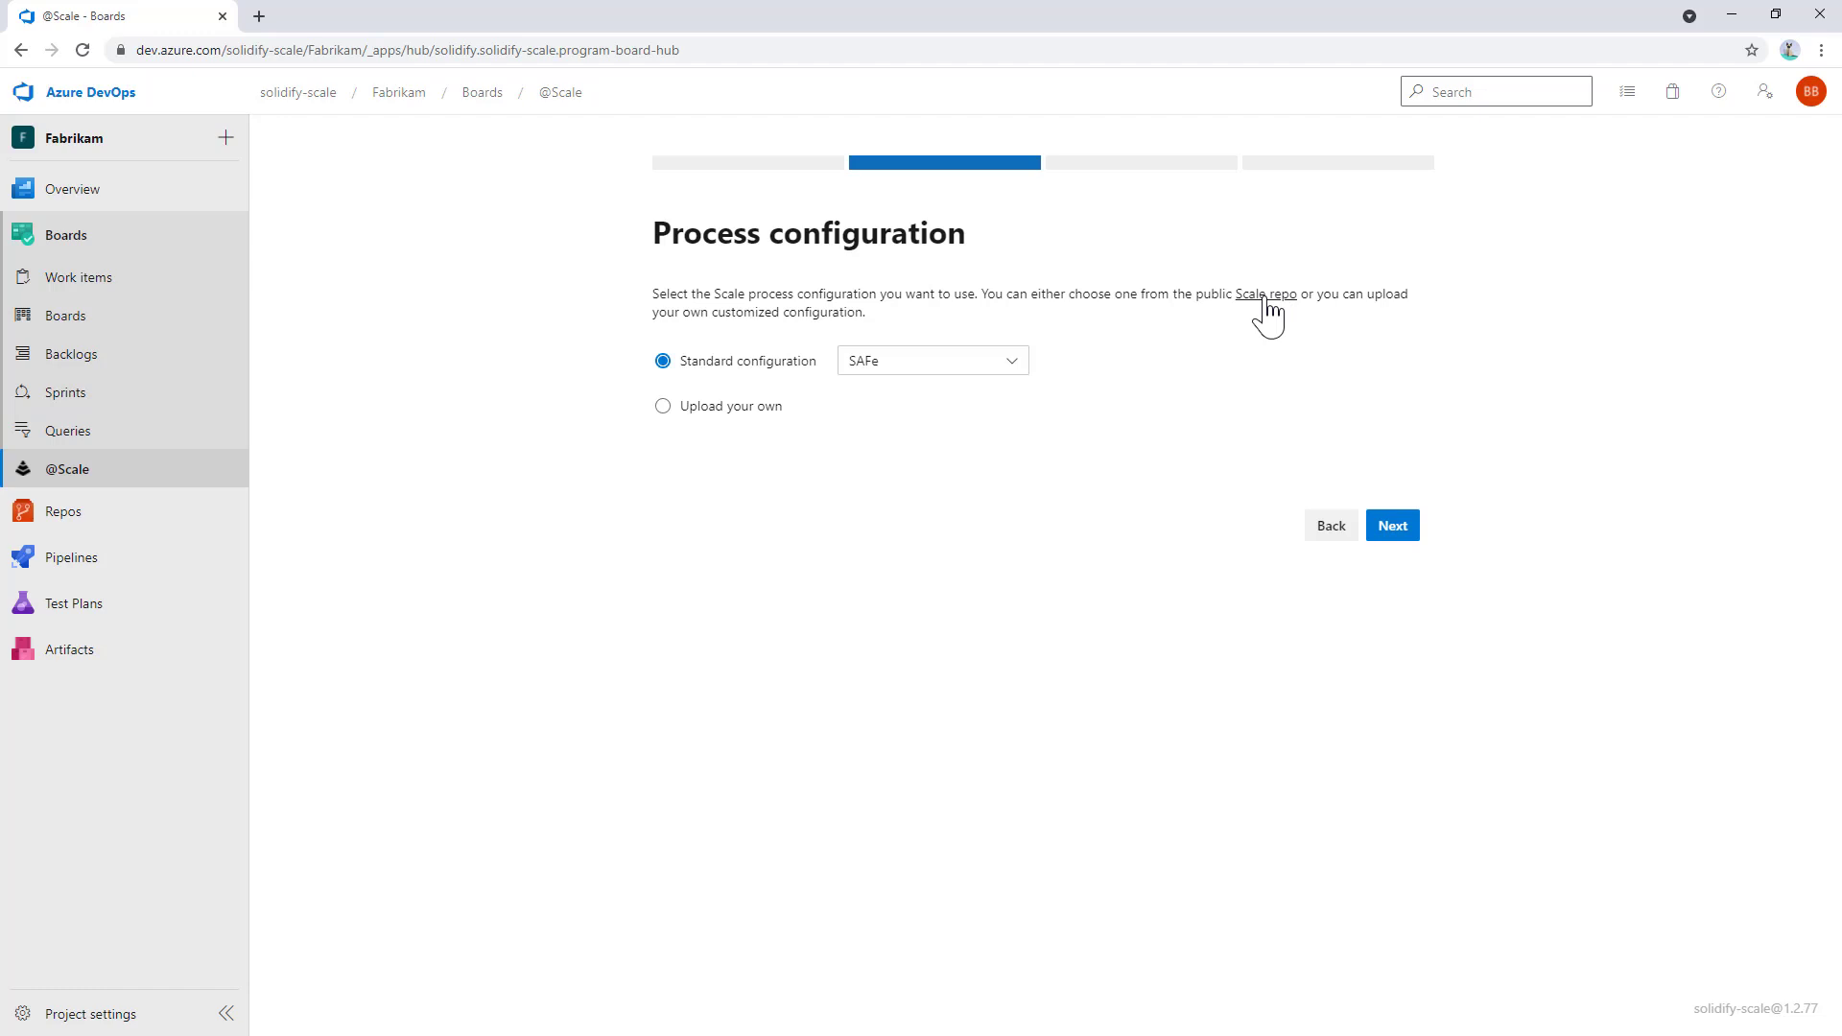
mouse_move(781, 414)
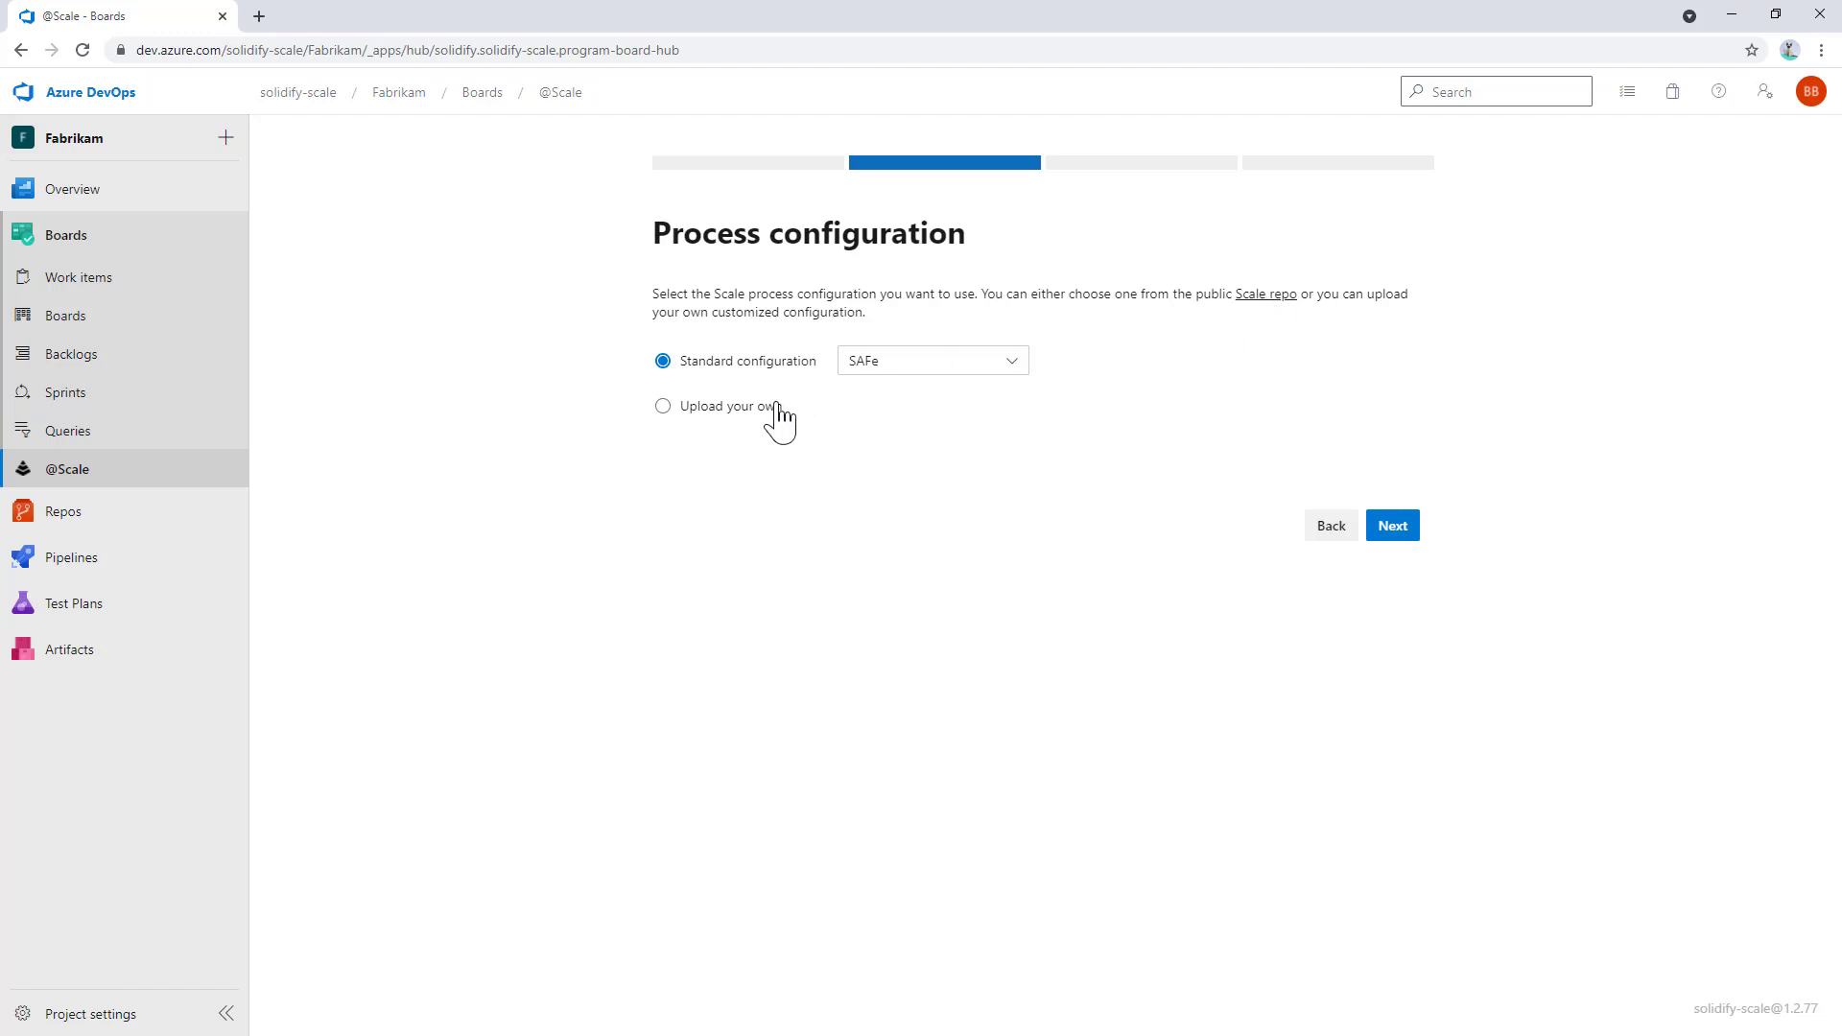
mouse_move(771, 423)
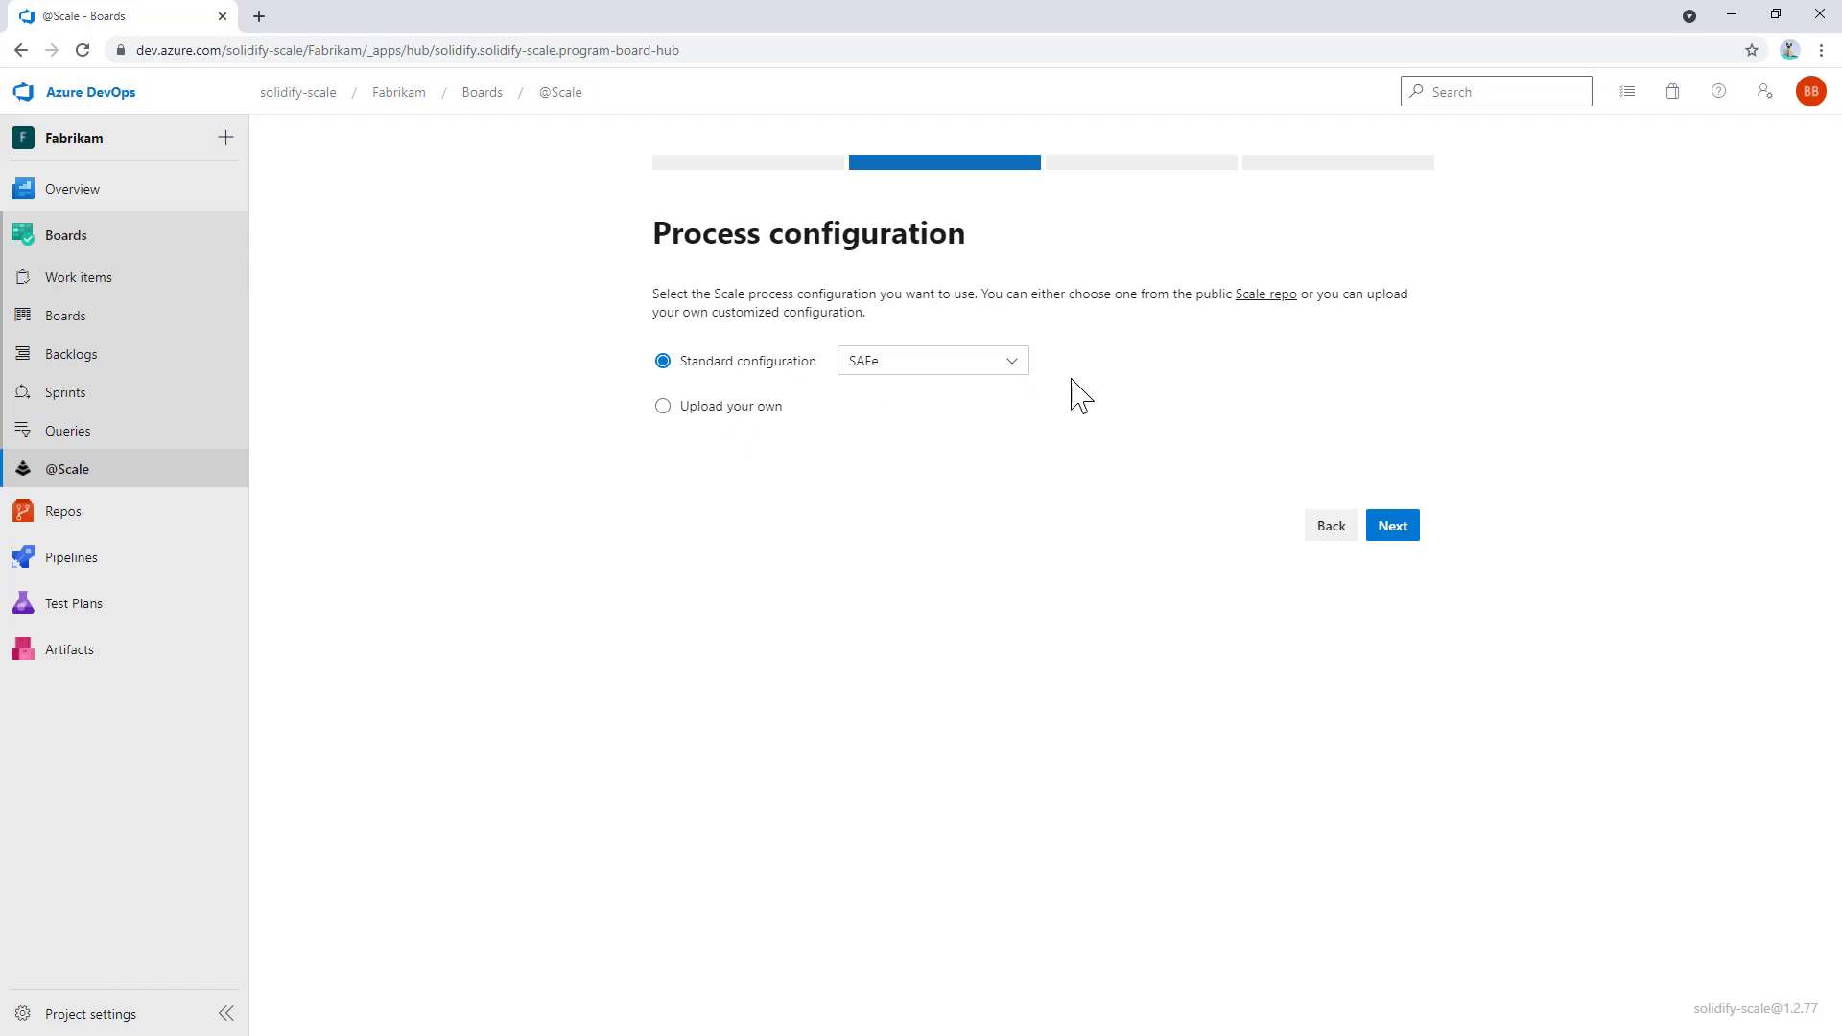
left_click(1392, 525)
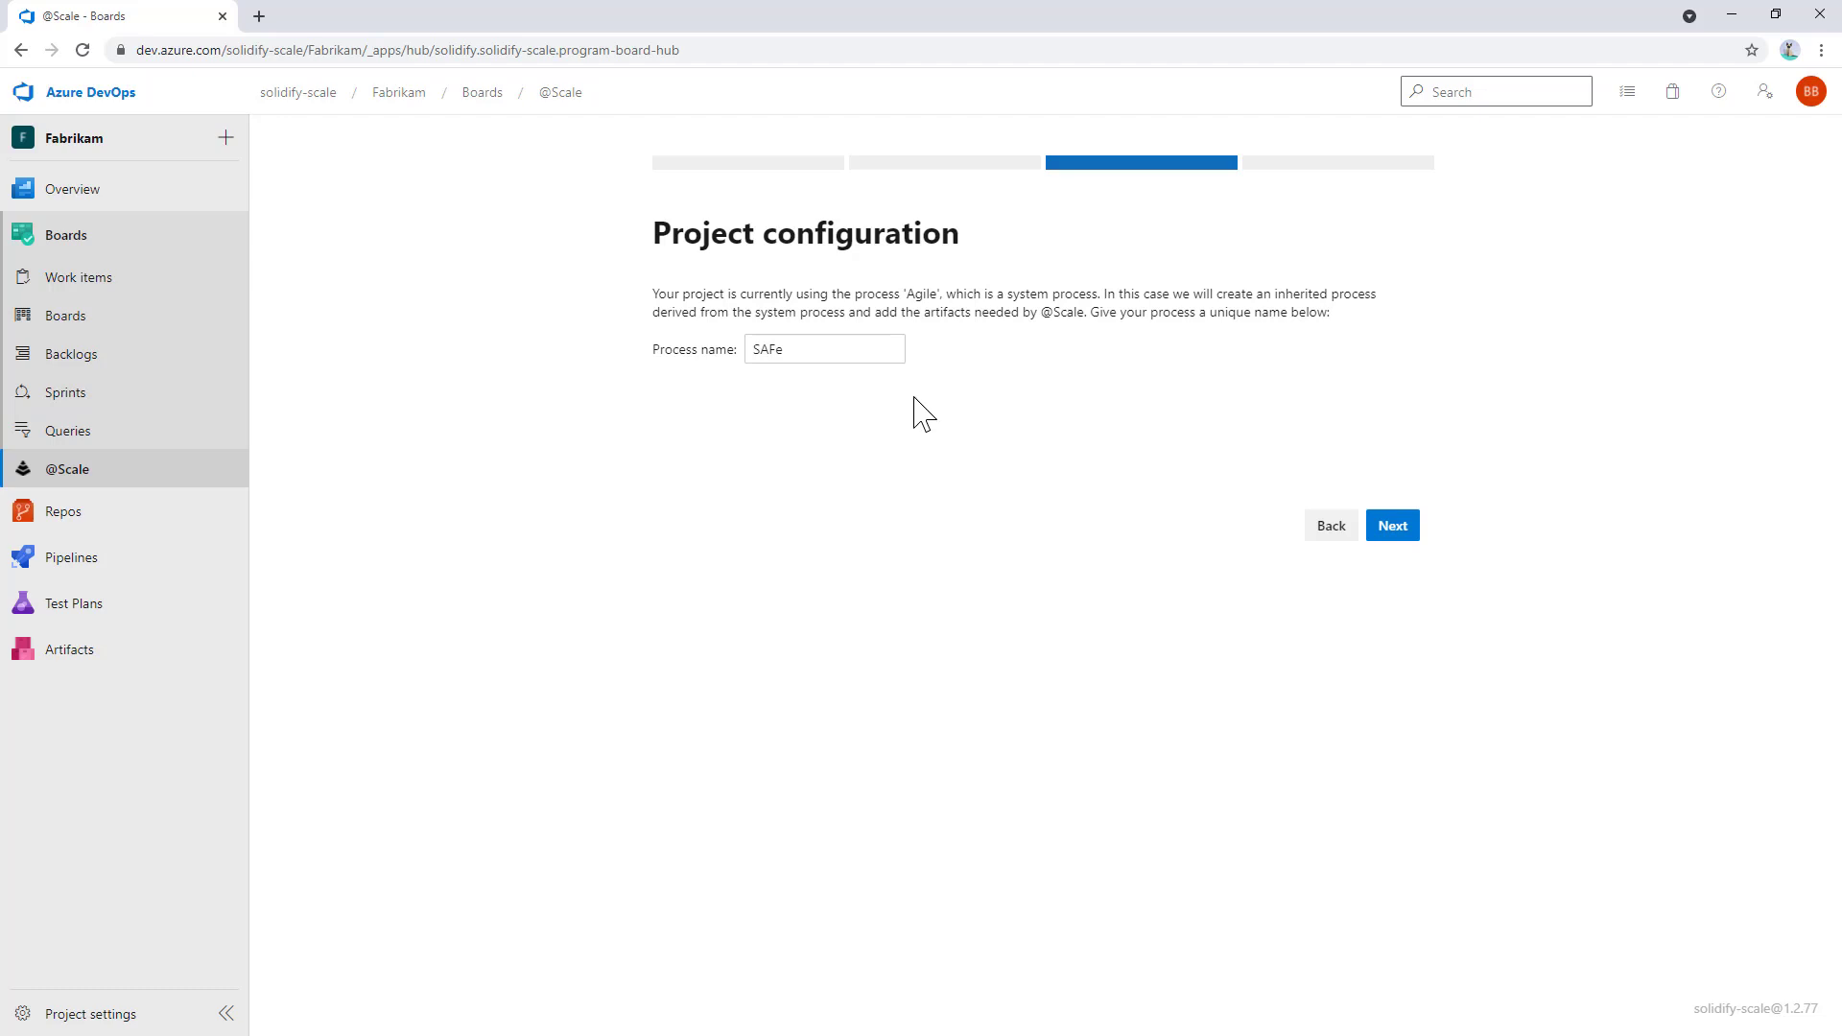
mouse_move(1071, 608)
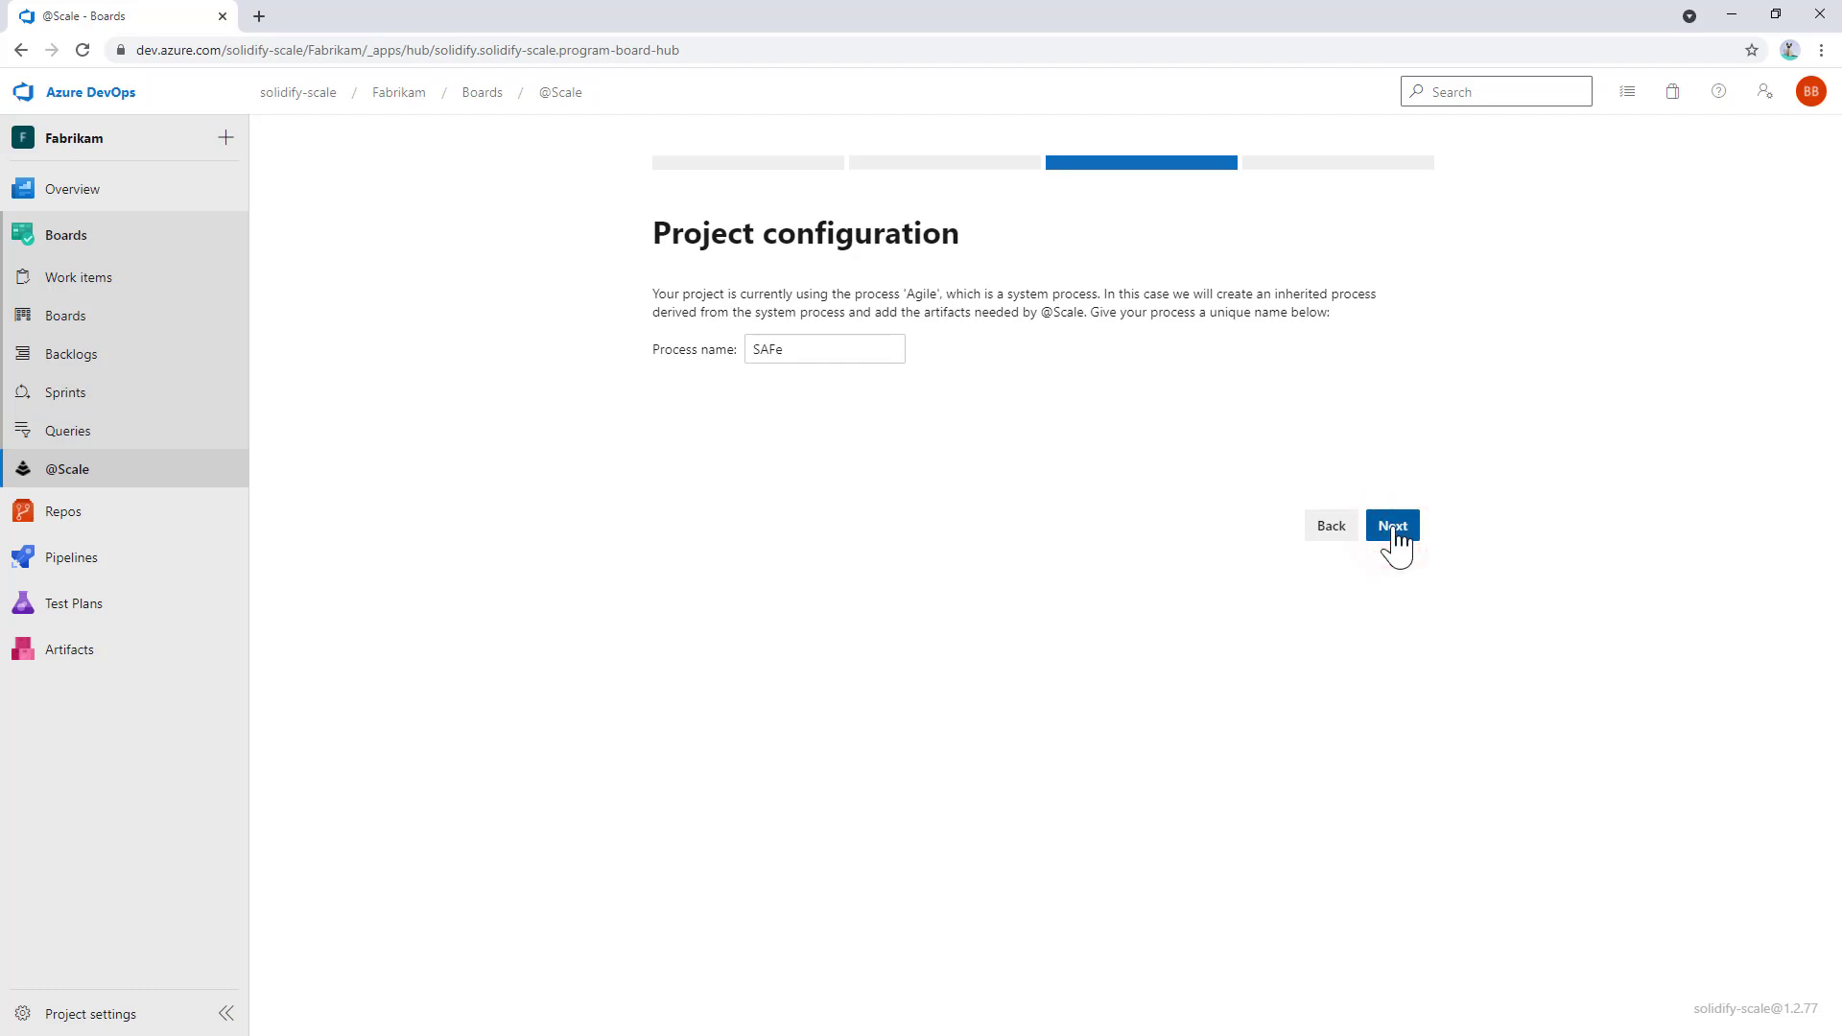
Review the SAFe work item types summary, including Agile Release Train, and save the configuration.
left_click(1392, 524)
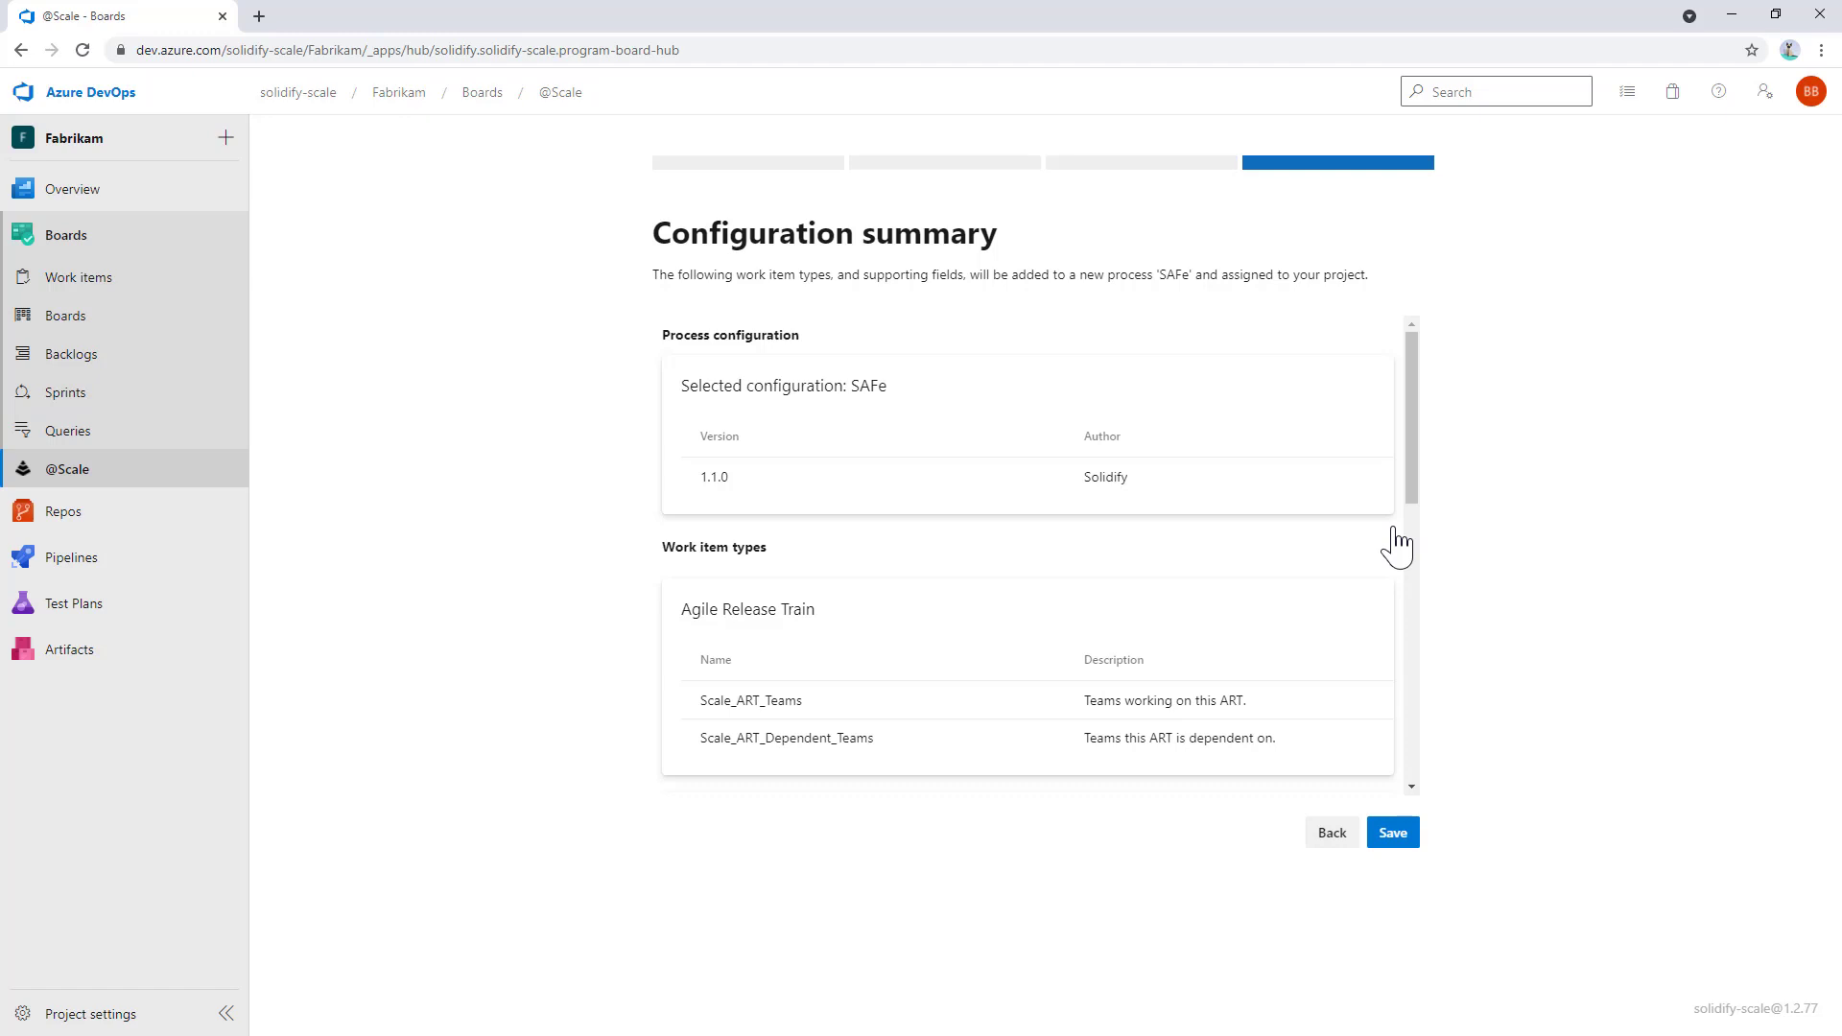
scroll("down", 3)
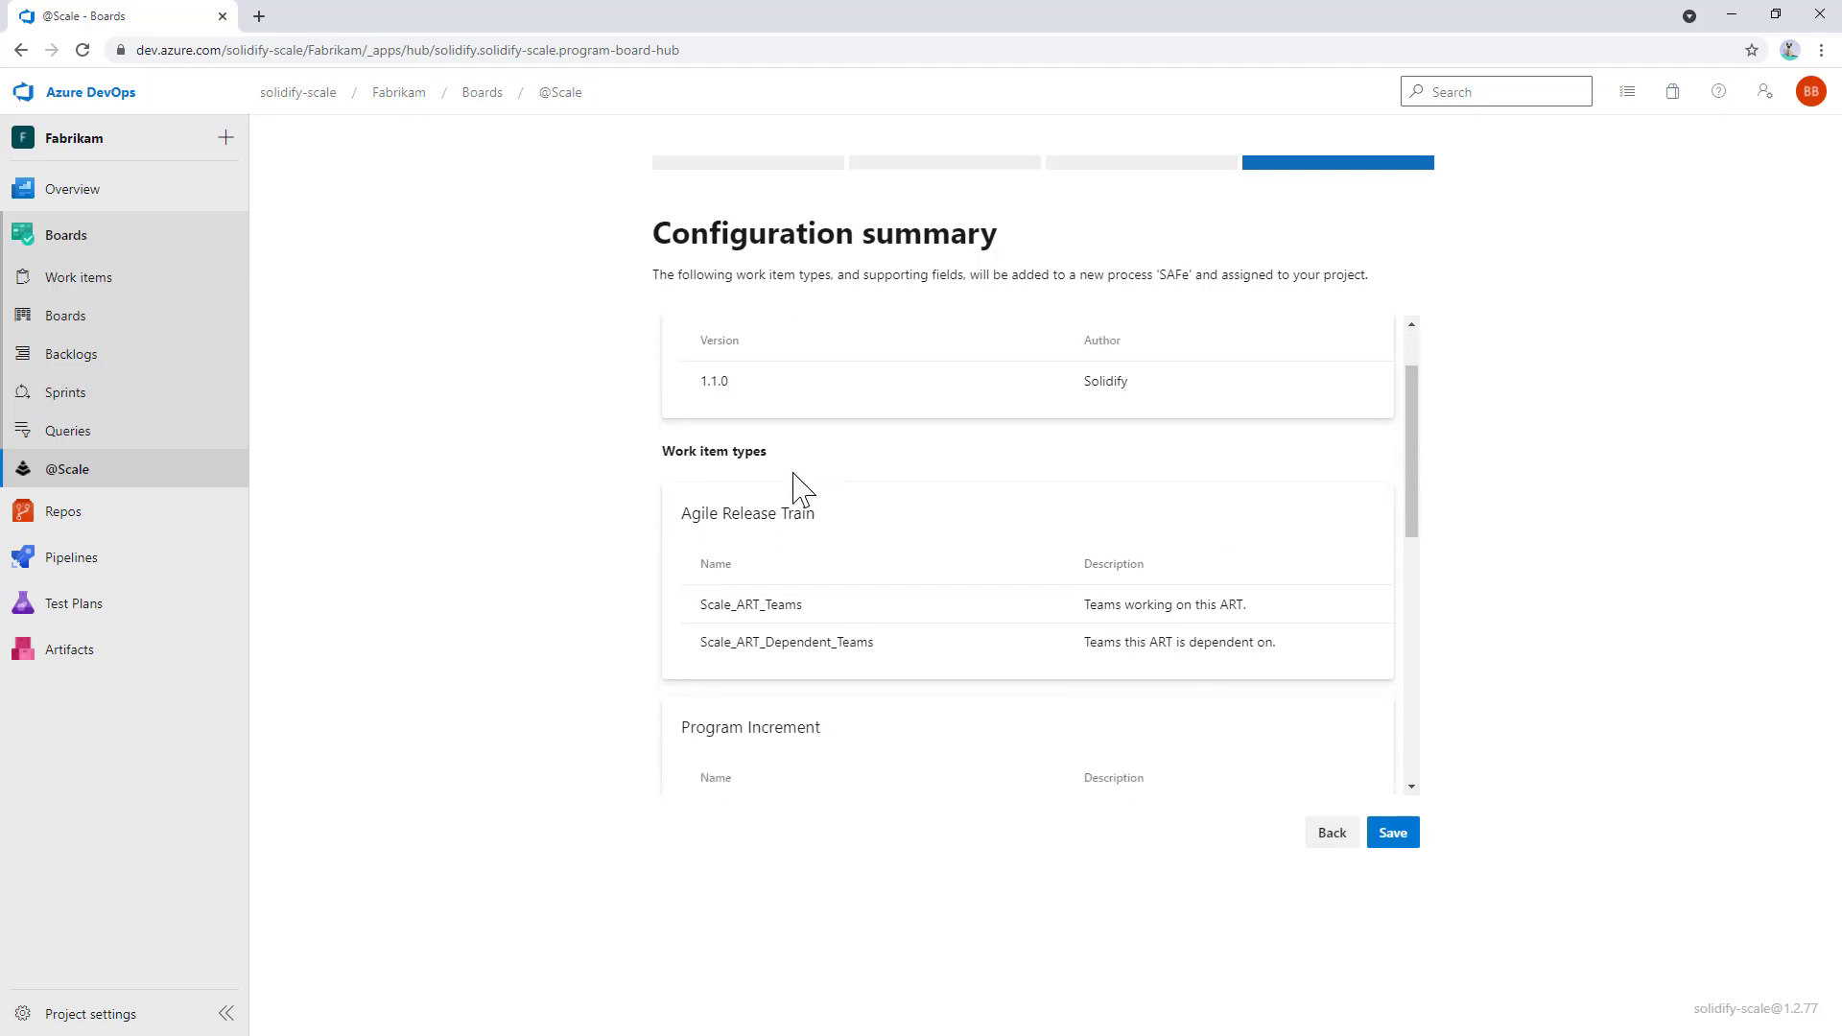
mouse_move(811, 578)
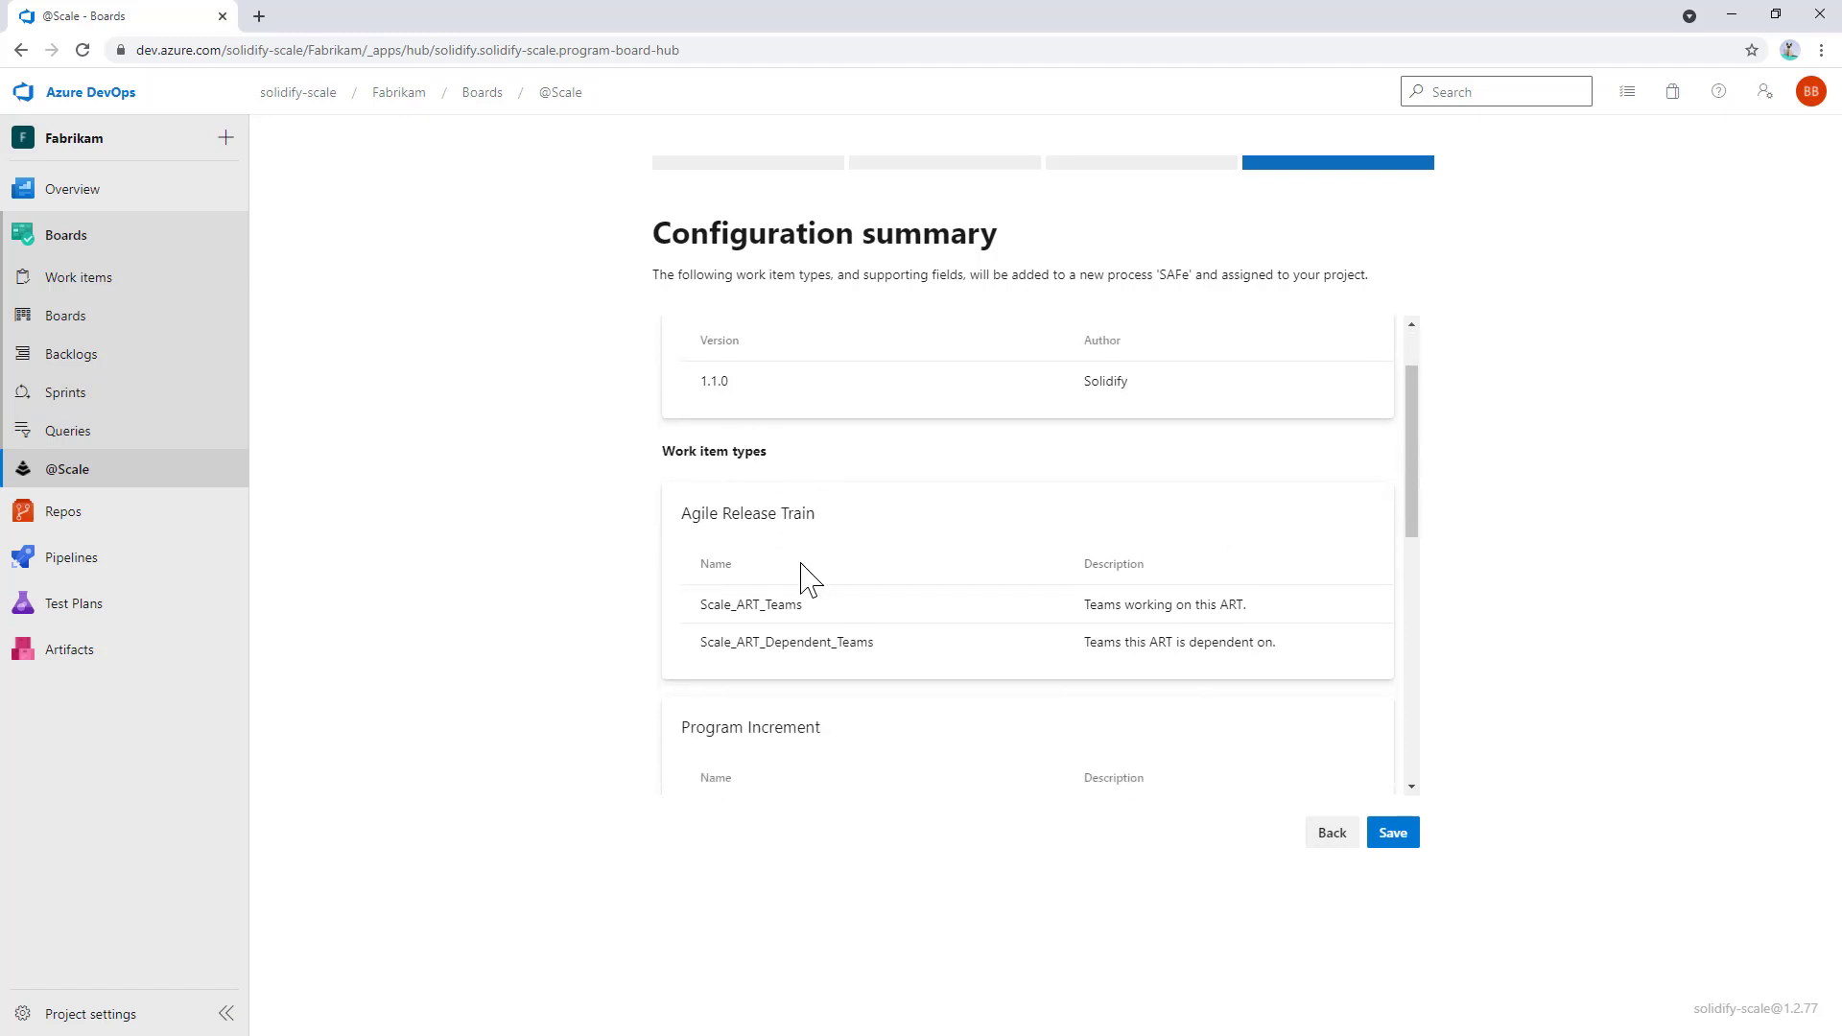
double_click(748, 513)
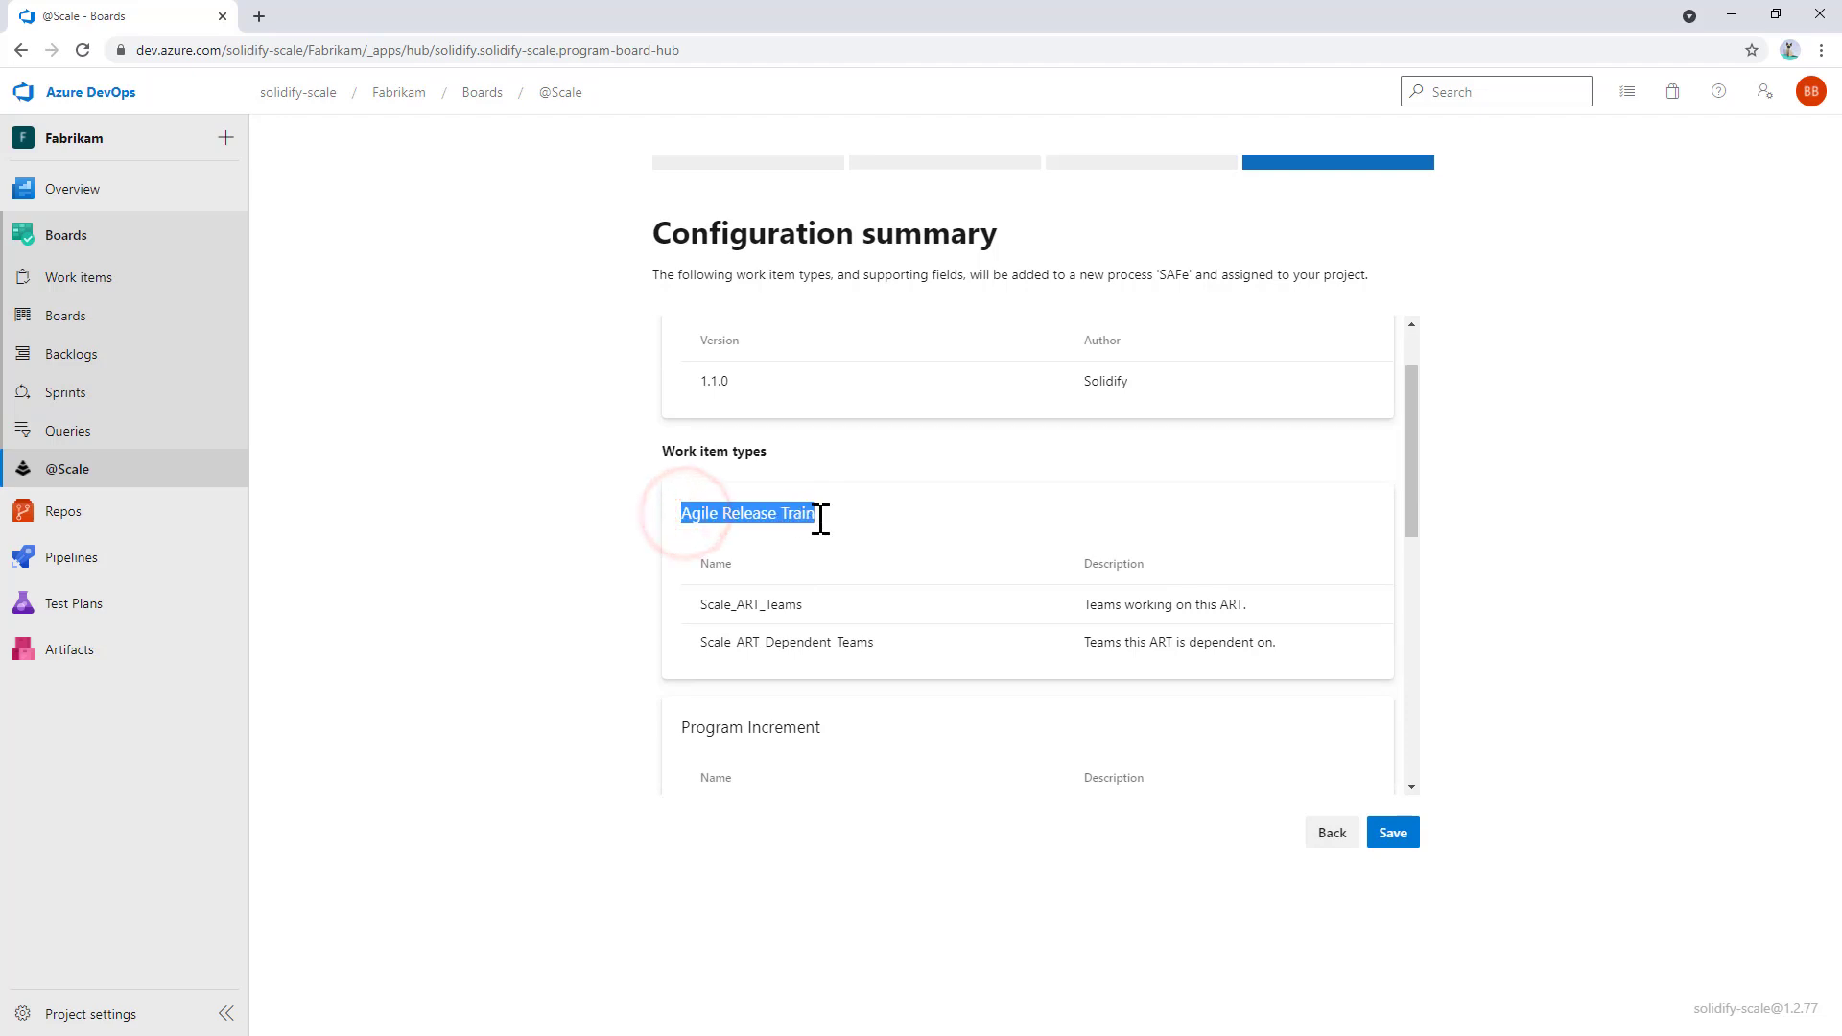
scroll("down", 3)
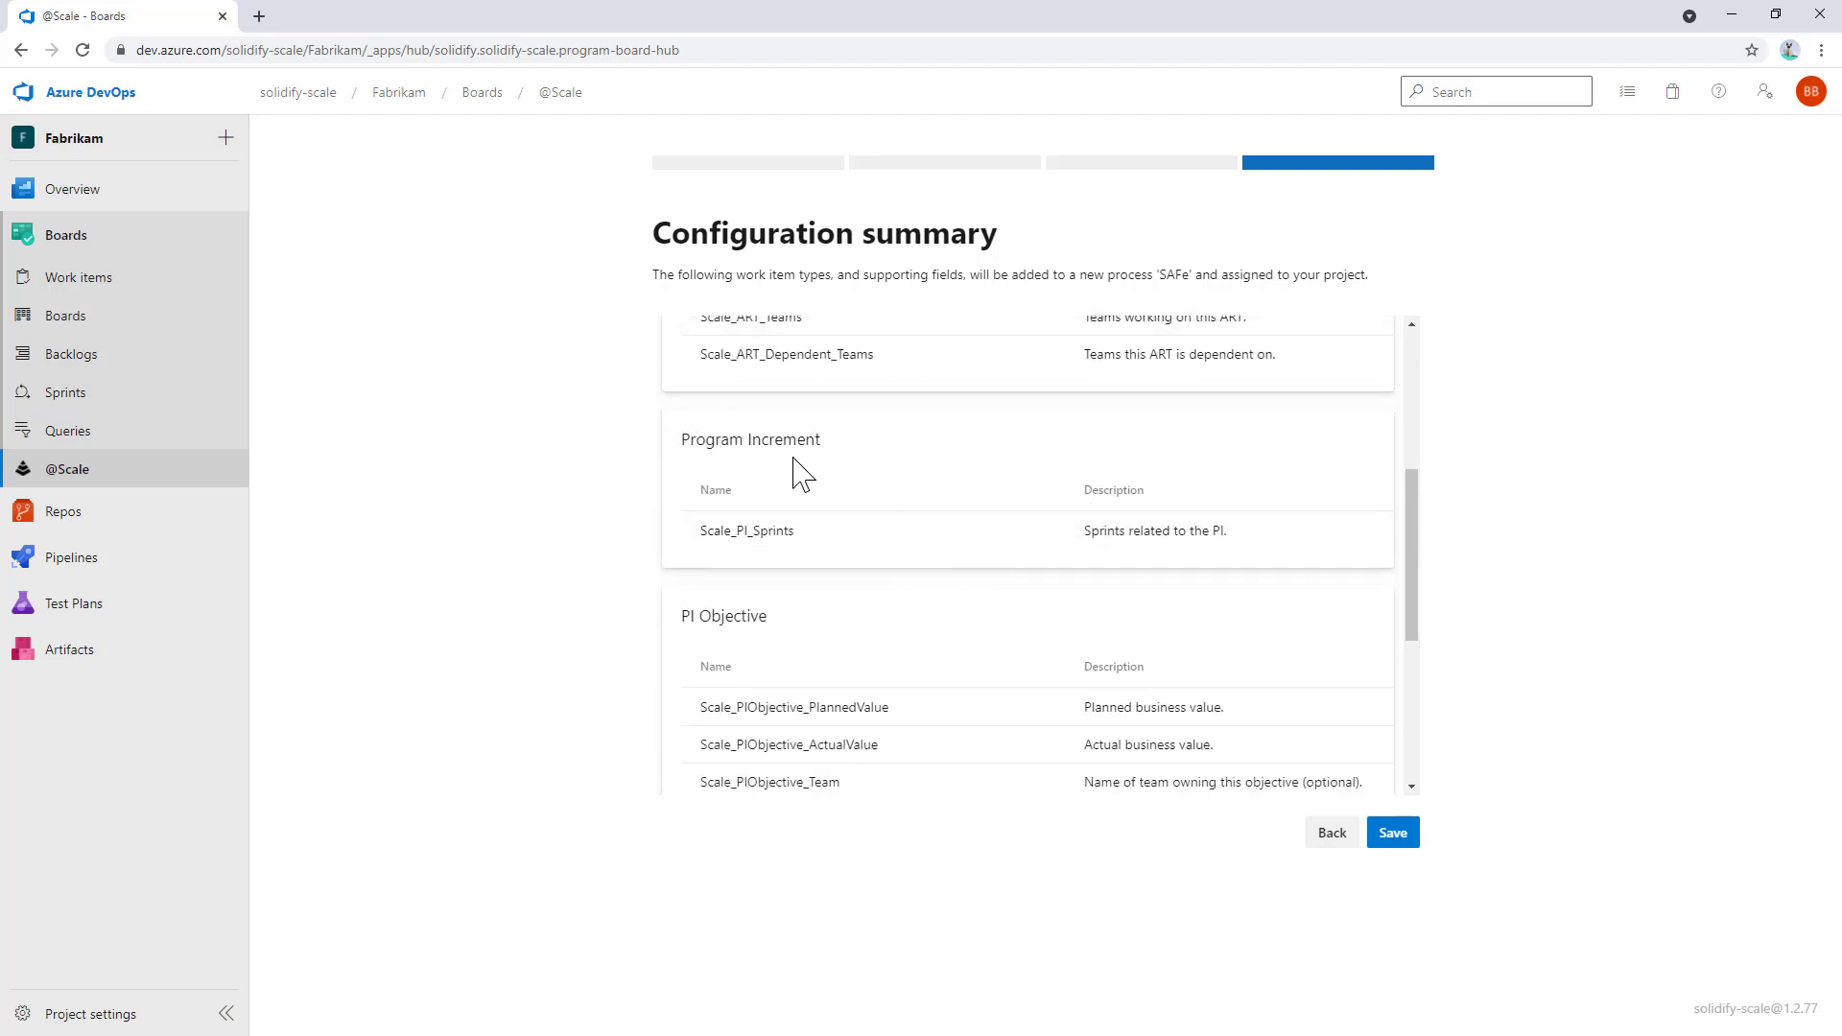
scroll("down", 3)
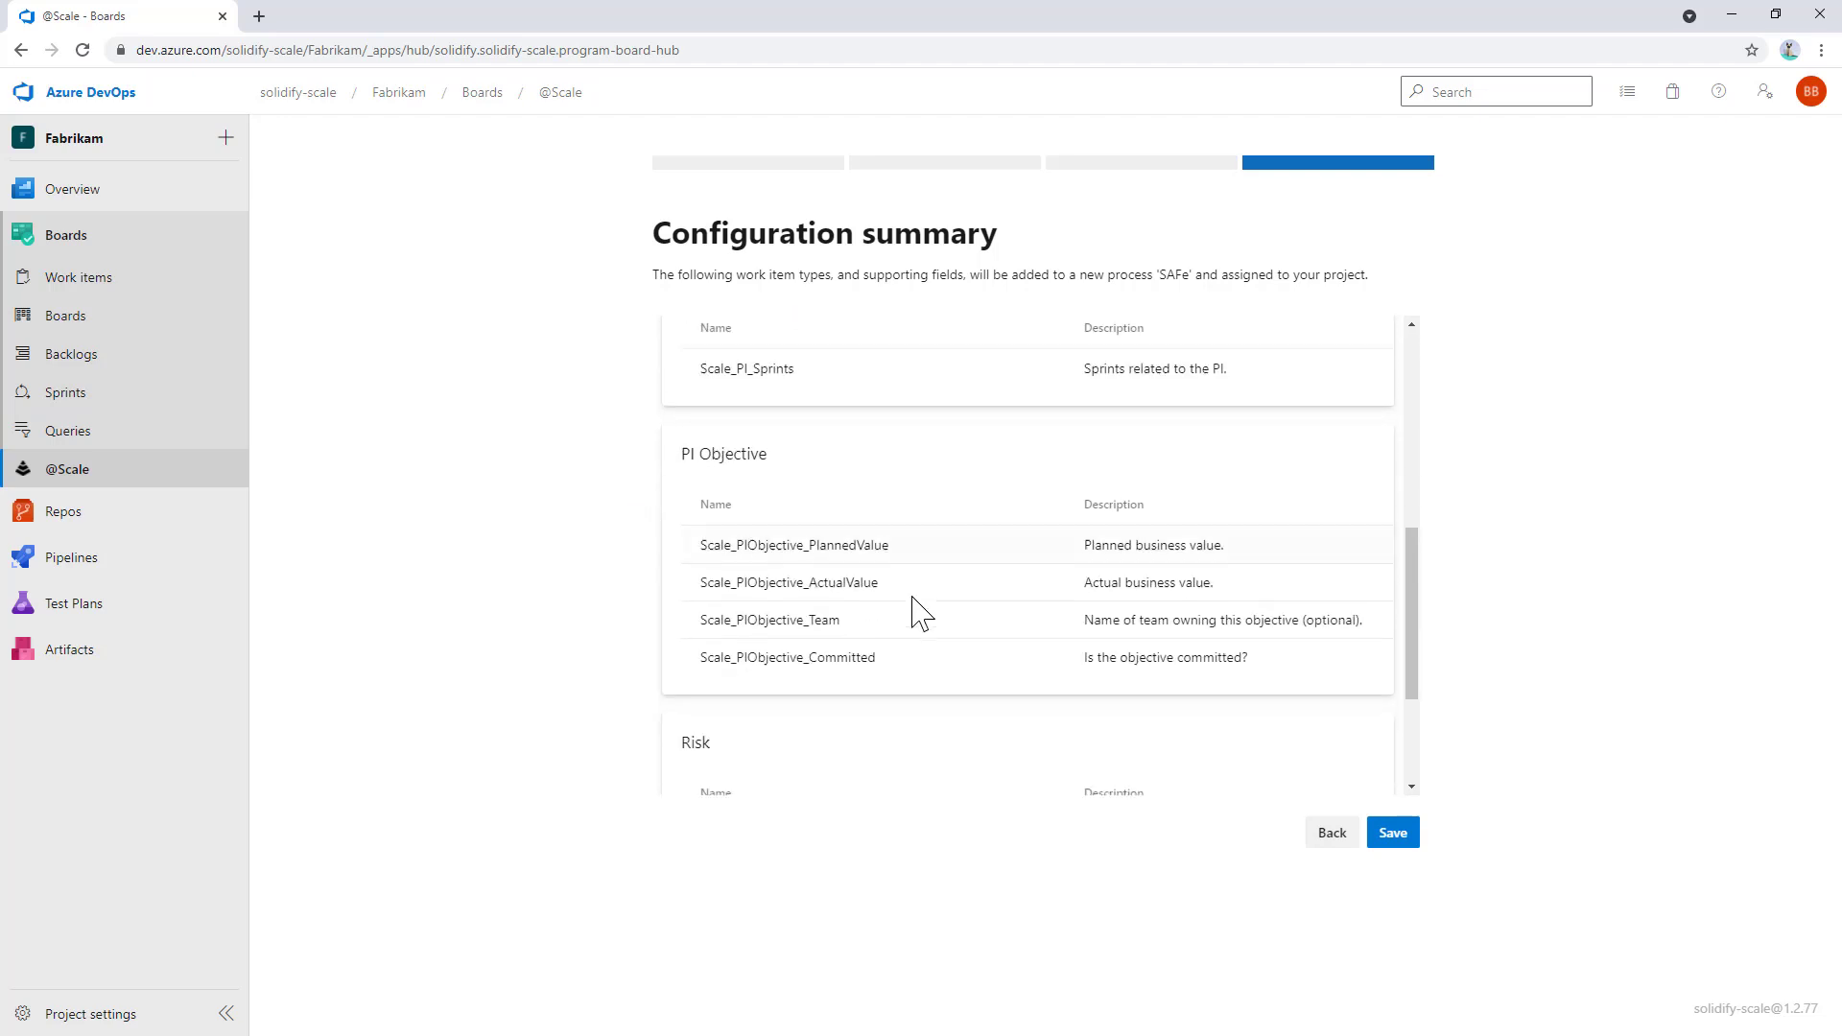
scroll("down", 3)
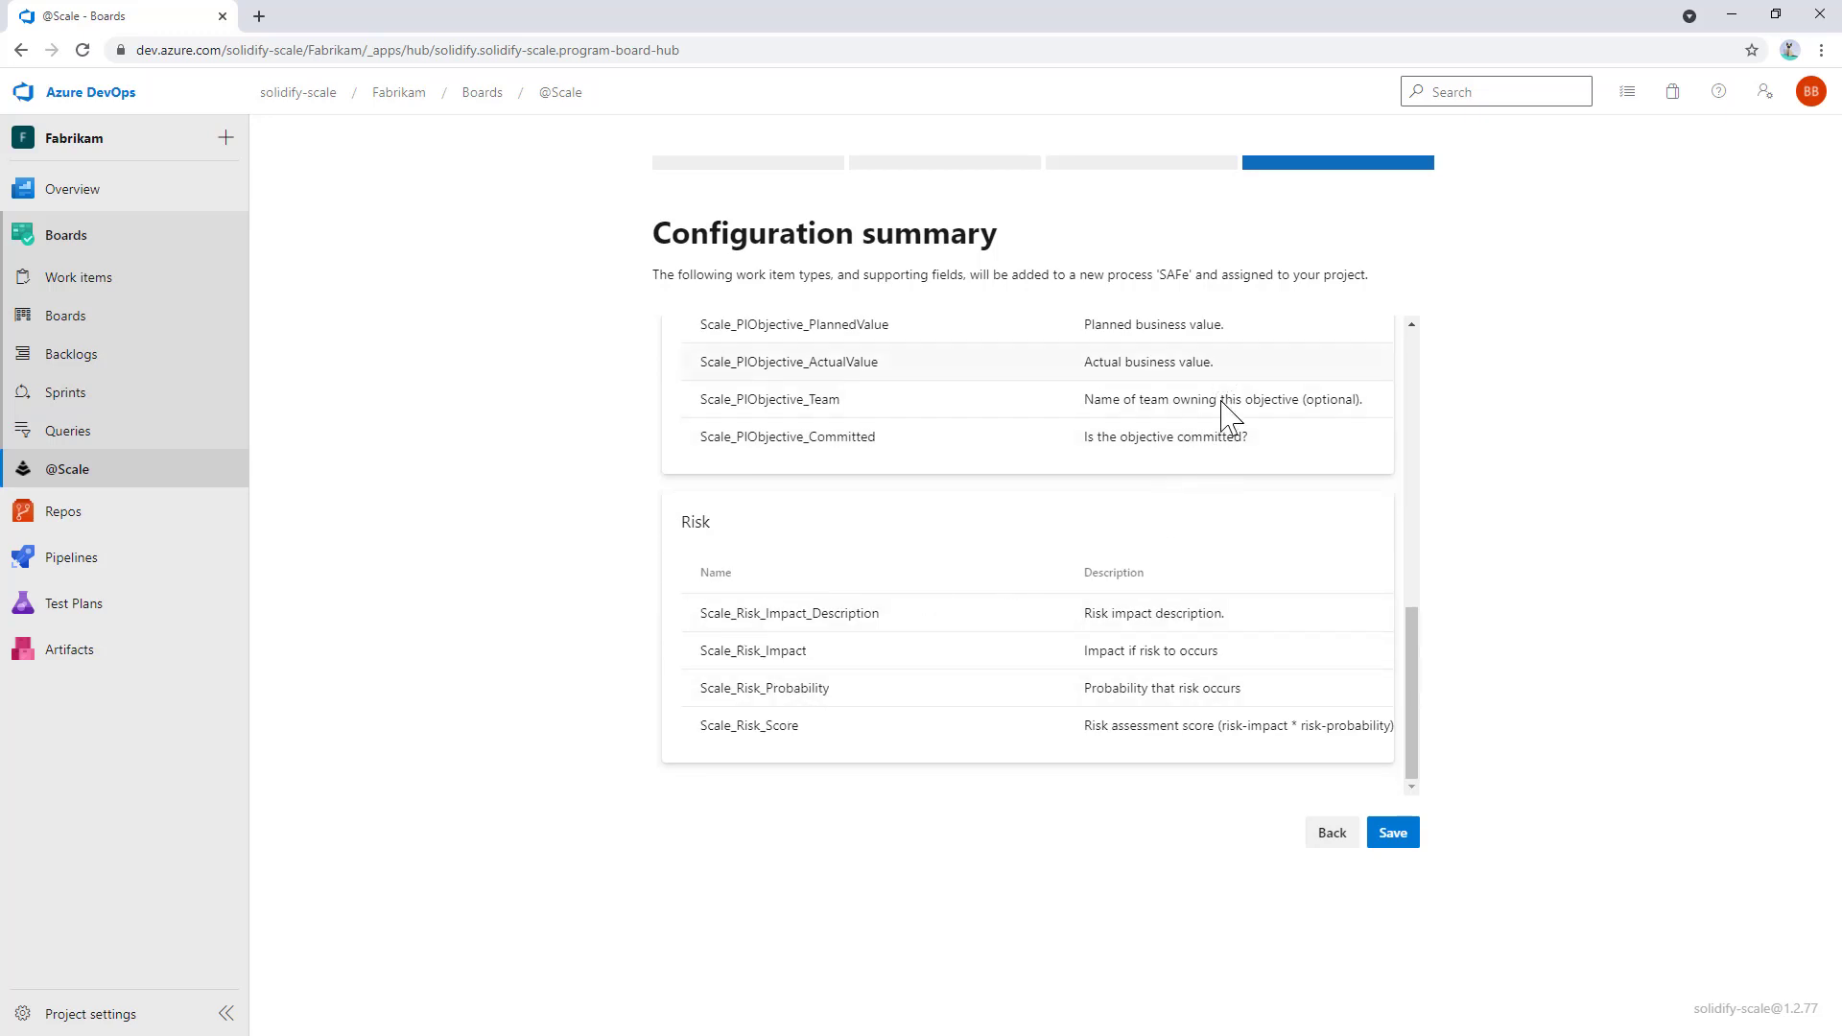
mouse_move(1255, 591)
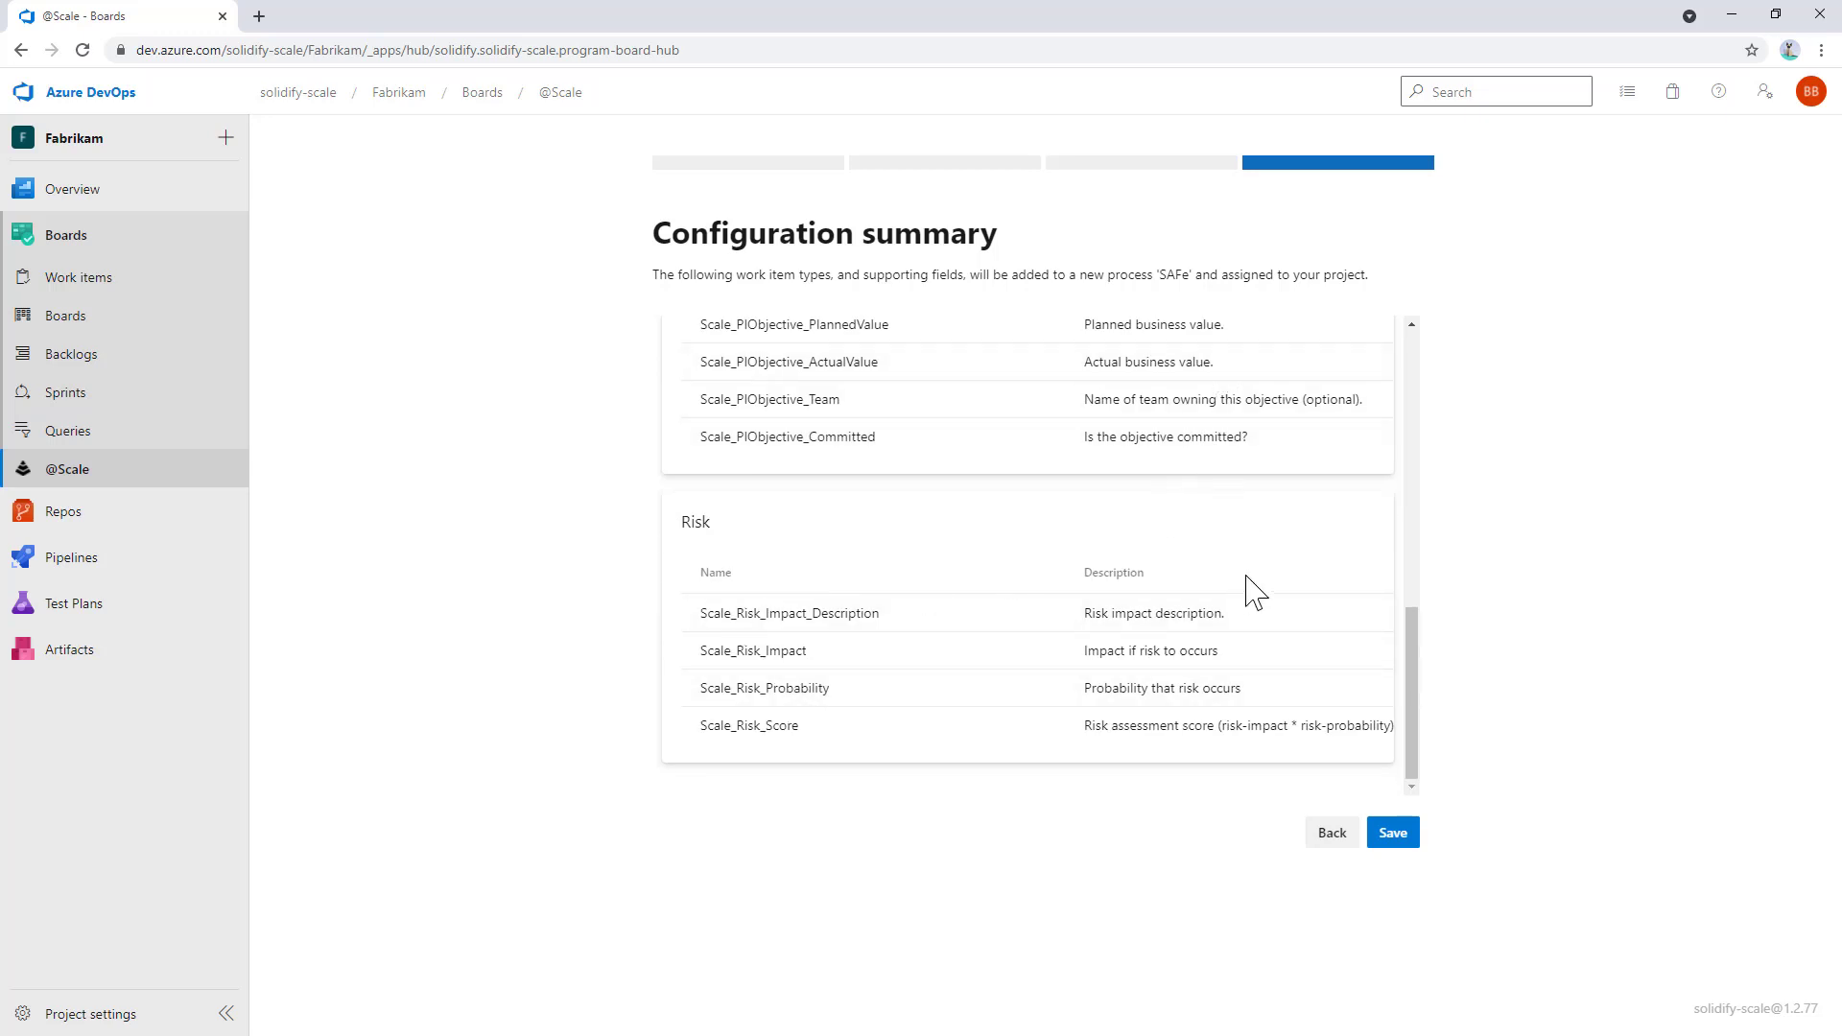
left_click(1393, 832)
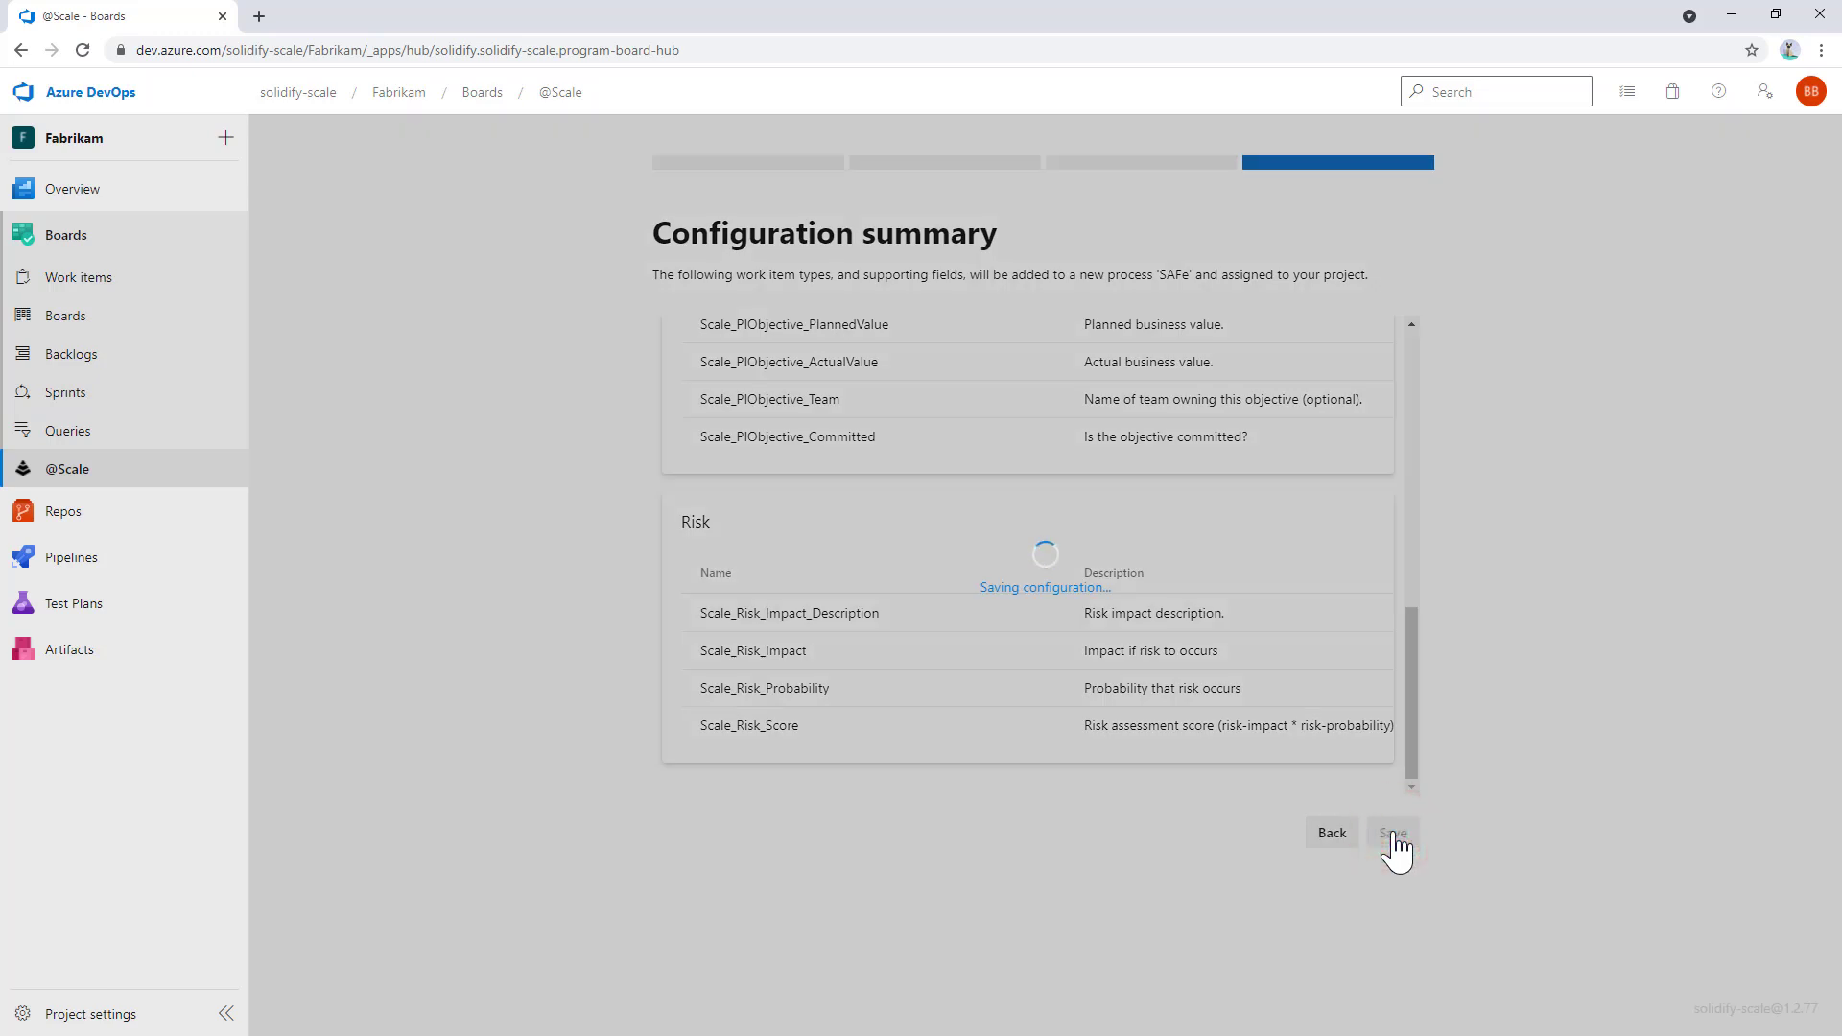
left_click(1392, 831)
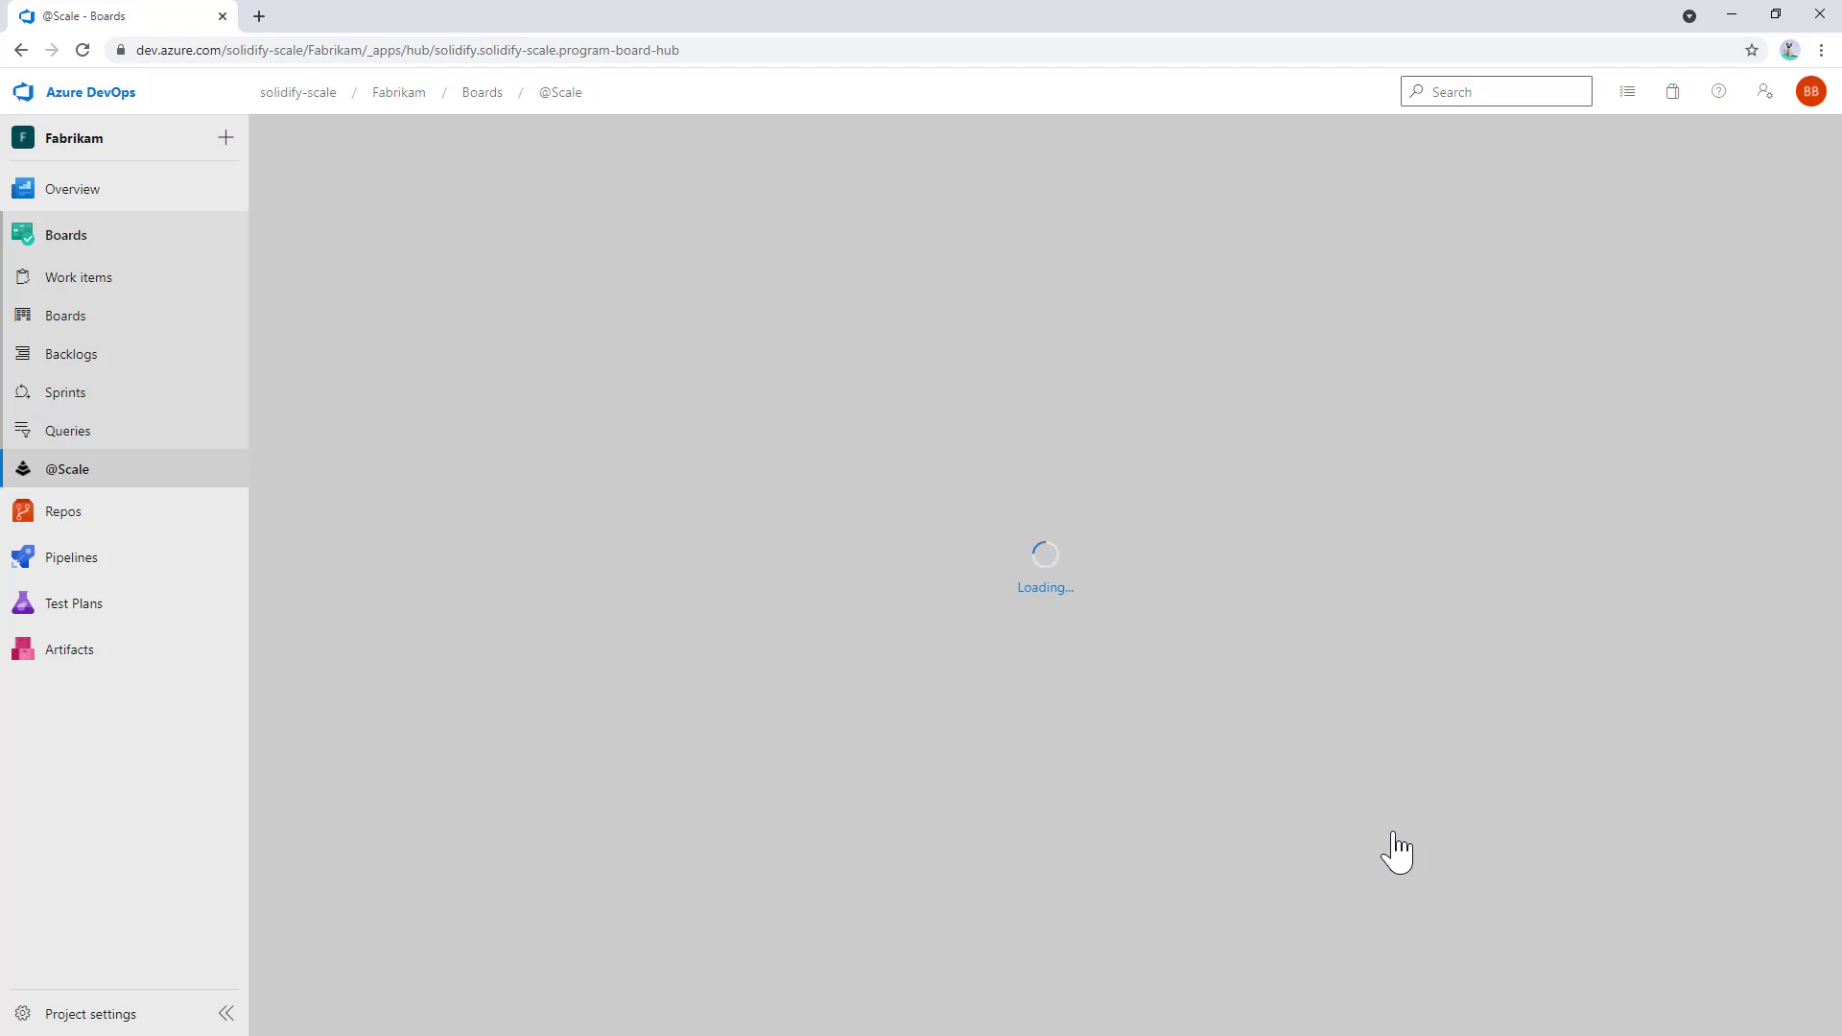